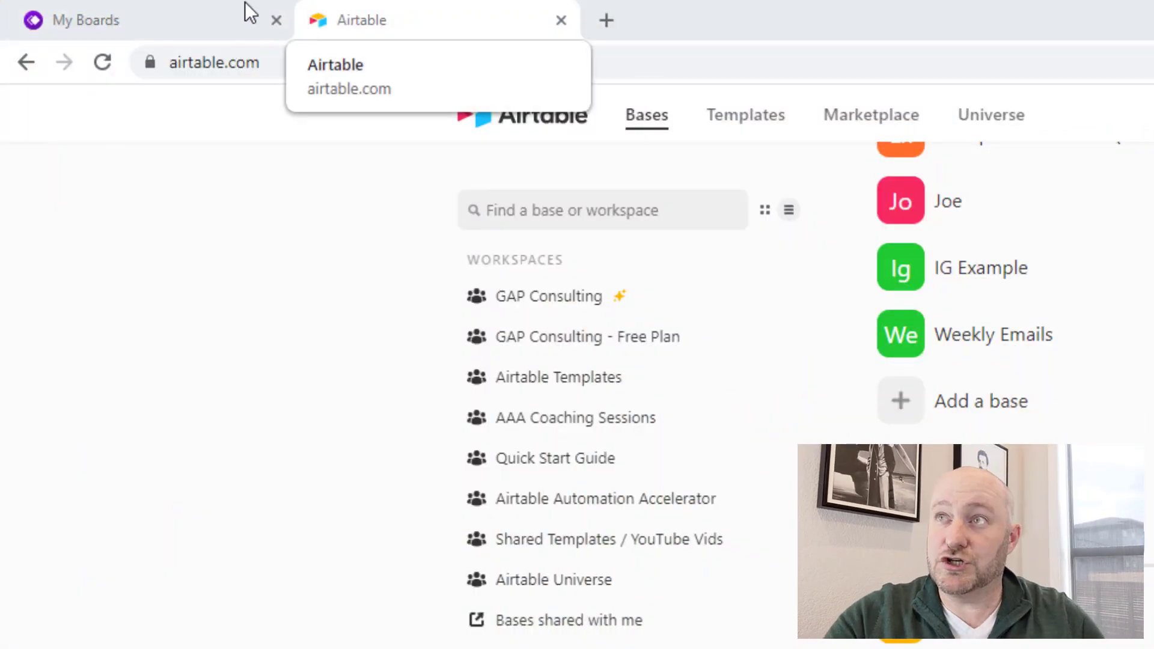
Switch between the Whimsical boards tab and the Airtable bases tab, ending on Whimsical.
{"action": "left_click", "coordinate": [84, 21]}
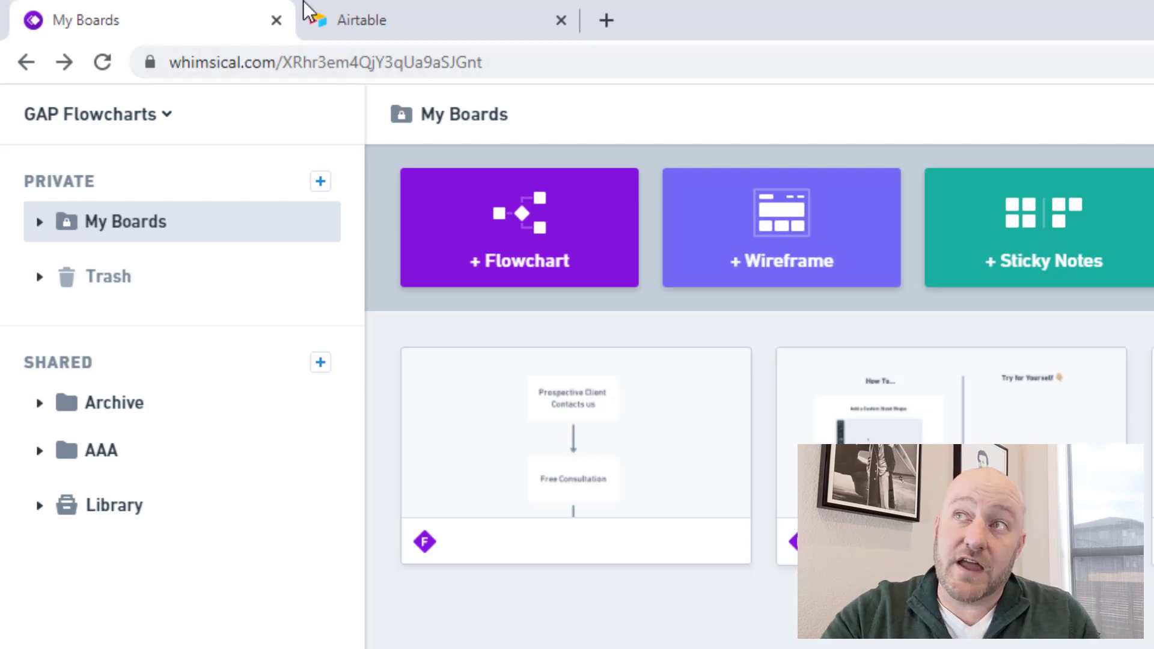
{"action": "left_click", "coordinate": [361, 20]}
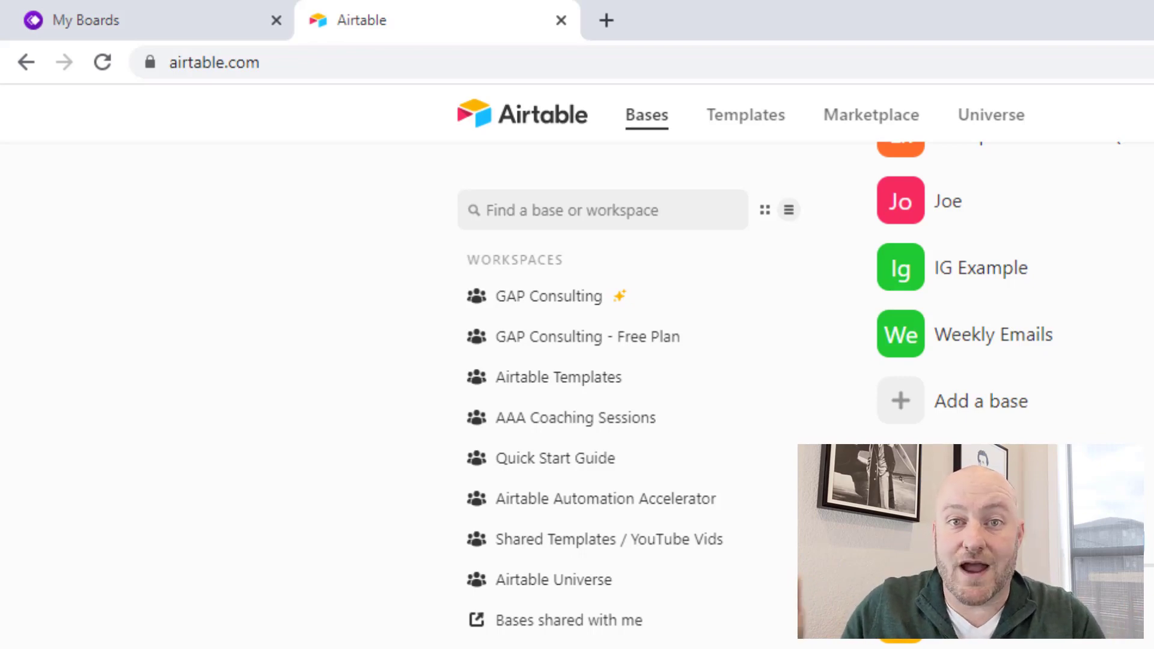
{"action": "left_click", "coordinate": [96, 21]}
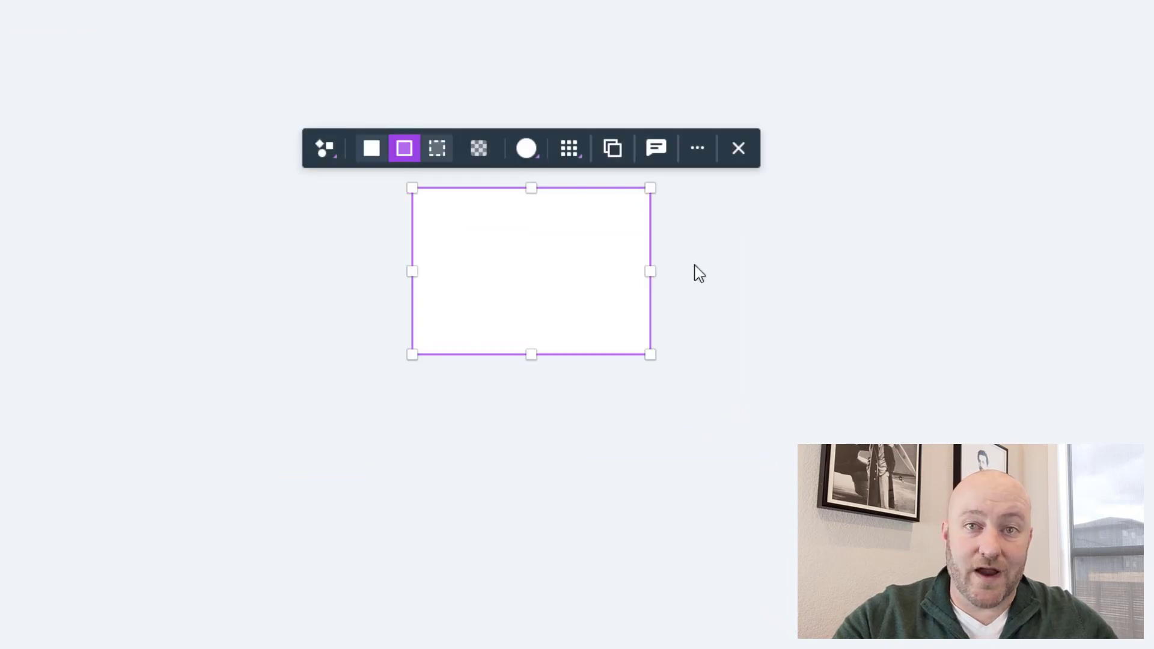
{"action": "mouse_move", "coordinate": [530, 268]}
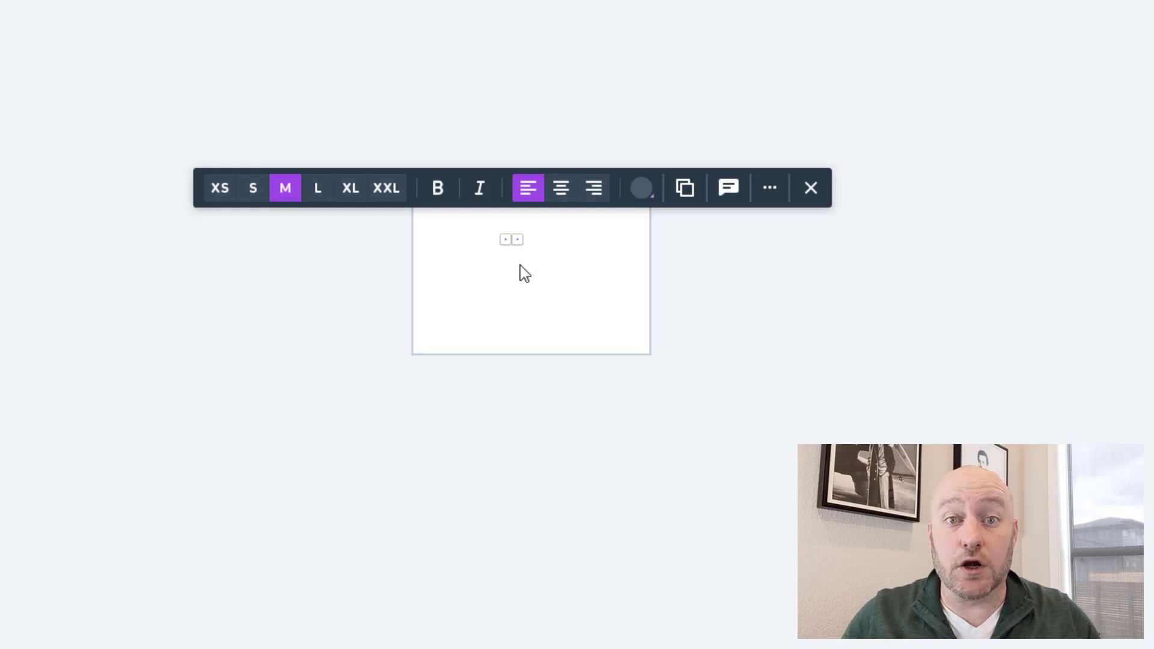
Label the first rectangle Customers and layer the box behind its text.
{"action": "type", "text": "Customers"}
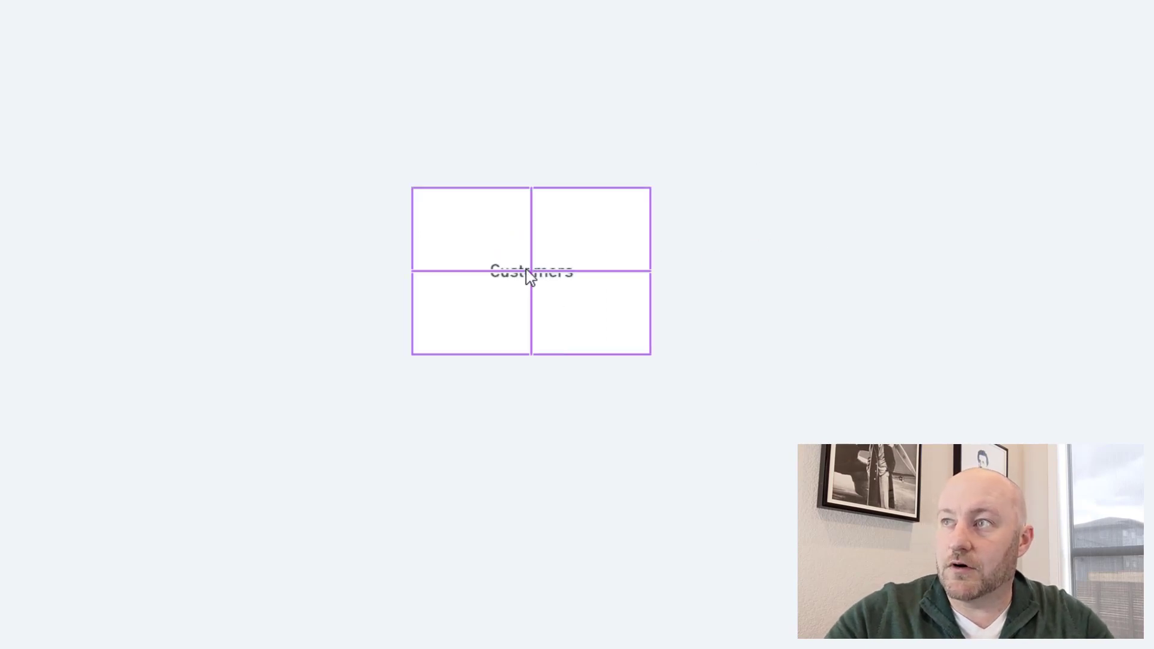
{"action": "left_click", "coordinate": [531, 271]}
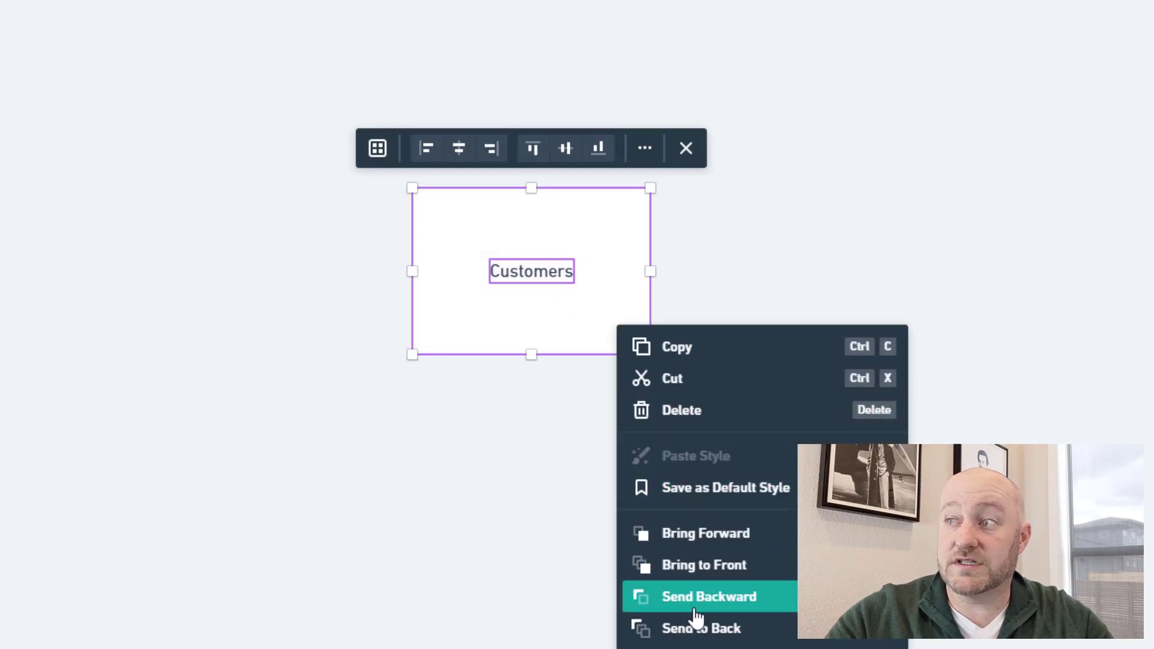
{"action": "left_click", "coordinate": [708, 596]}
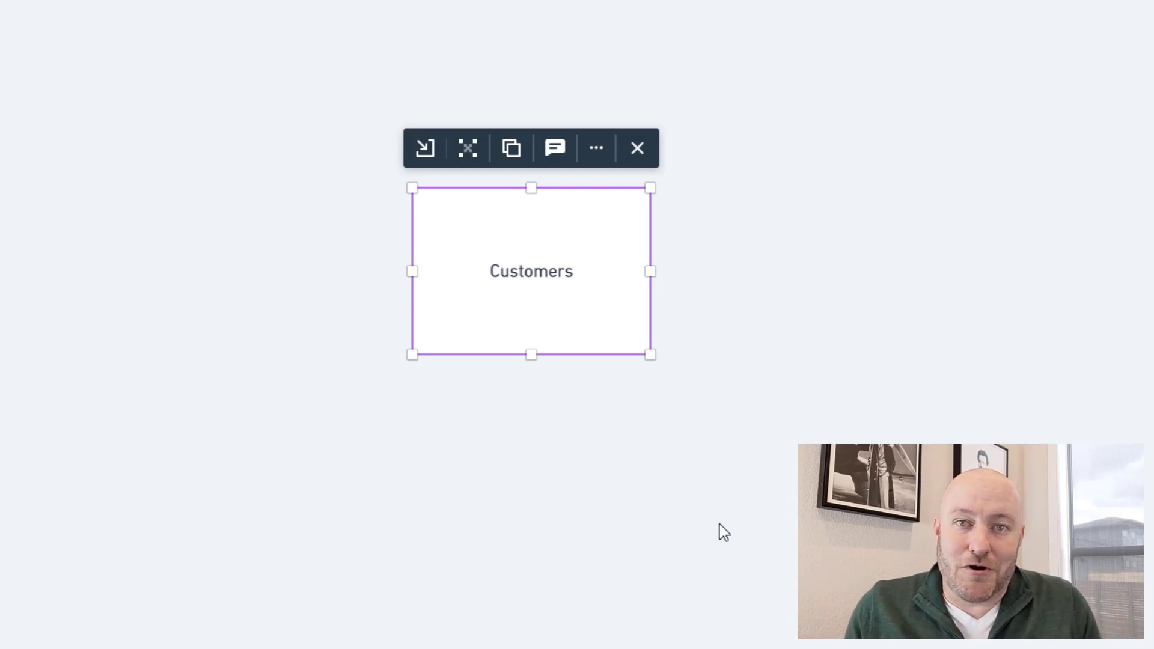
{"action": "mouse_move", "coordinate": [607, 359]}
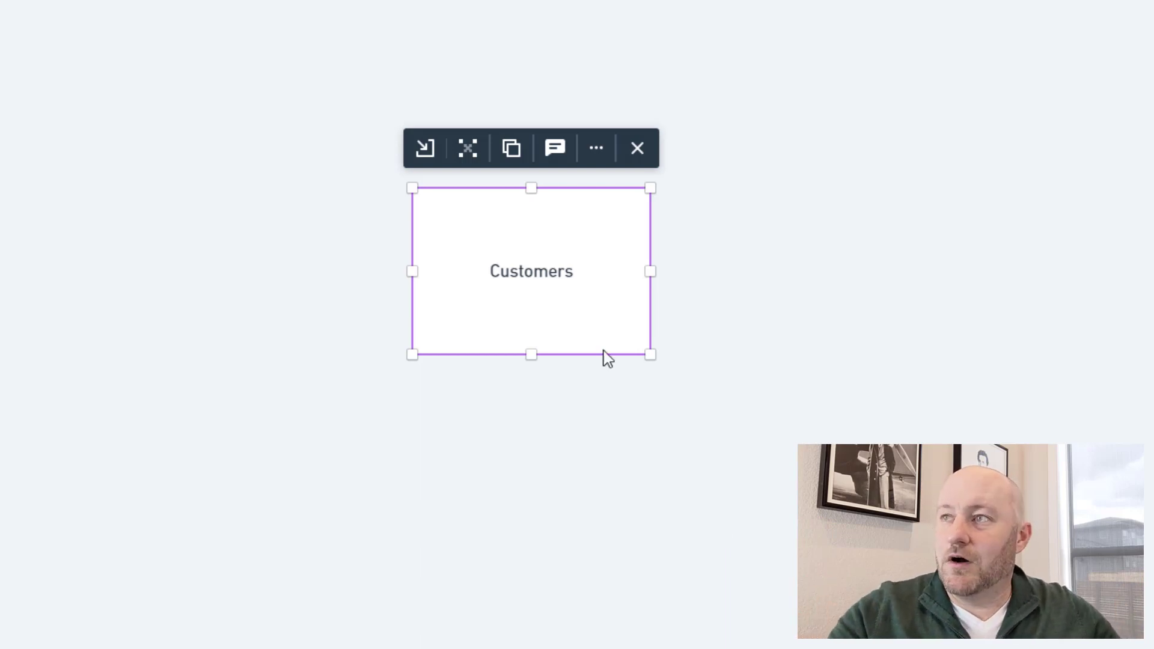
{"action": "mouse_move", "coordinate": [780, 372]}
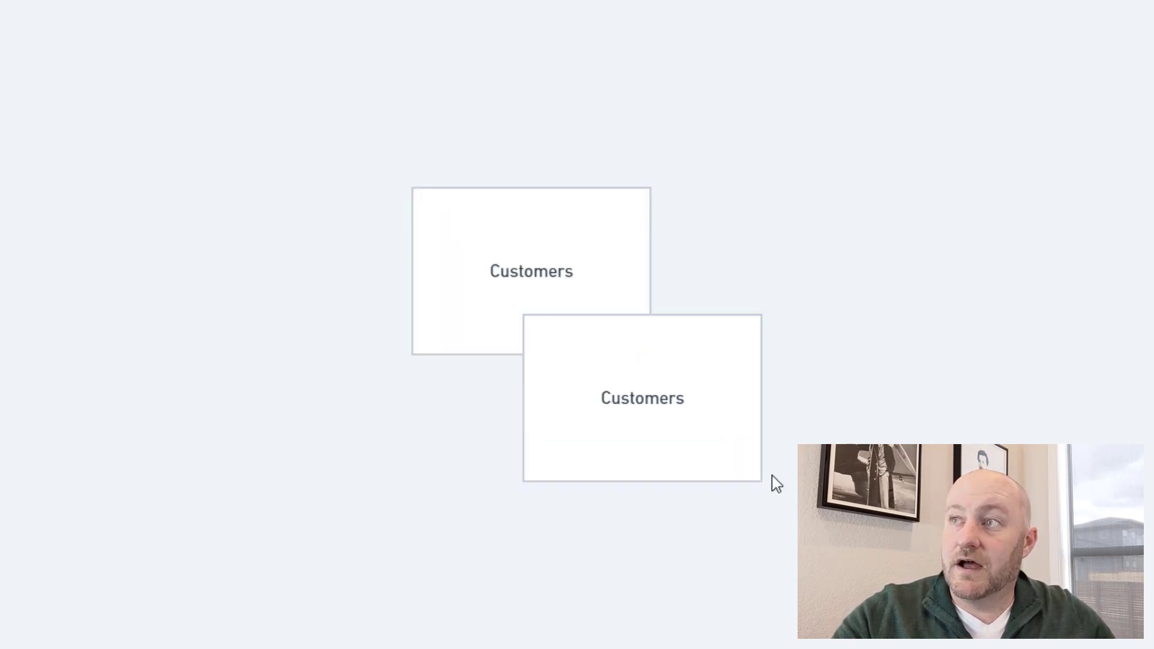
Replace the copied box's Customers label with Order.
{"action": "double_click", "coordinate": [640, 398]}
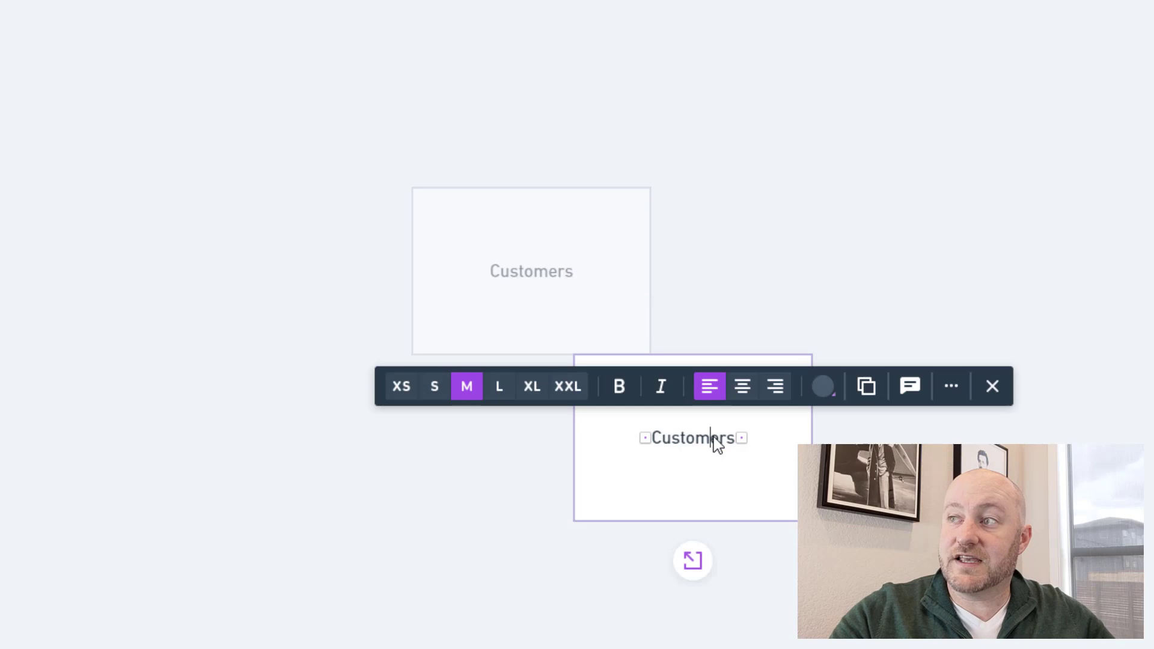
{"action": "double_click", "coordinate": [692, 438]}
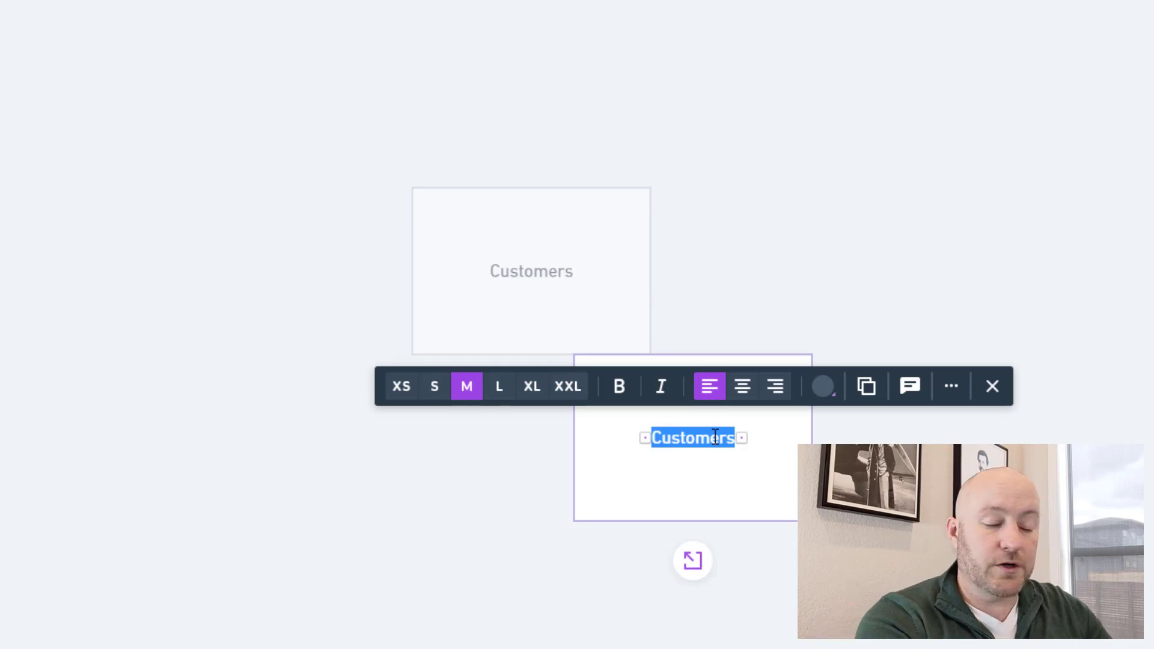
{"action": "type", "text": "Order"}
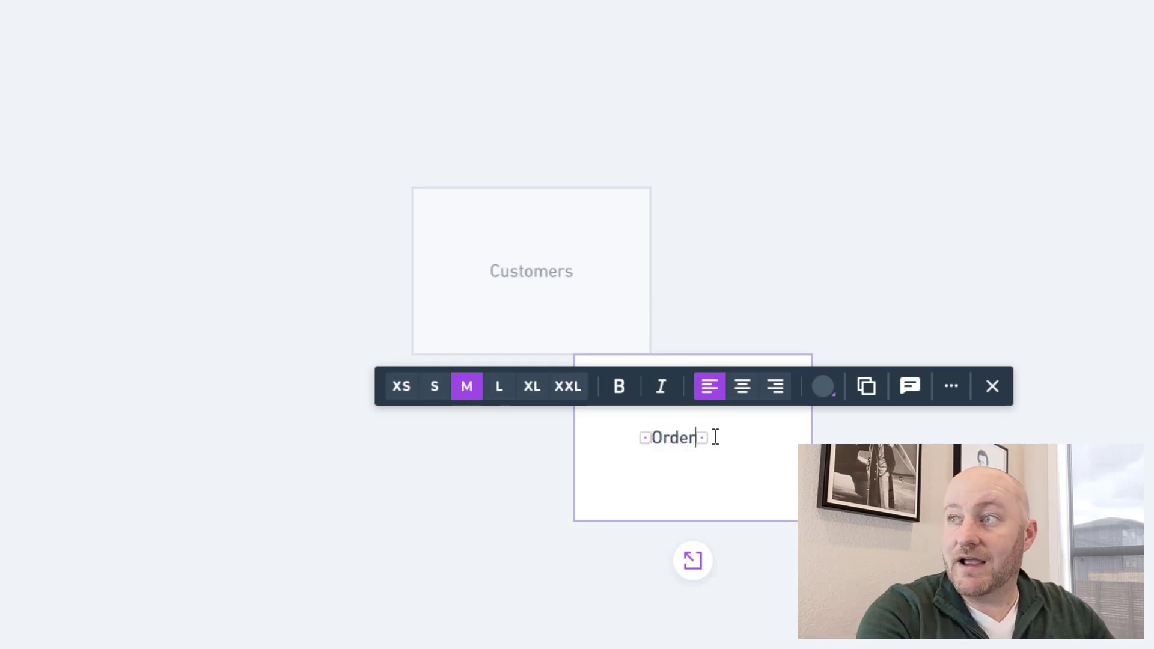
{"action": "left_click", "coordinate": [742, 386]}
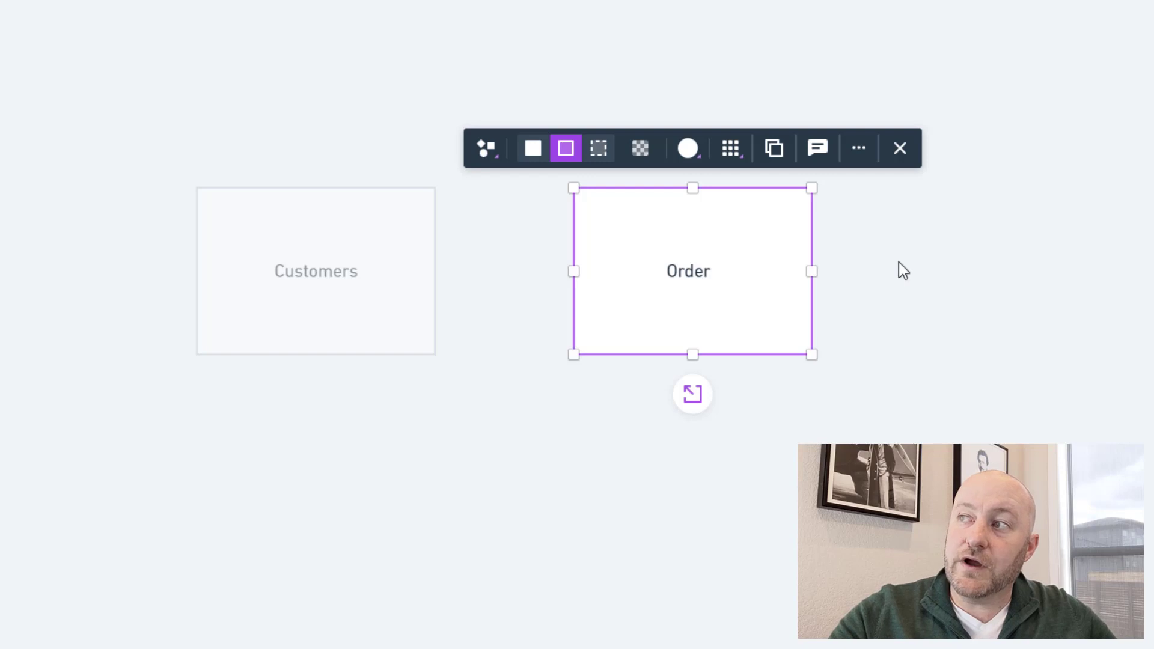
Extend the label to read Order/Delivery and finish editing.
{"action": "left_click", "coordinate": [884, 267]}
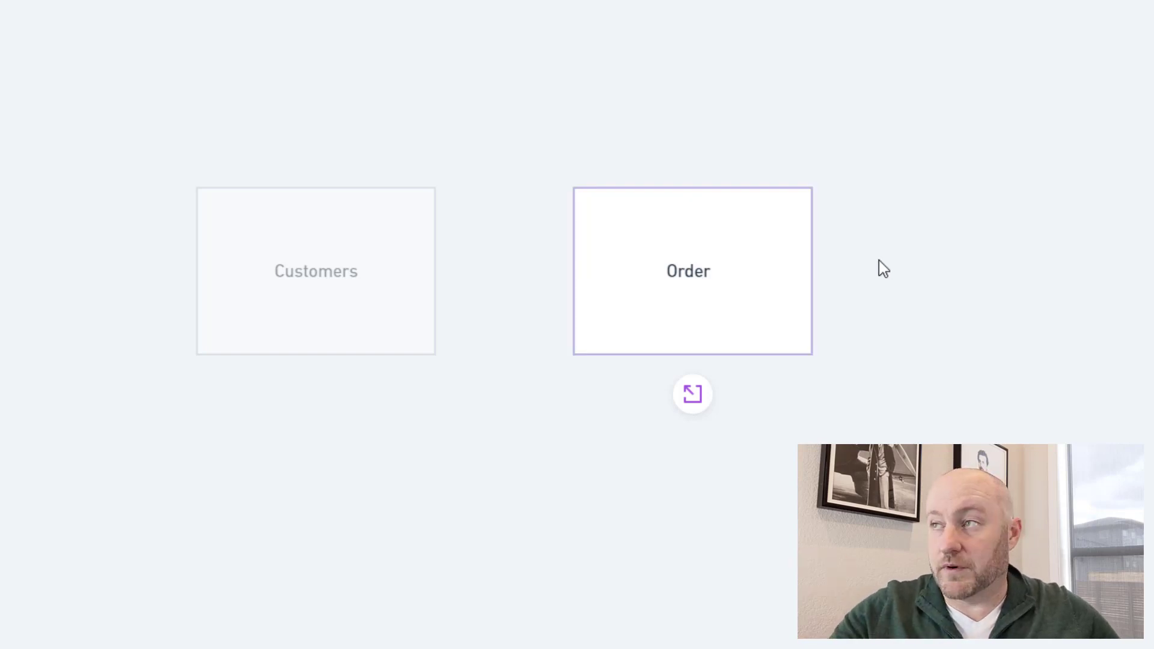
{"action": "double_click", "coordinate": [688, 270]}
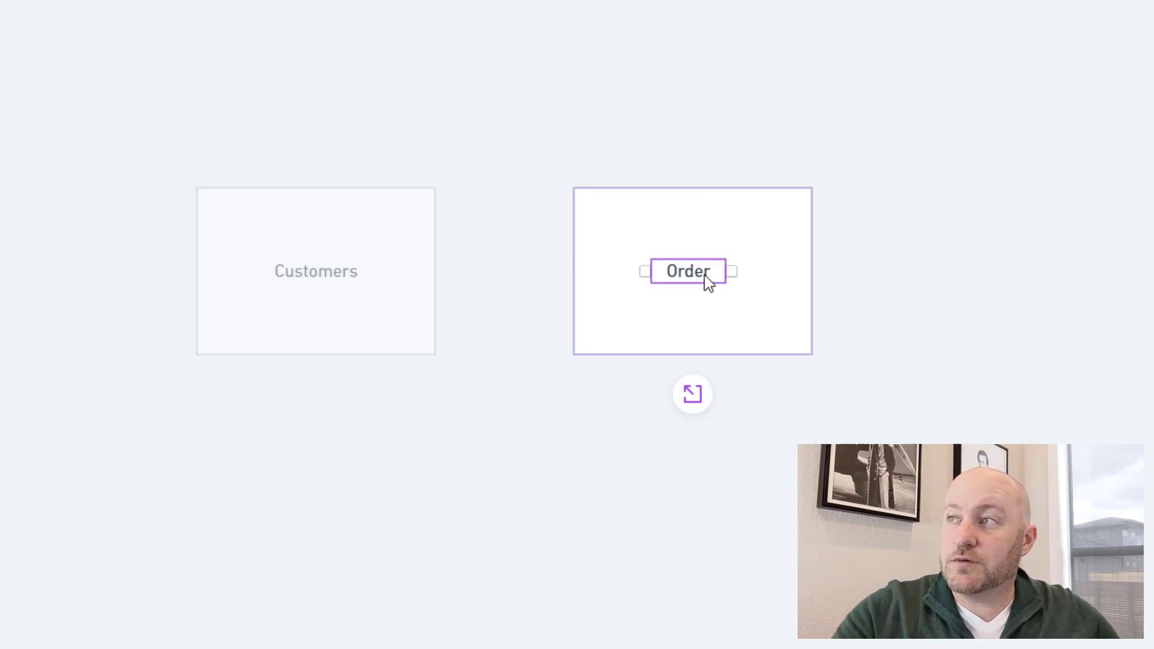
{"action": "double_click", "coordinate": [687, 270]}
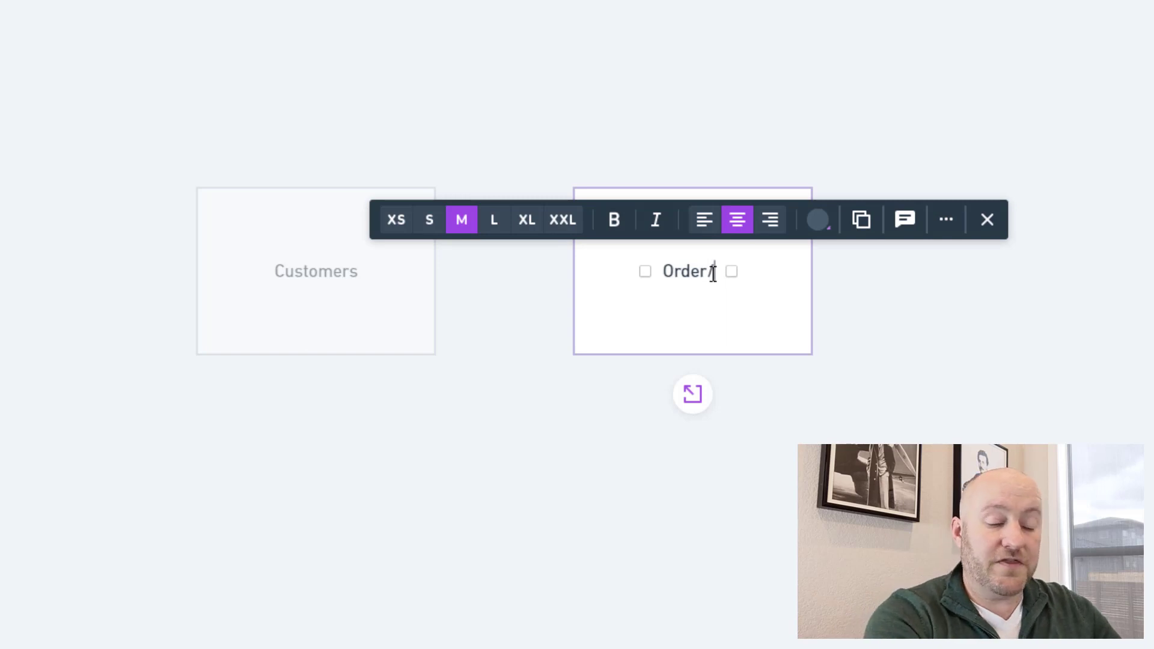
{"action": "type", "text": "Delivery"}
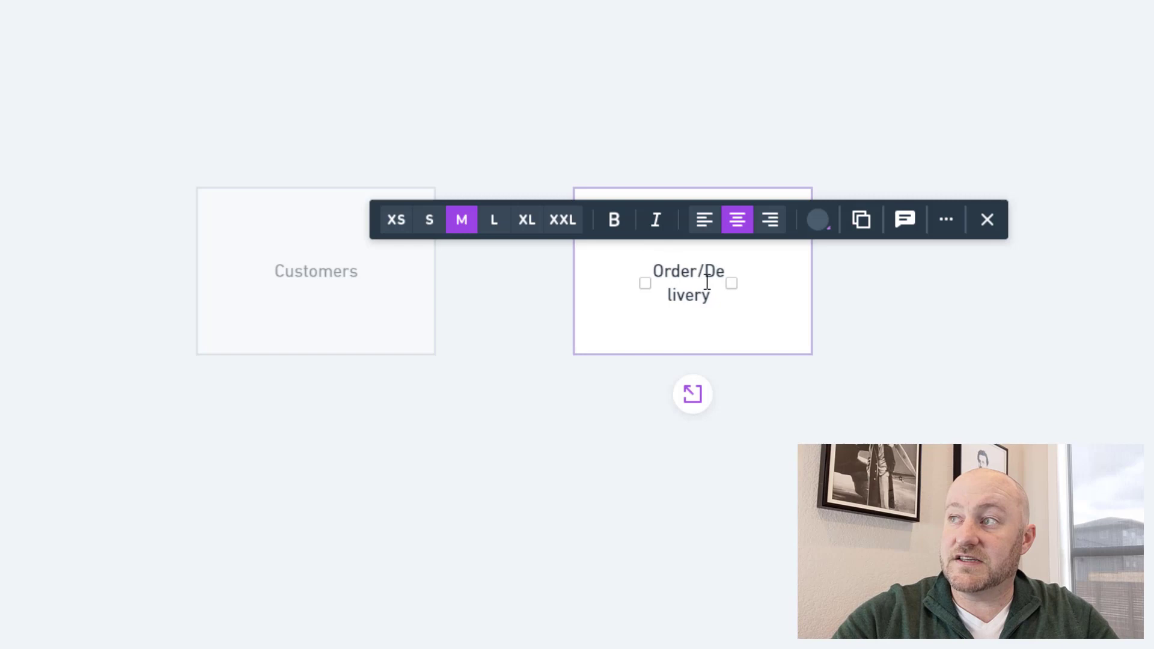
{"action": "left_click", "coordinate": [982, 289]}
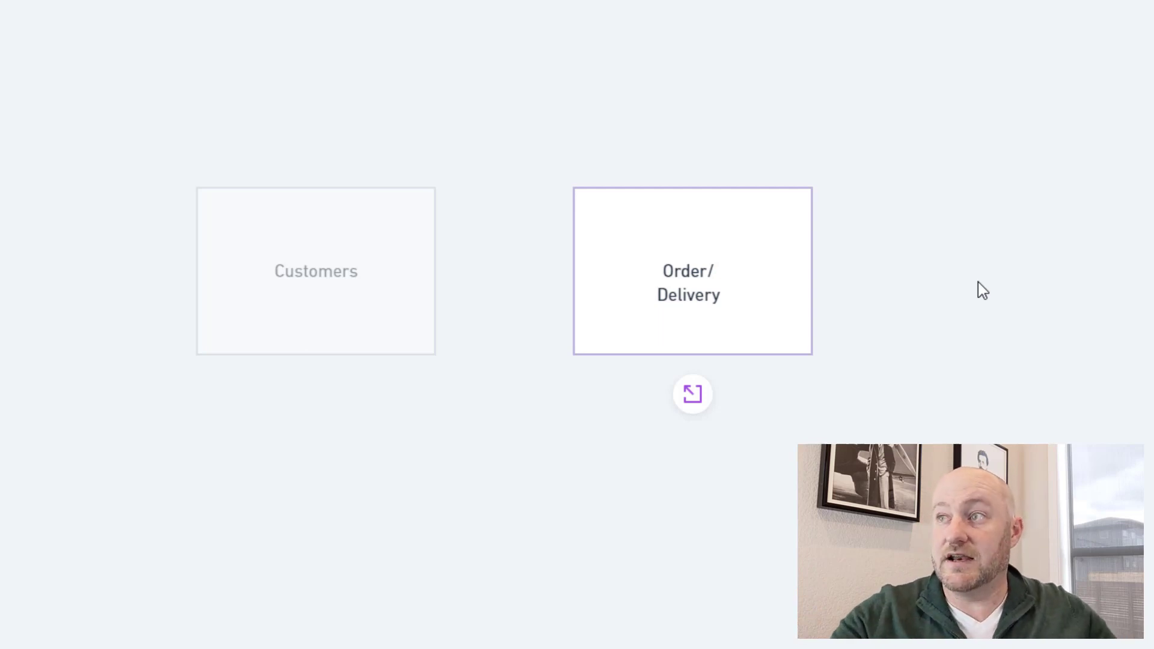
{"action": "mouse_move", "coordinate": [1022, 306]}
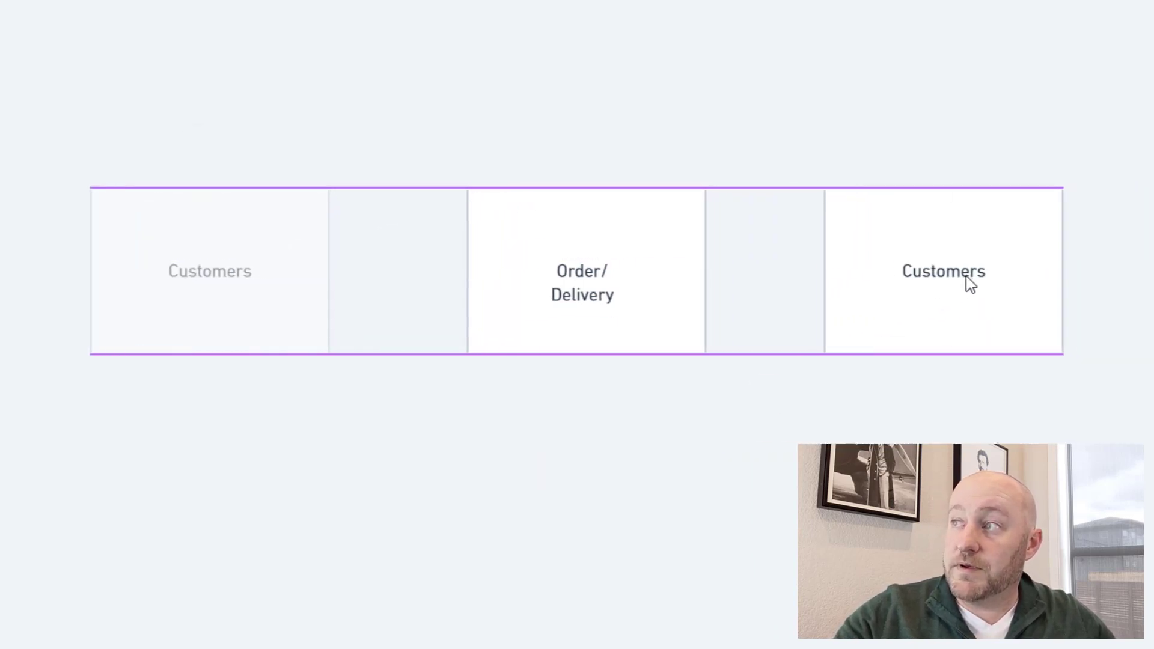
Retype the third box's label as Inventory.
{"action": "double_click", "coordinate": [944, 270]}
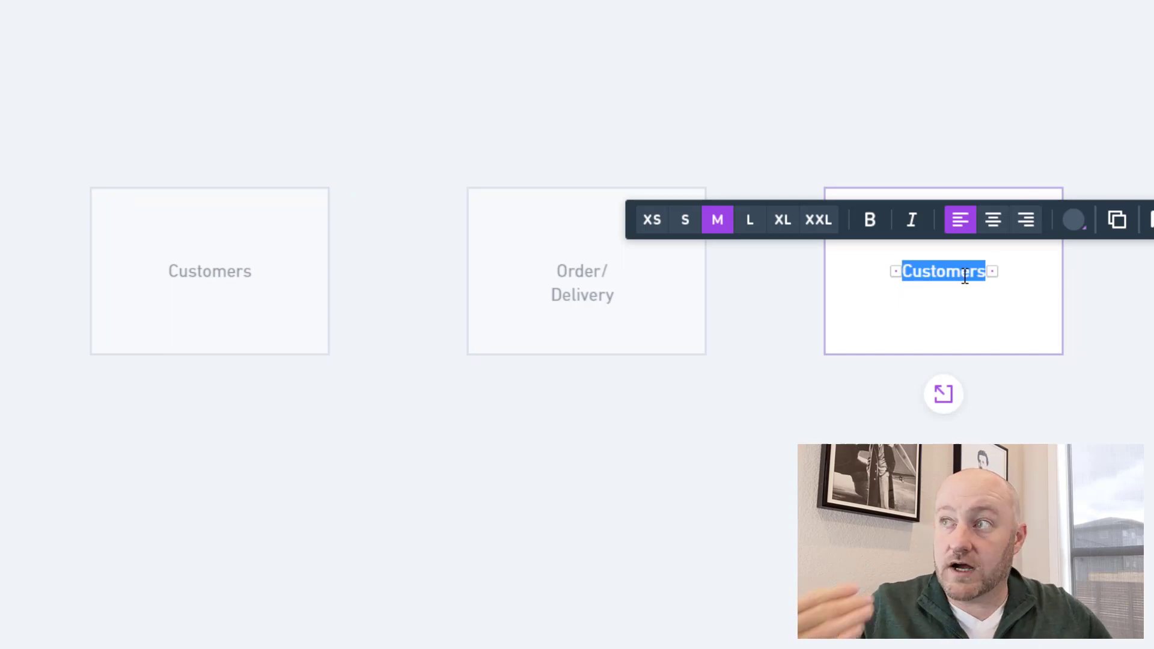
{"action": "type", "text": "Inventory"}
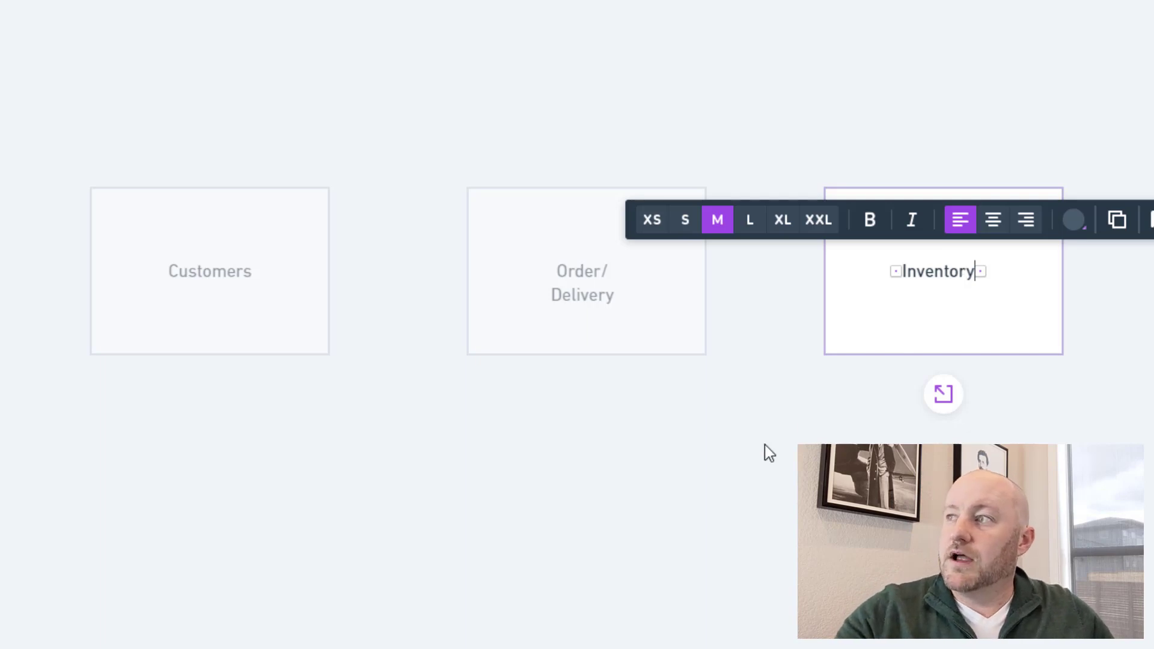
{"action": "left_click", "coordinate": [765, 386]}
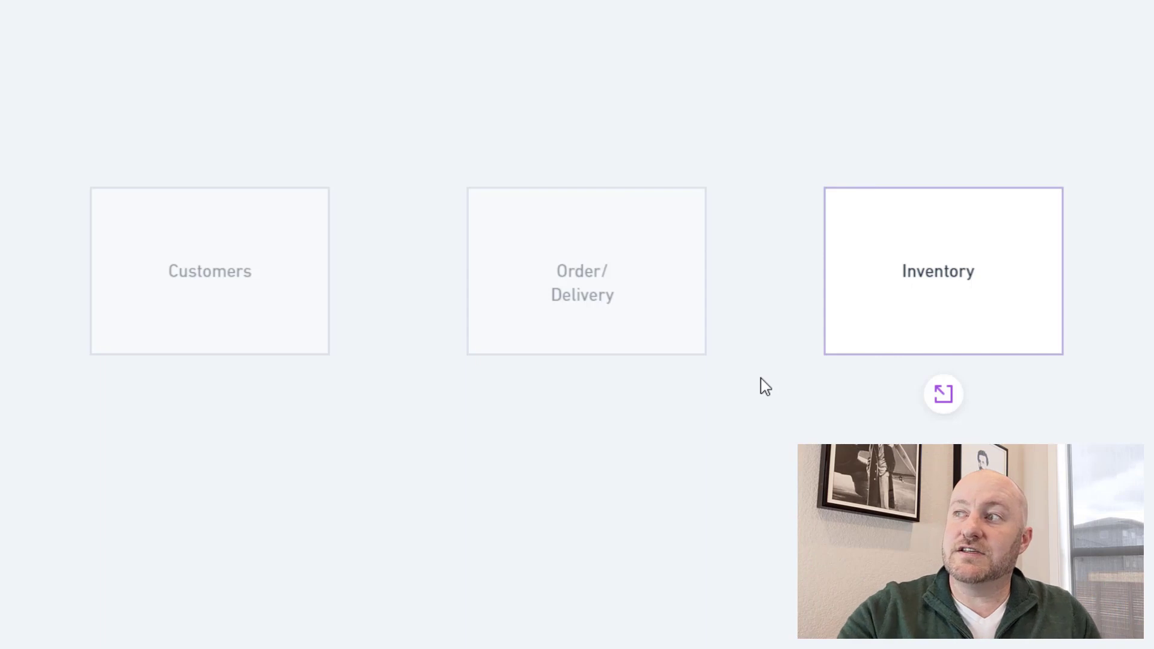
{"action": "mouse_move", "coordinate": [585, 320]}
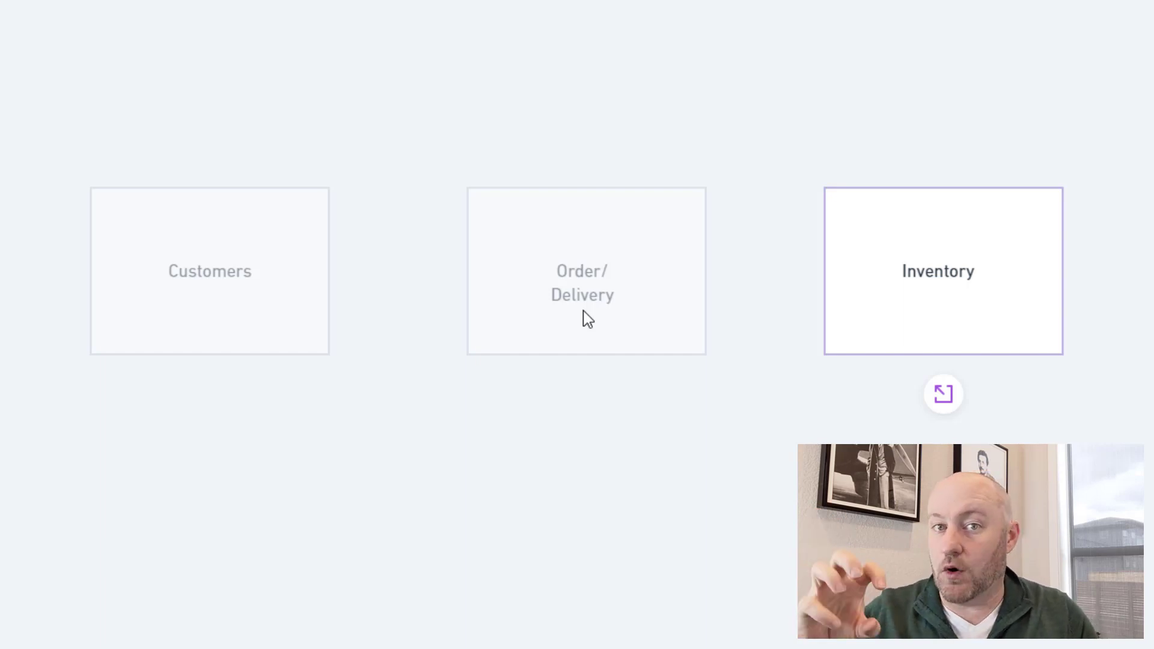
{"action": "mouse_move", "coordinate": [629, 318]}
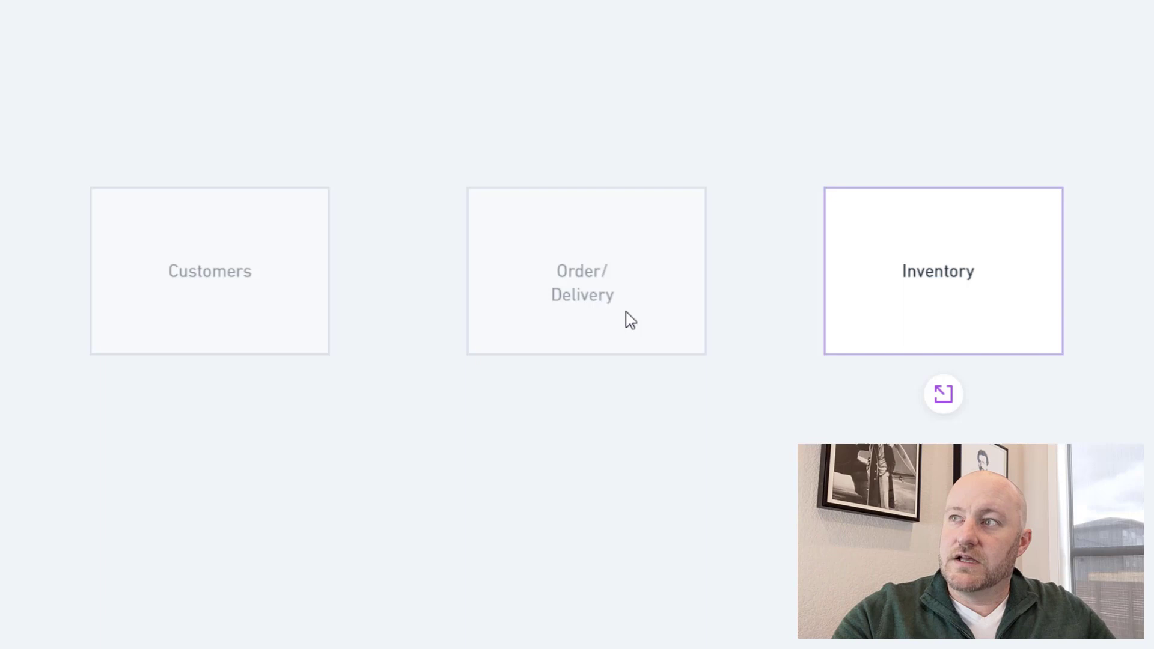
{"action": "mouse_move", "coordinate": [179, 326]}
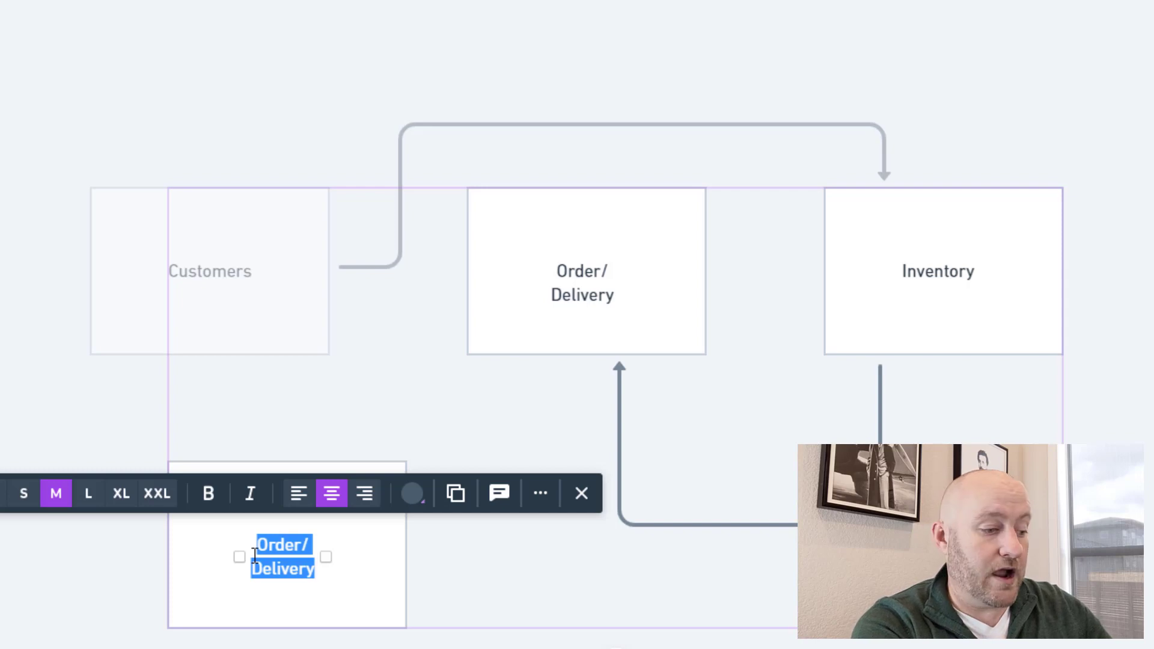
Label the new lower box Income.
{"action": "type", "text": "Incom"}
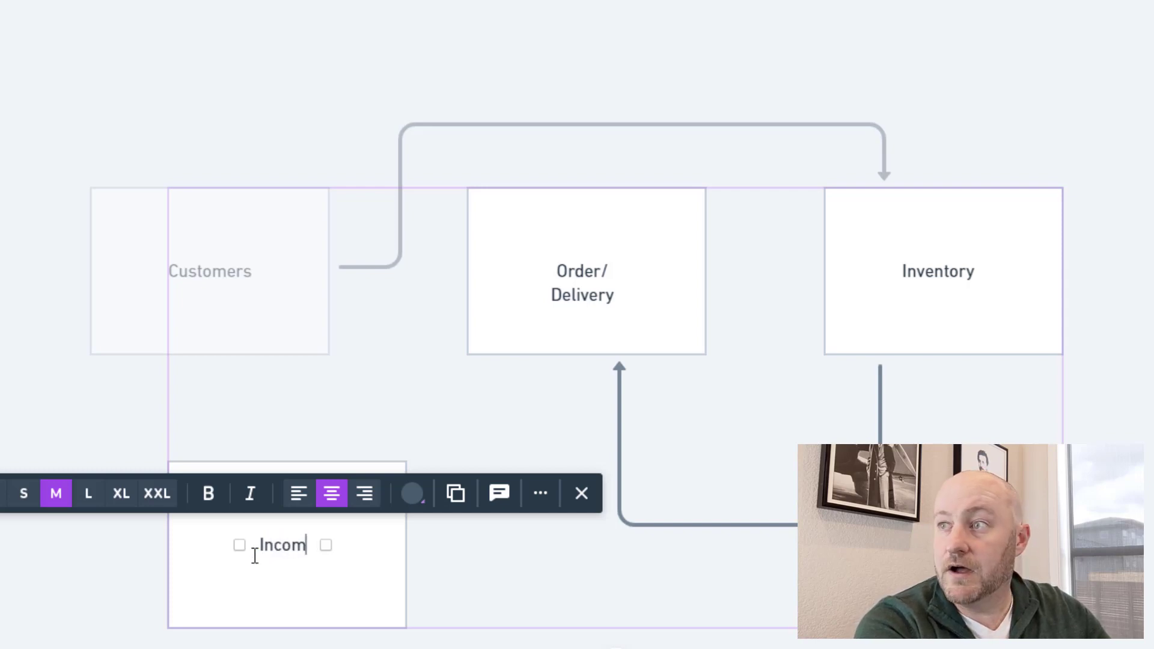
{"action": "type", "text": "e"}
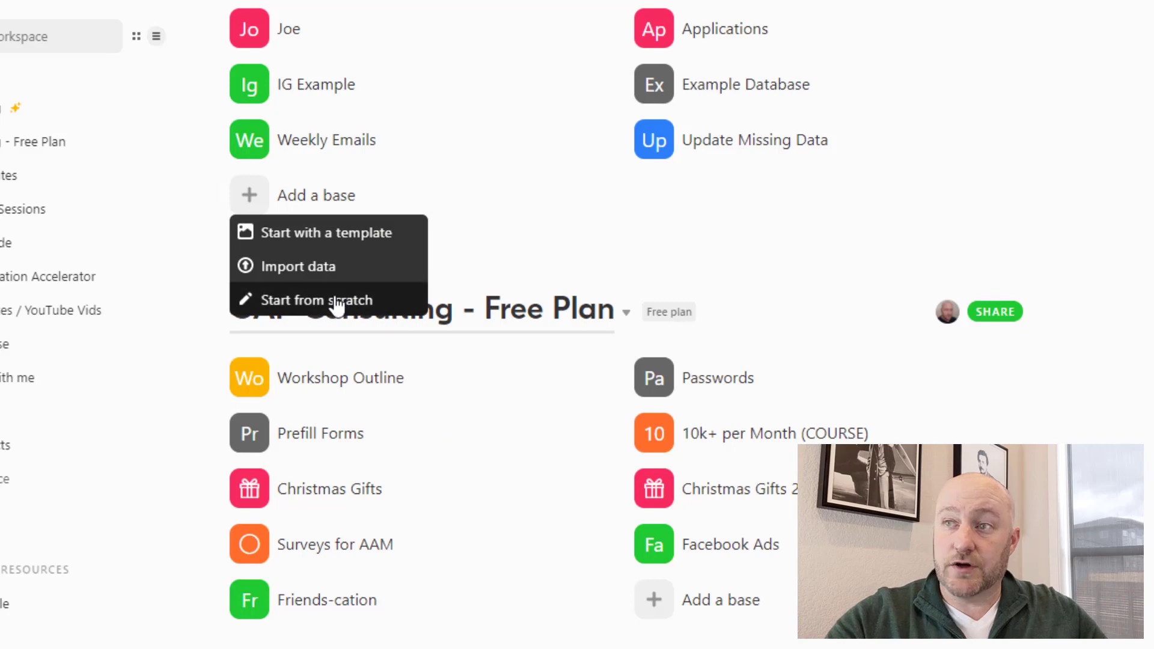
Create a new base from scratch named Dairy Deliver.
{"action": "left_click", "coordinate": [318, 299]}
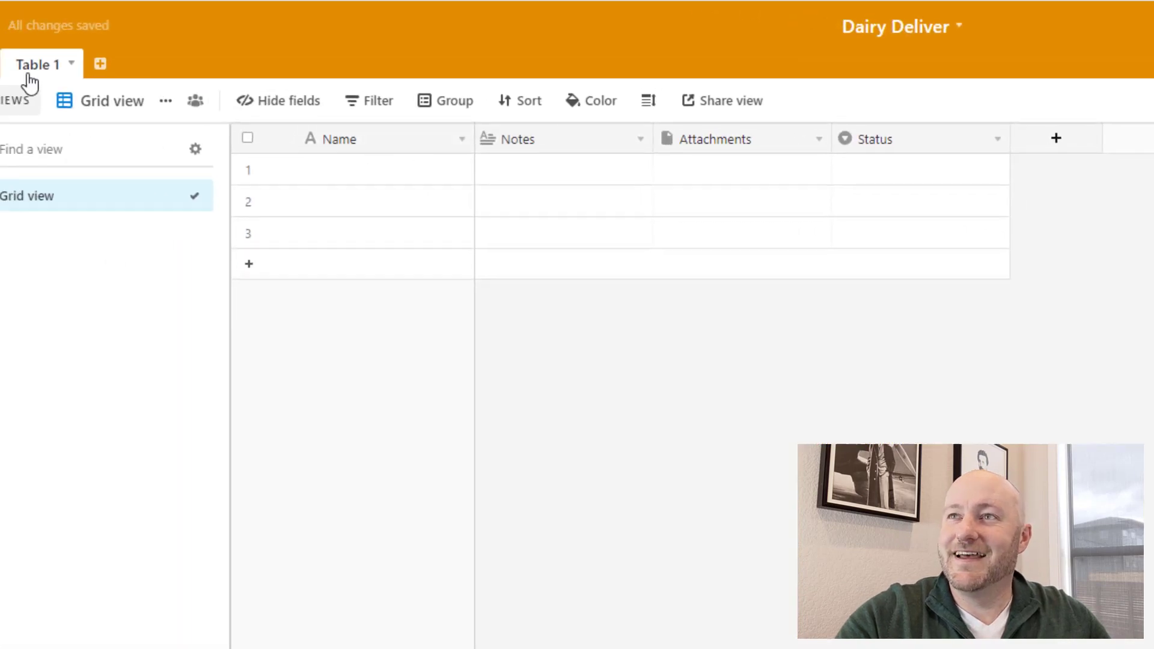
Rename Table 1 to People and delete the default Notes field.
{"action": "double_click", "coordinate": [39, 65]}
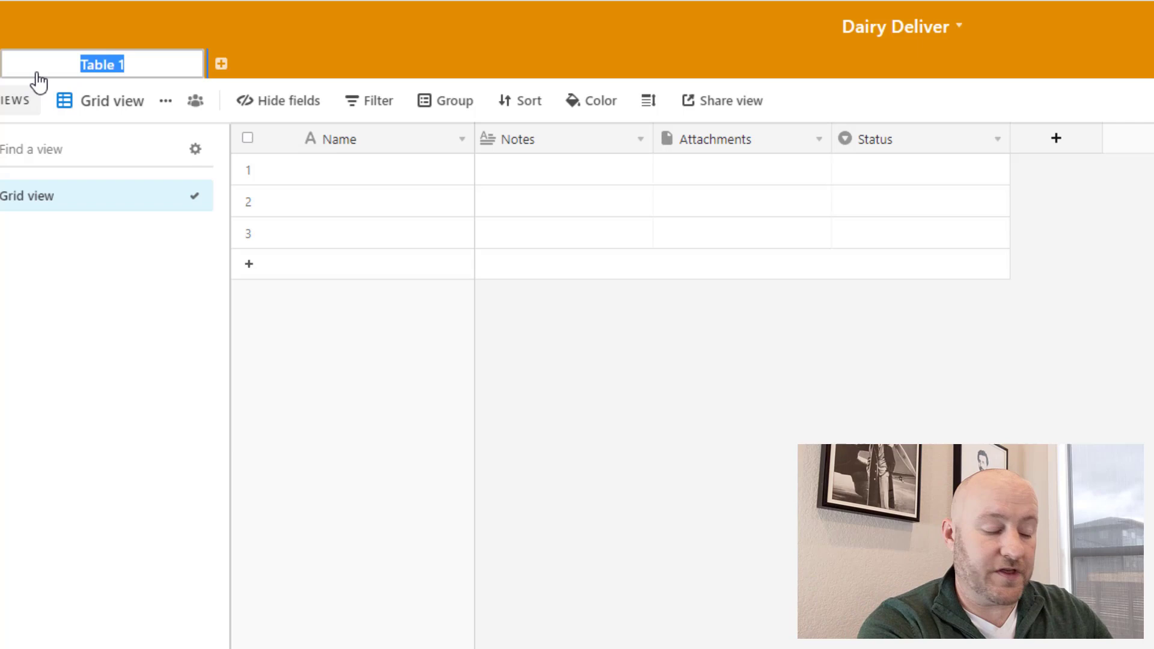
{"action": "type", "text": "People"}
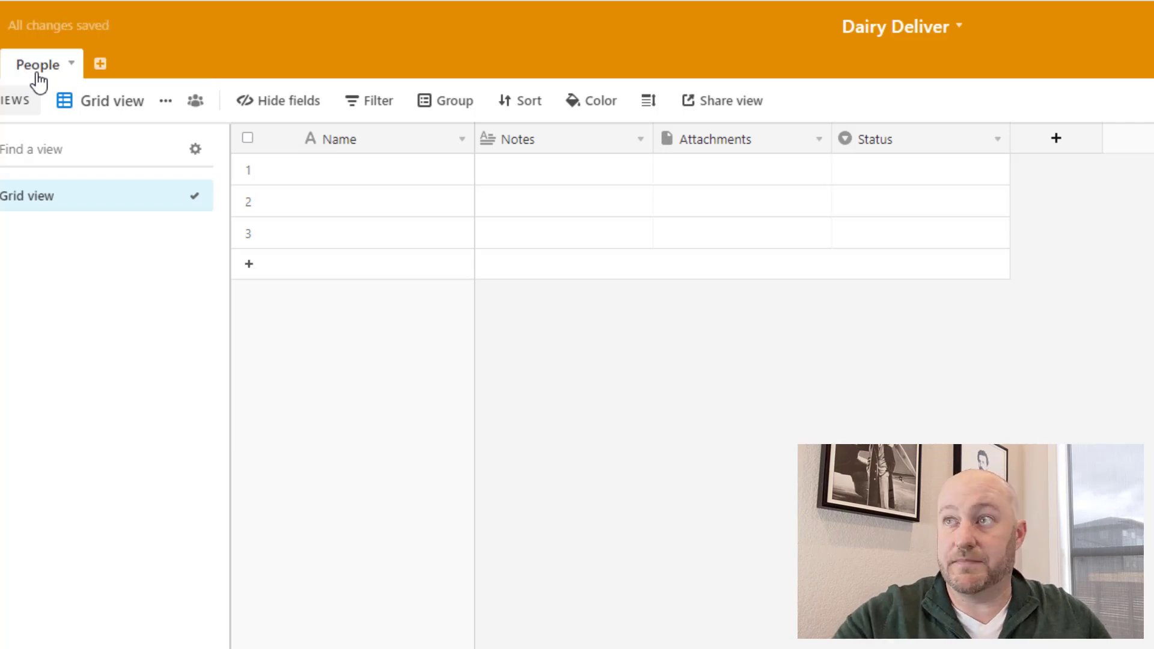
{"action": "left_click", "coordinate": [637, 138]}
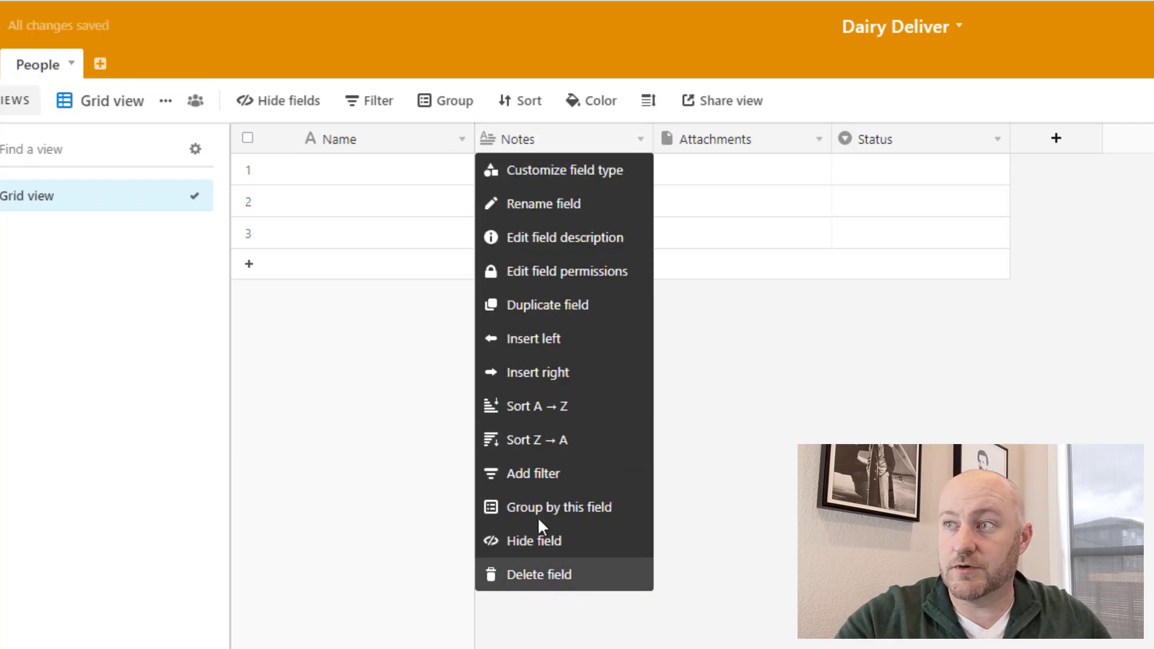
{"action": "left_click", "coordinate": [539, 575]}
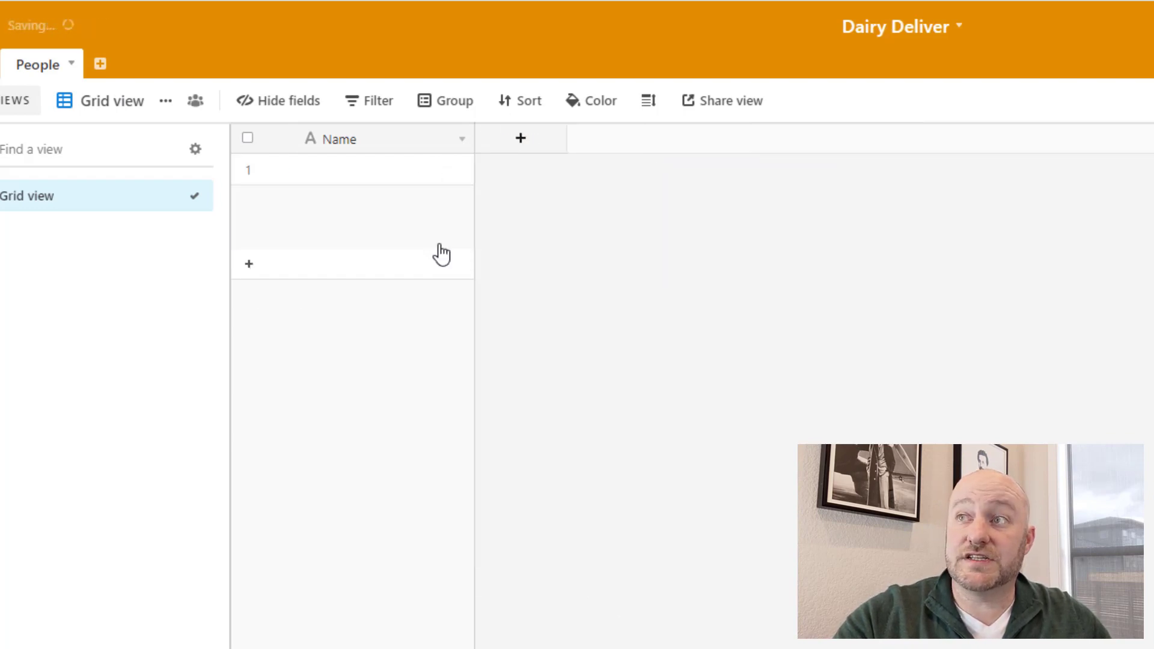
Add First Name and Last Name text fields to People.
{"action": "type", "text": "First"}
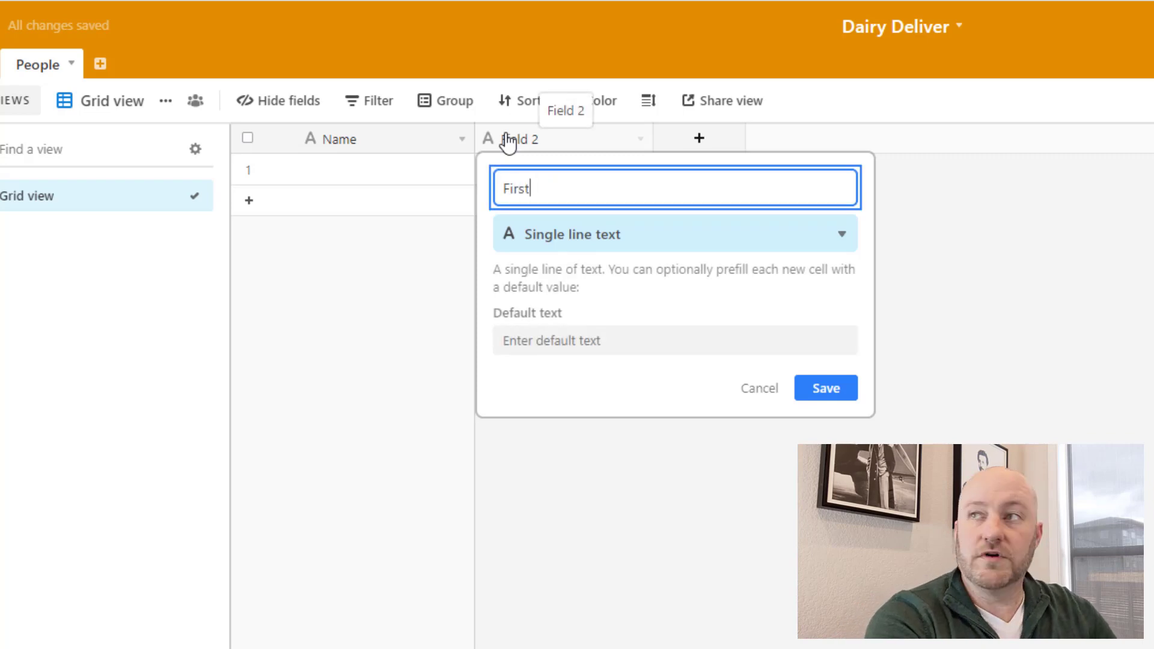
{"action": "left_click", "coordinate": [825, 389]}
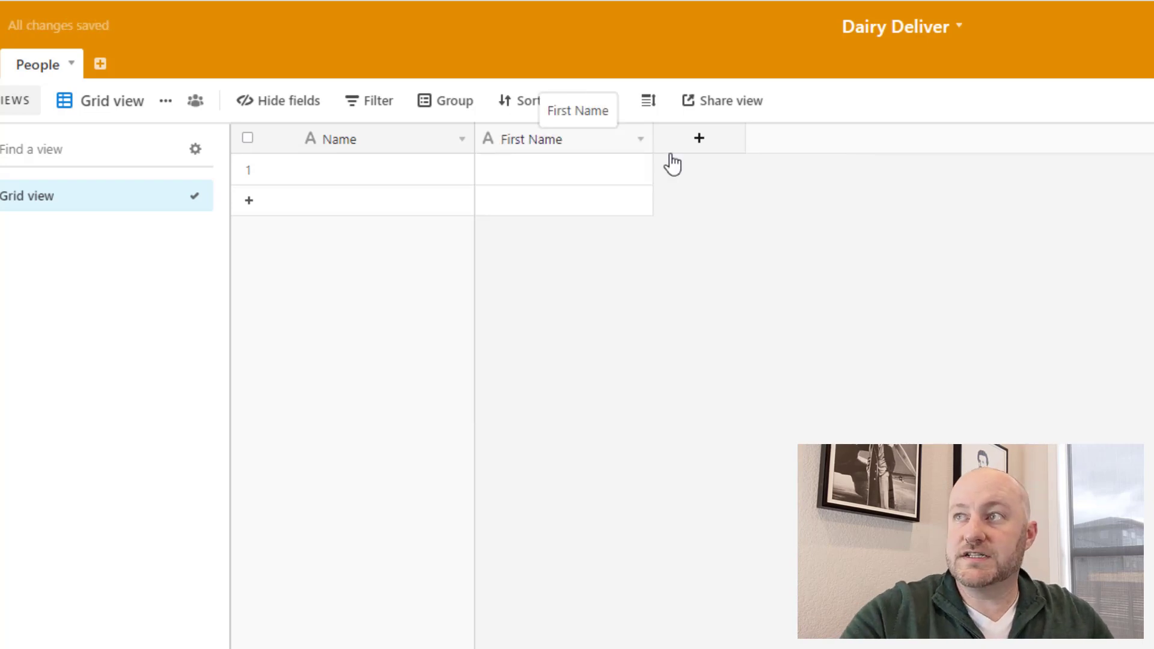
{"action": "type", "text": "Last"}
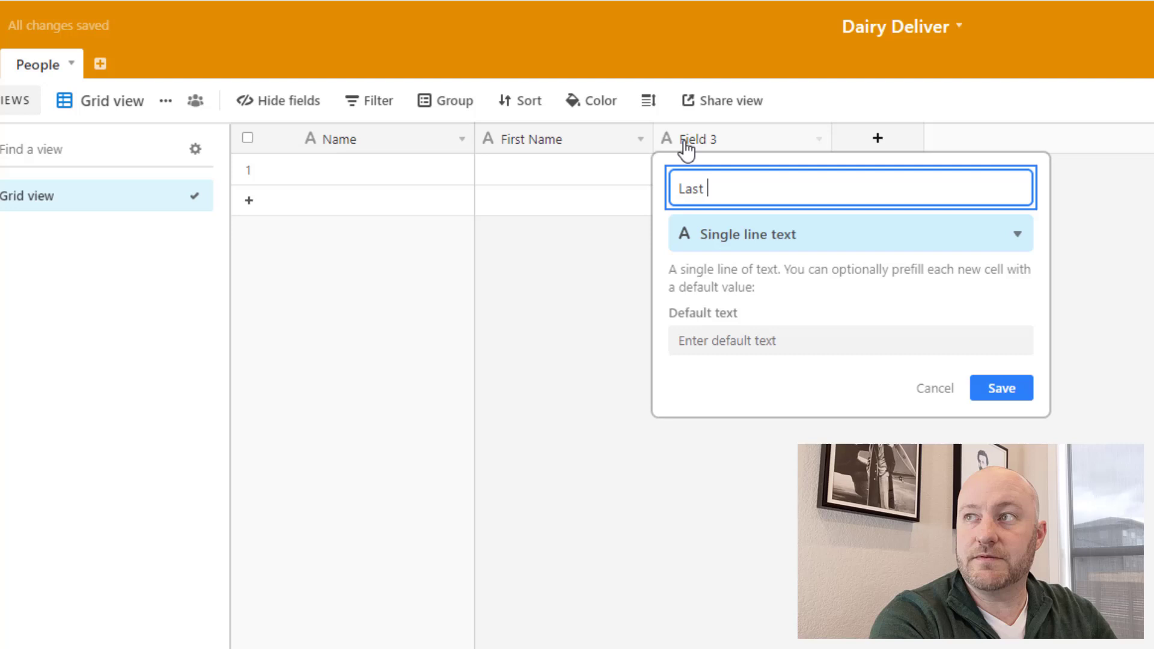
{"action": "left_click", "coordinate": [1002, 388]}
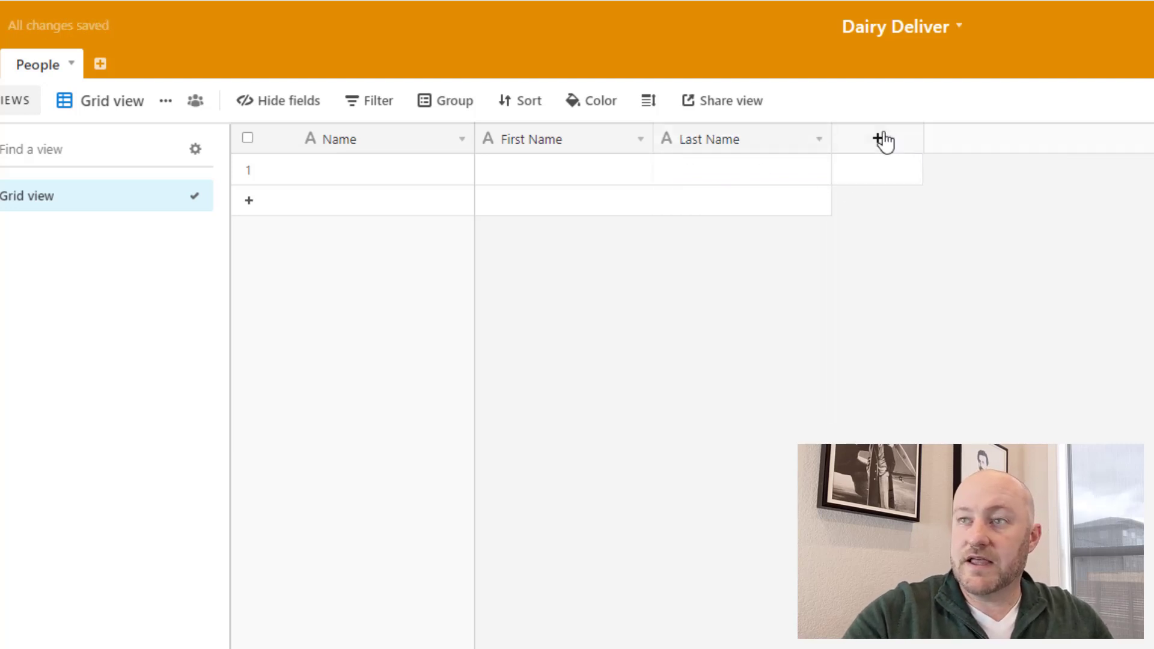
Add an Email-type field and a long-text Address field.
{"action": "left_click", "coordinate": [881, 138]}
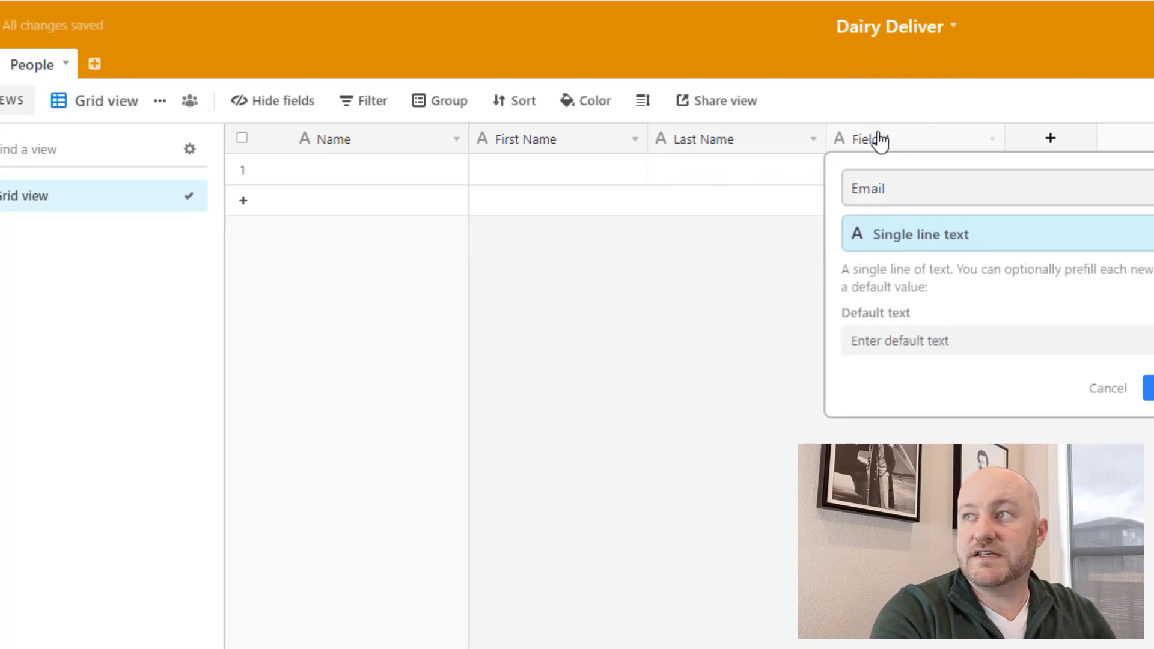
{"action": "type", "text": "em"}
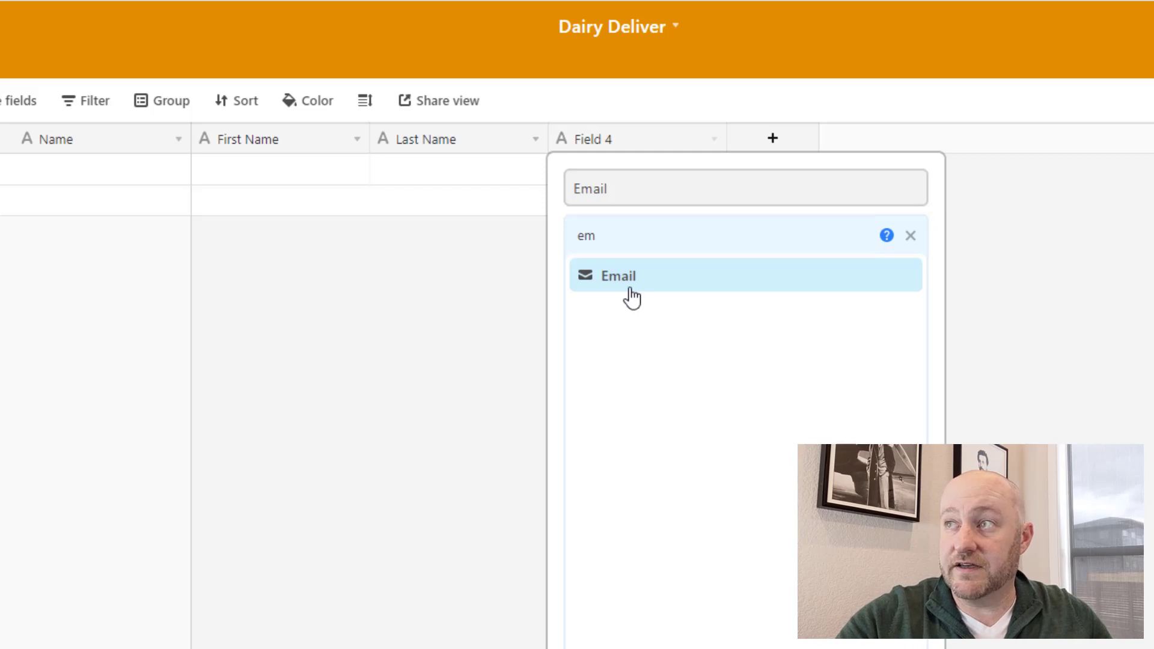
{"action": "left_click", "coordinate": [617, 275]}
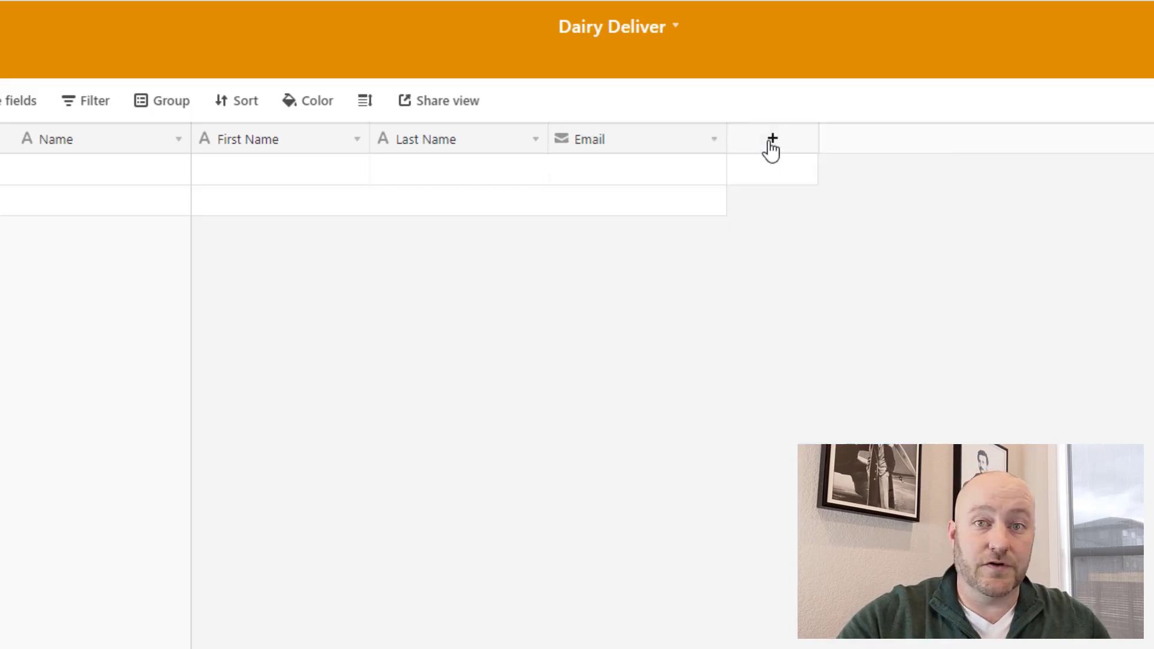
{"action": "left_click", "coordinate": [772, 138]}
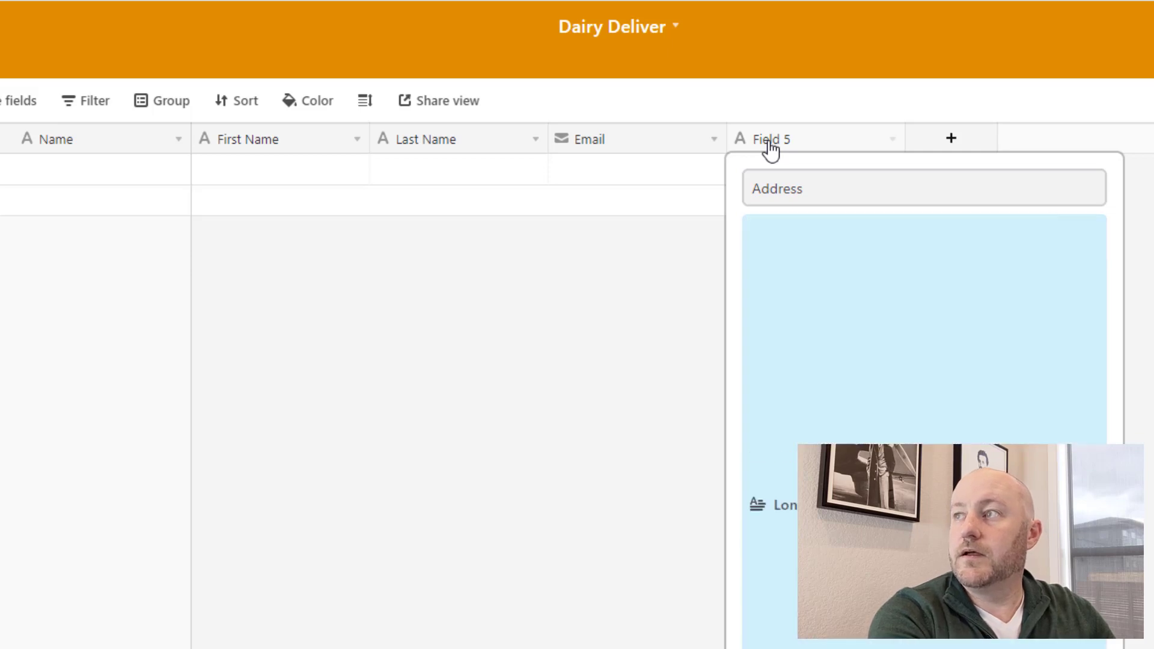
{"action": "left_click", "coordinate": [782, 504]}
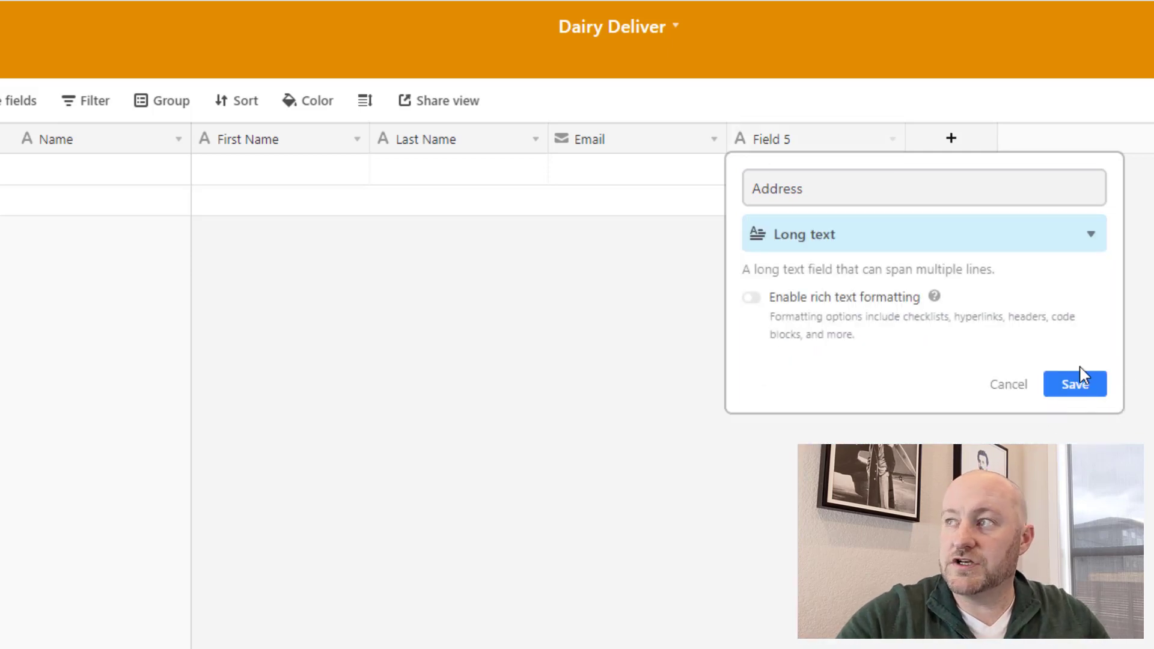
{"action": "left_click", "coordinate": [1074, 383]}
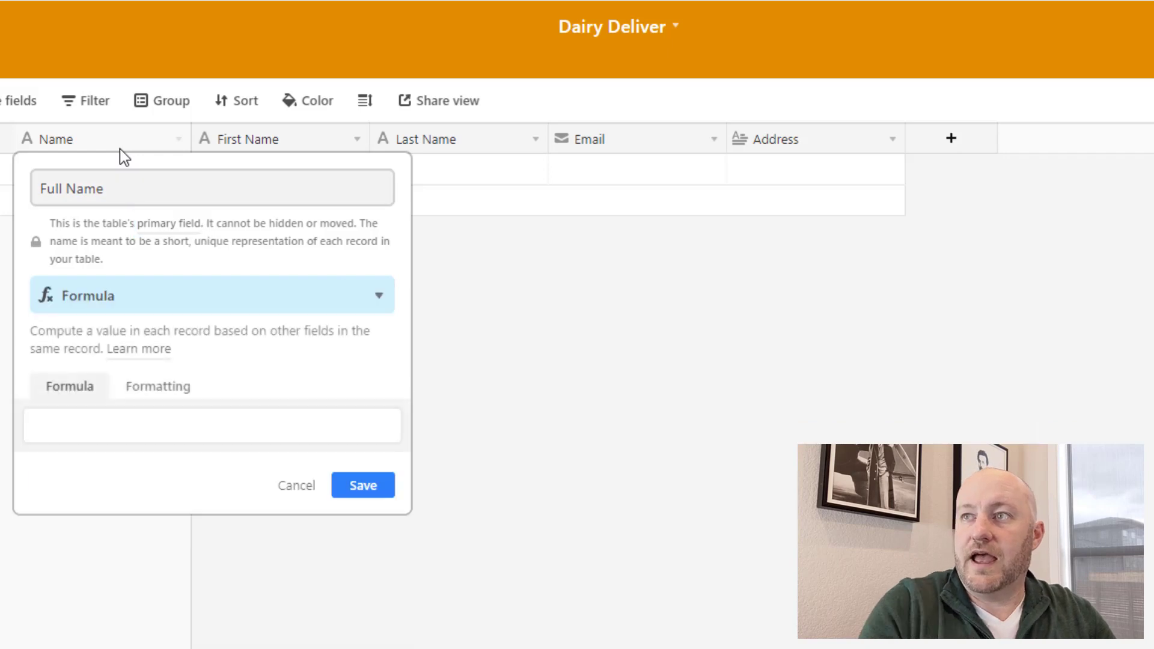
Make Full Name a formula CONCATENATE({First Name},' ',{Last Name}).
{"action": "left_click", "coordinate": [212, 426]}
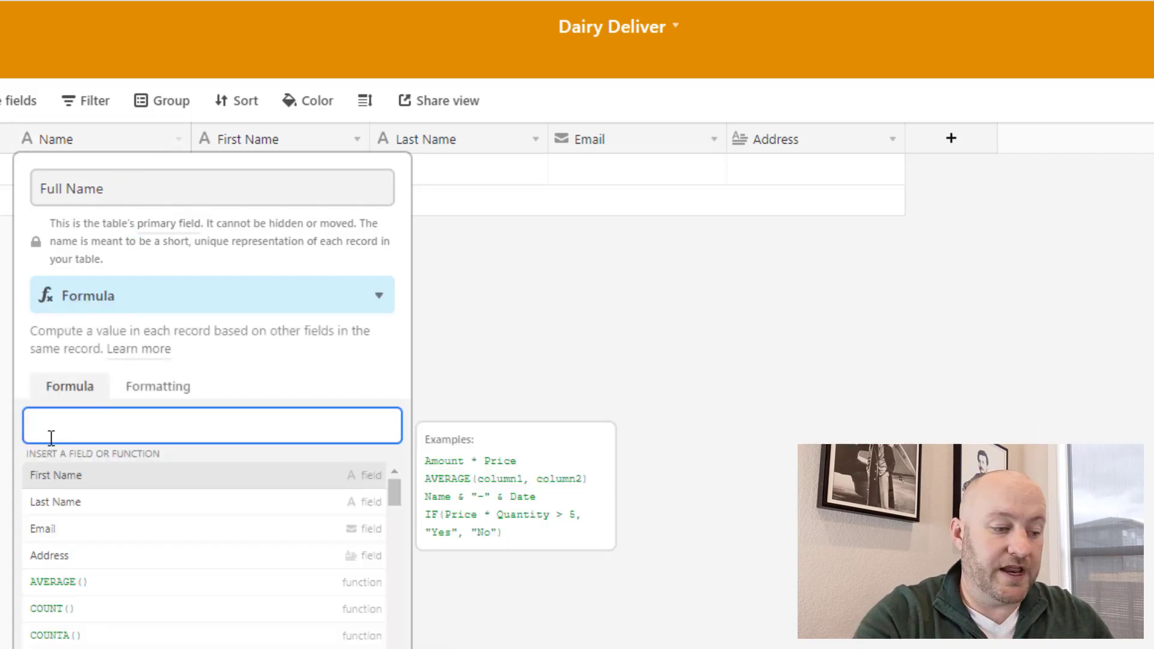
{"action": "type", "text": "CONCATENATE({First Name},"}
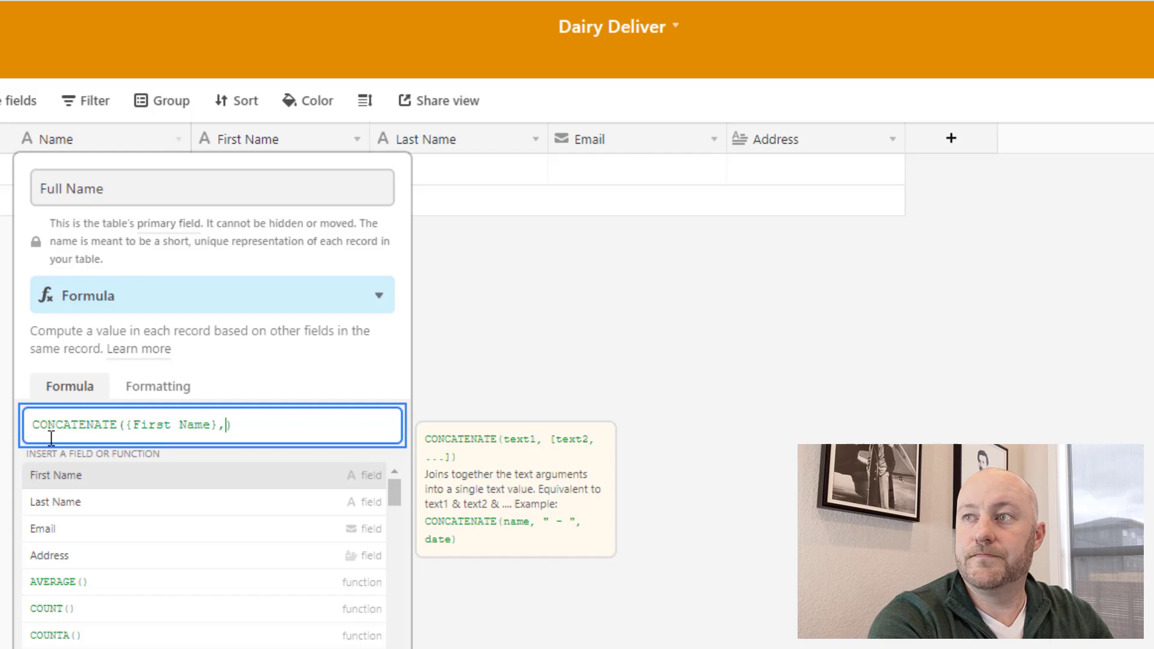
{"action": "type", "text": "' ',{Last Name}"}
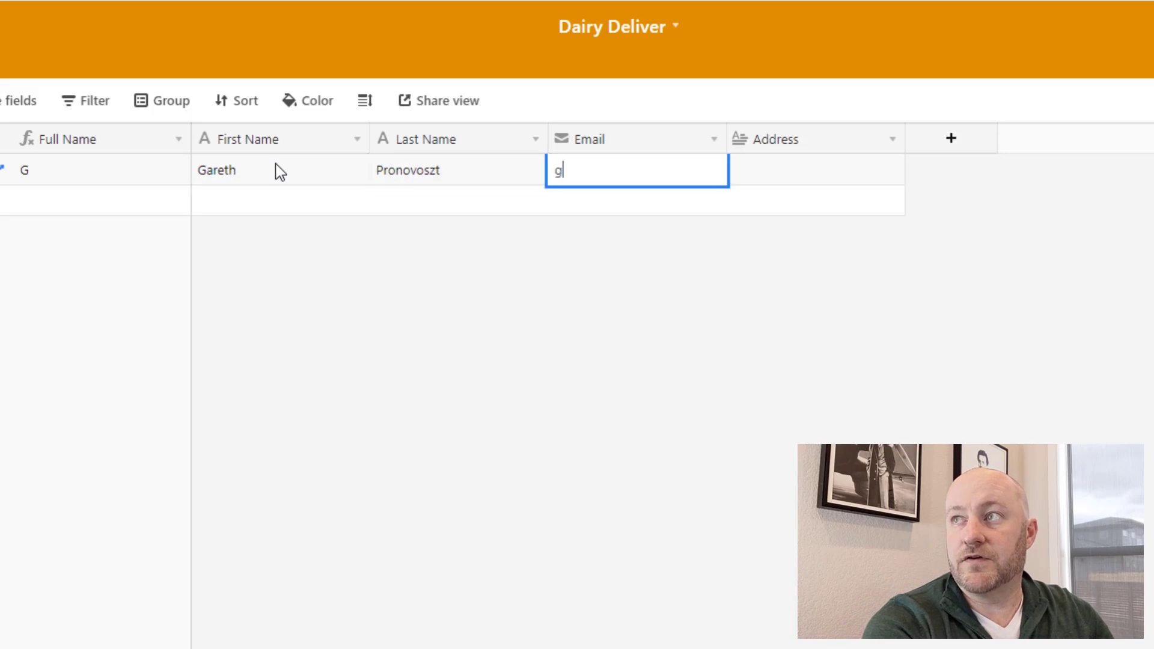
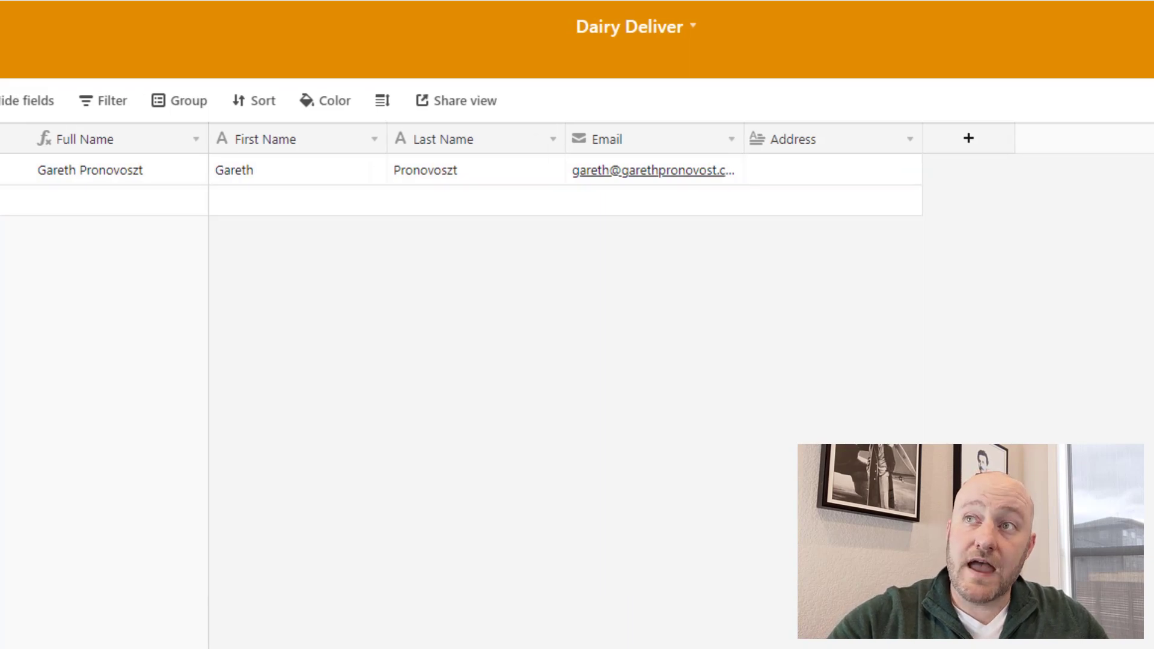
Enter a sample person's email and add a new empty table.
{"action": "left_click", "coordinate": [328, 64]}
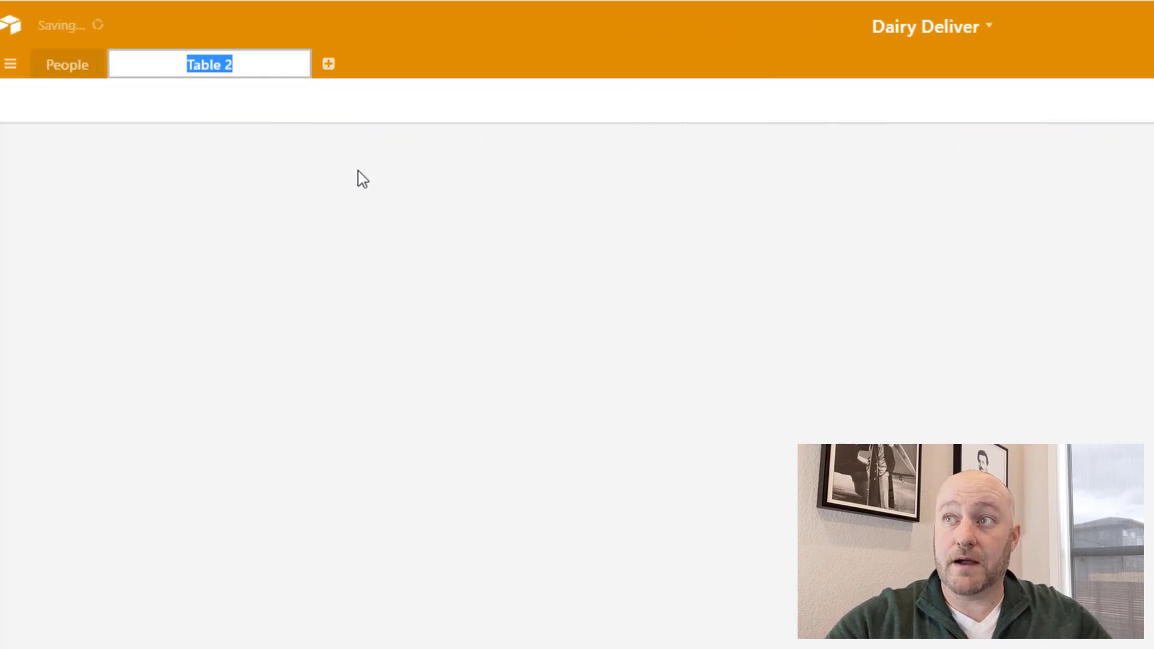
Name the table Inventory, drop Status, list Milk, Eggs, Cheese, and start another table.
{"action": "type", "text": "Inventory"}
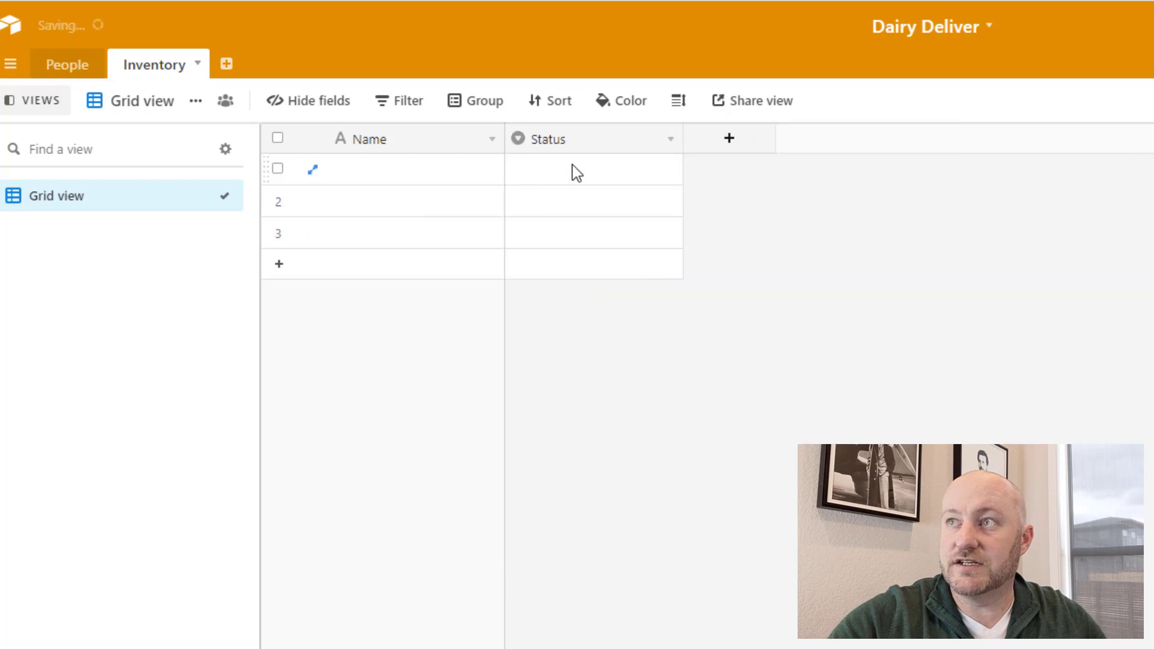
{"action": "left_click", "coordinate": [593, 169]}
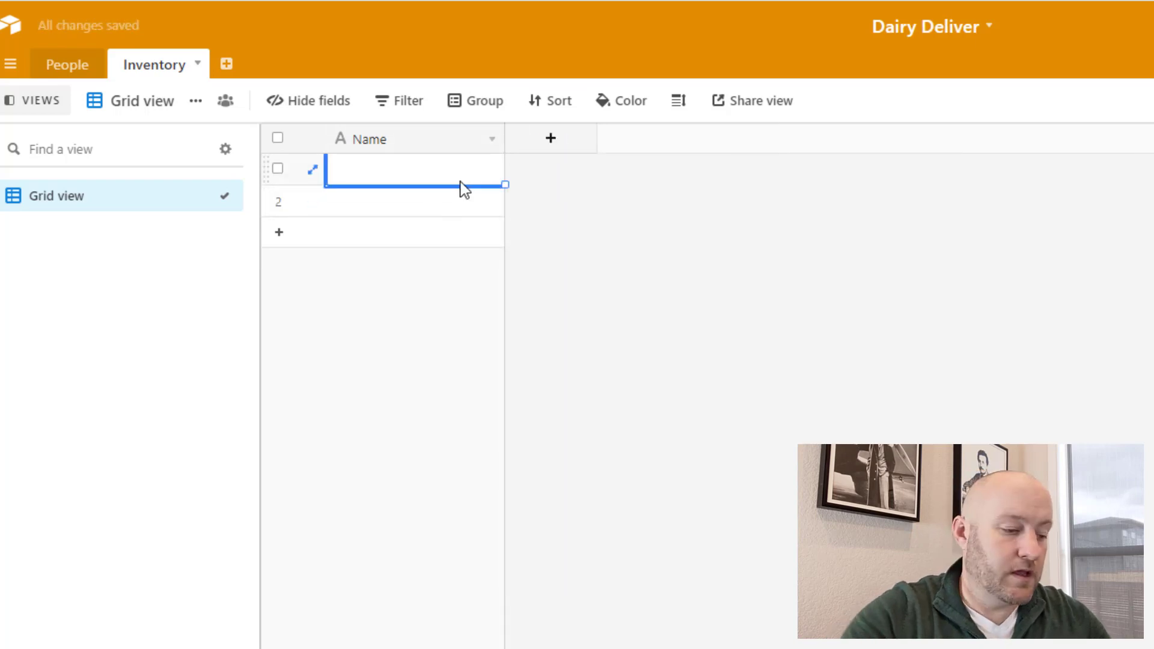
{"action": "type", "text": "Eggs"}
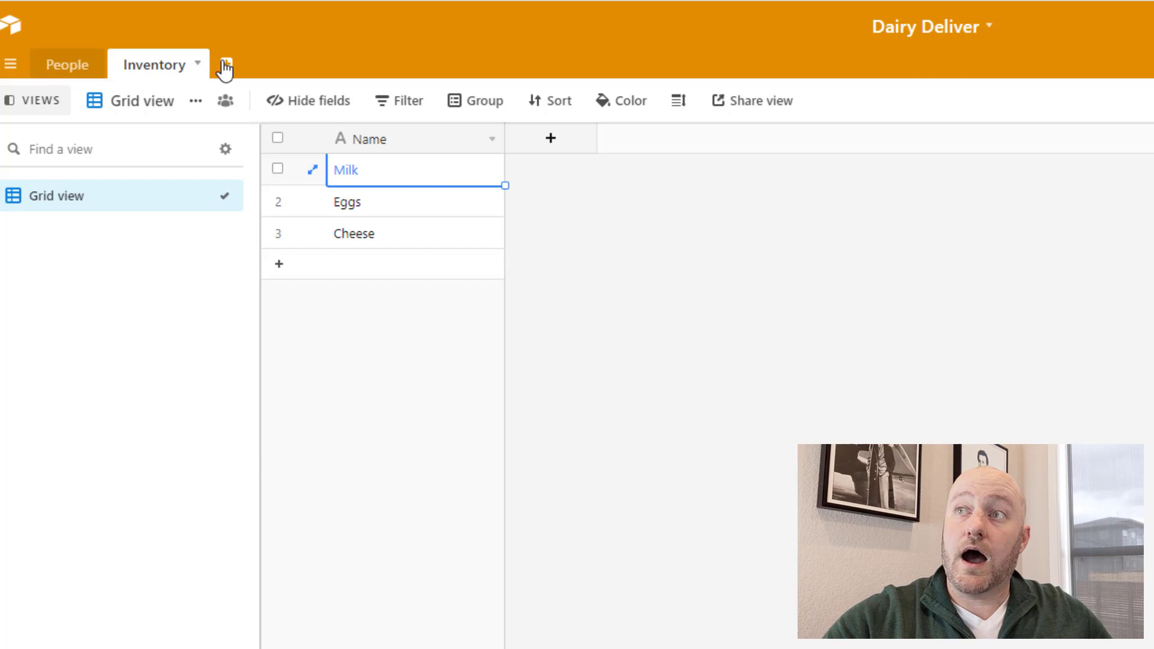
{"action": "left_click", "coordinate": [225, 64]}
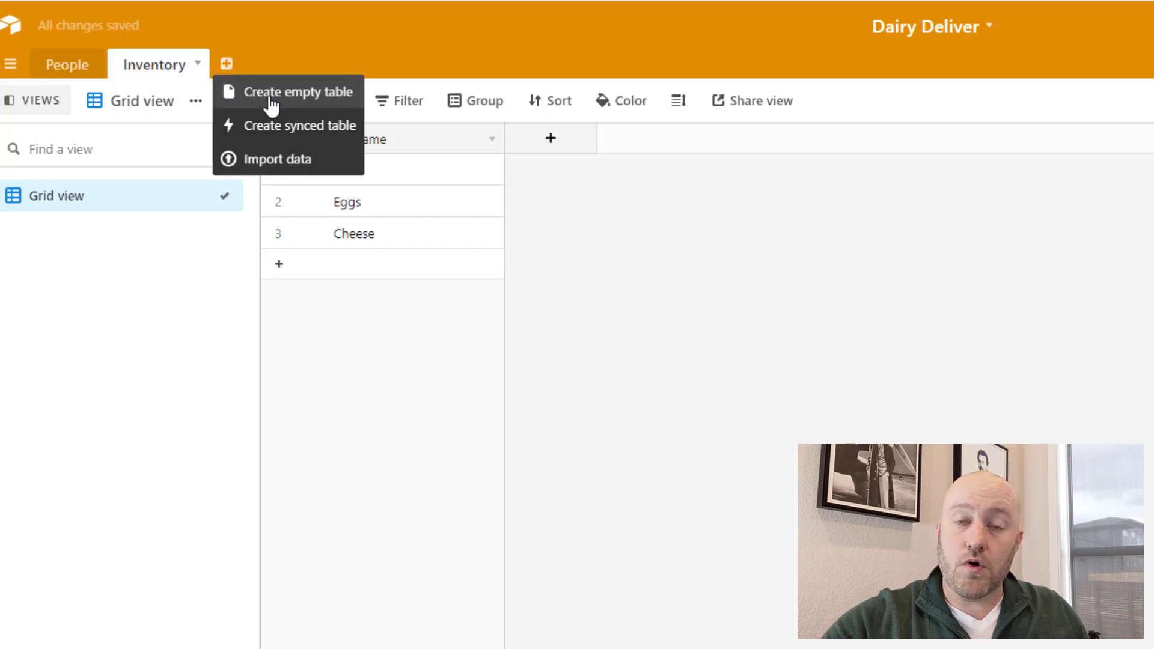
Create a new empty Order table and remove its default Status field.
{"action": "left_click", "coordinate": [300, 92]}
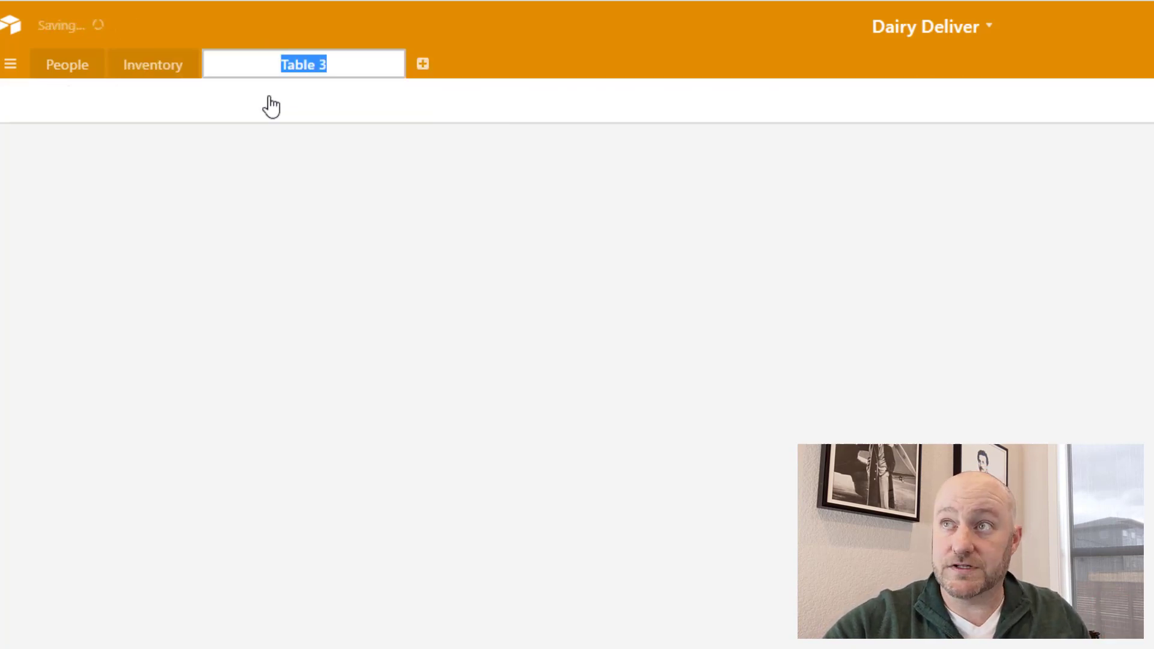
{"action": "type", "text": "or"}
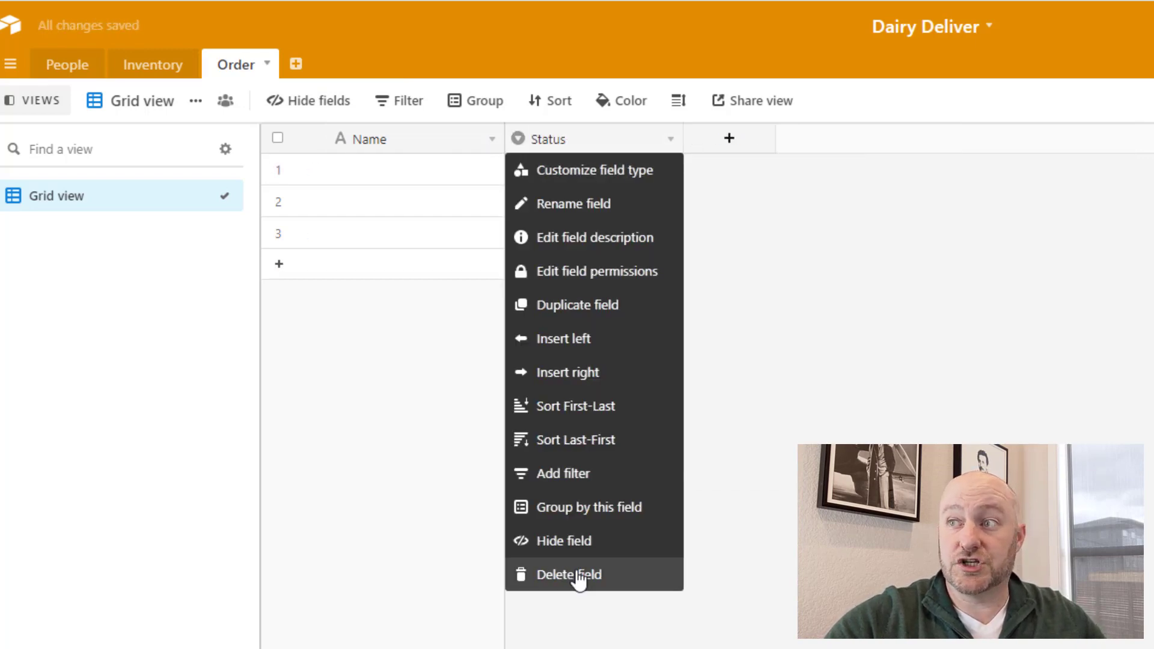
{"action": "left_click", "coordinate": [569, 575]}
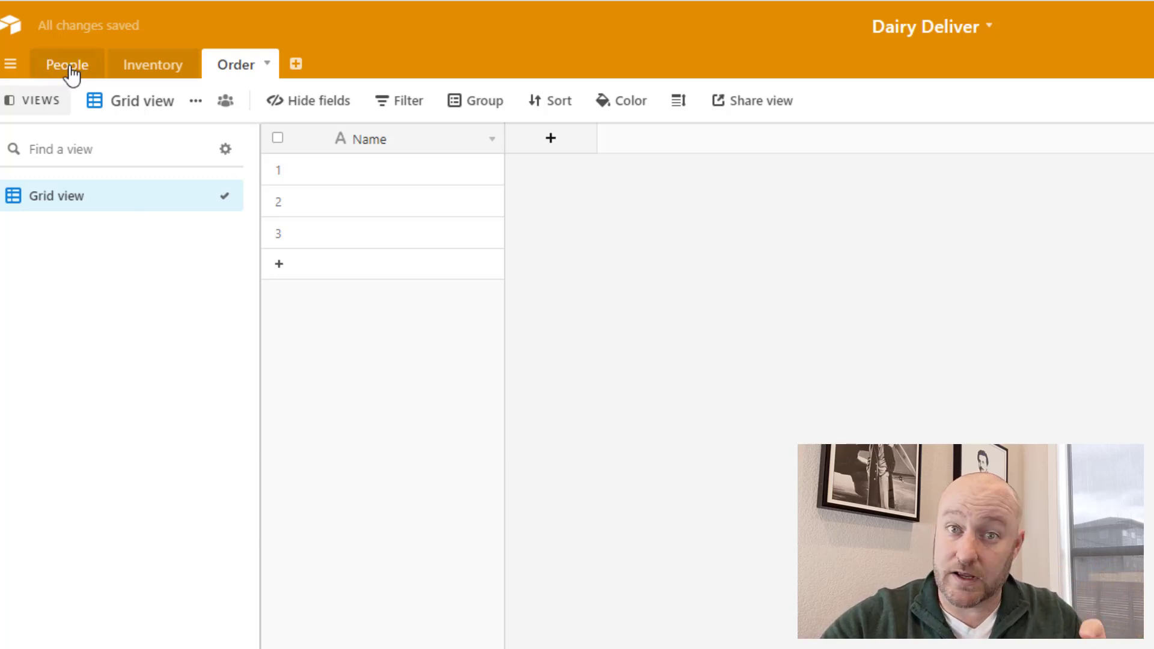
{"action": "left_click", "coordinate": [550, 138]}
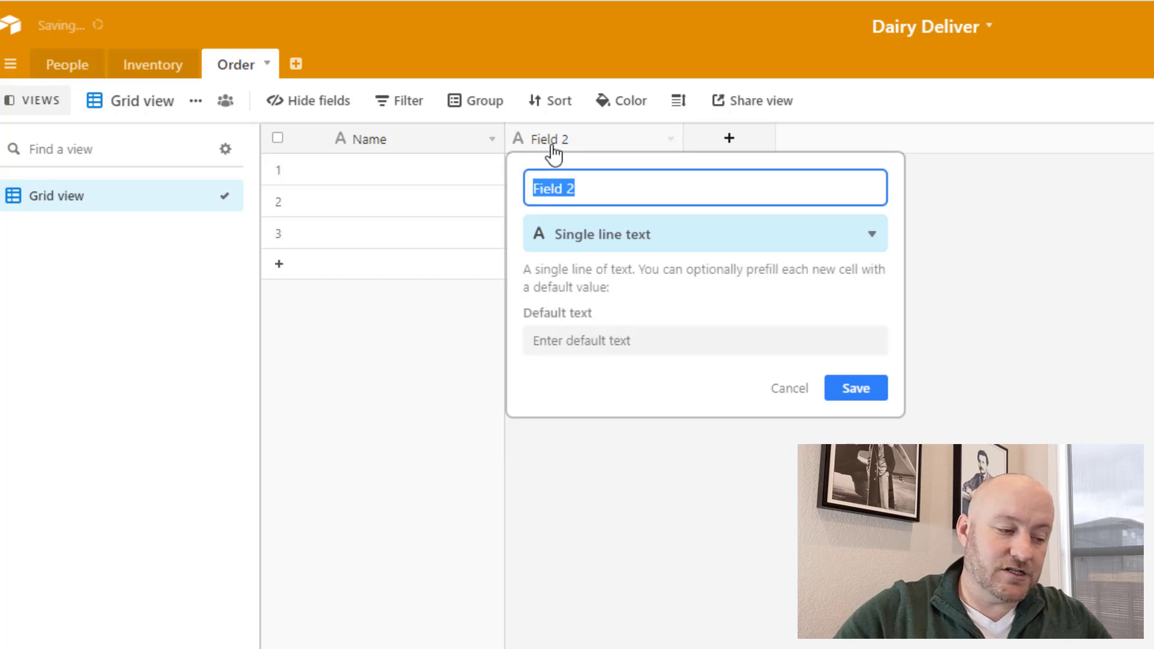
{"action": "type", "text": "People"}
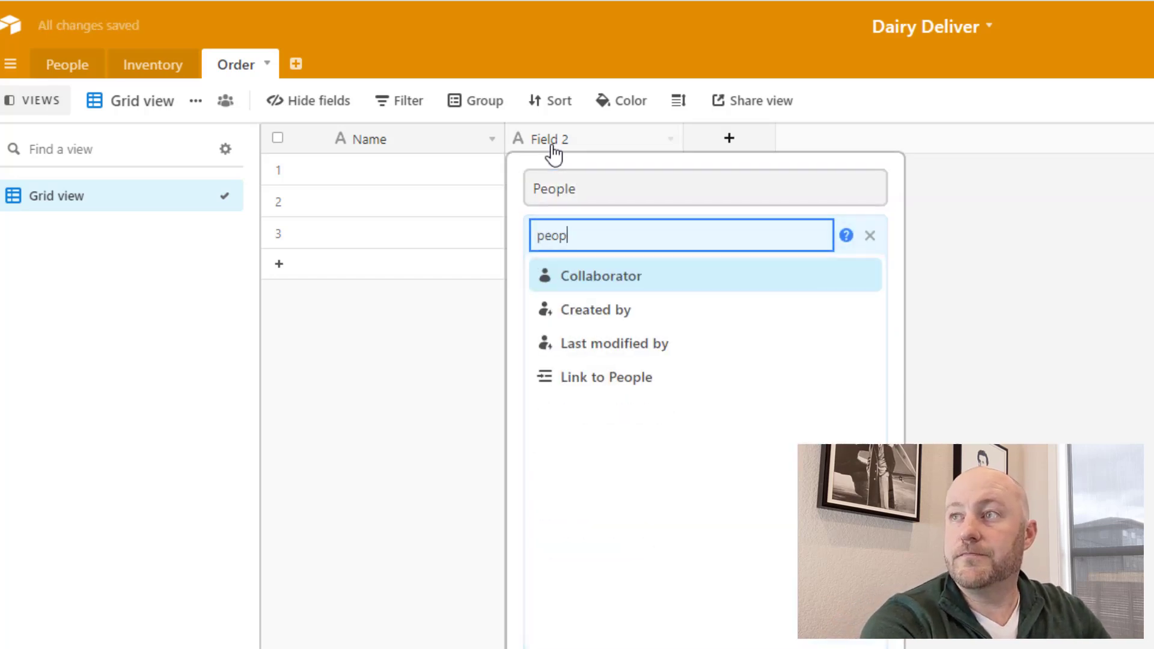
{"action": "left_click", "coordinate": [605, 376]}
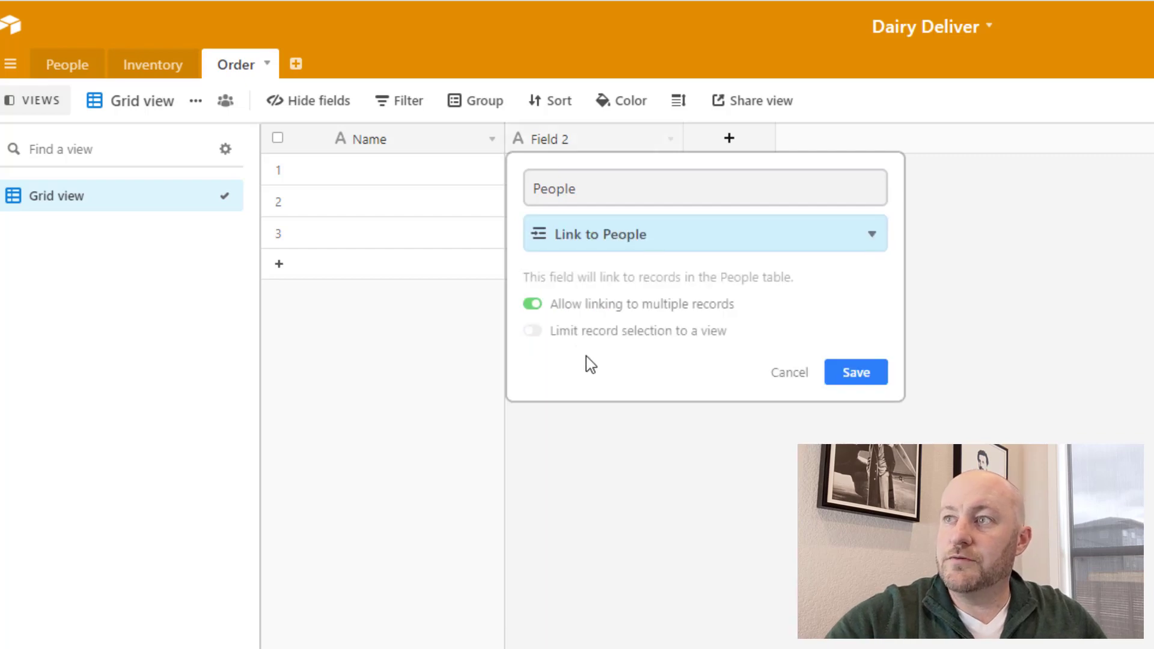
{"action": "left_click", "coordinate": [855, 371]}
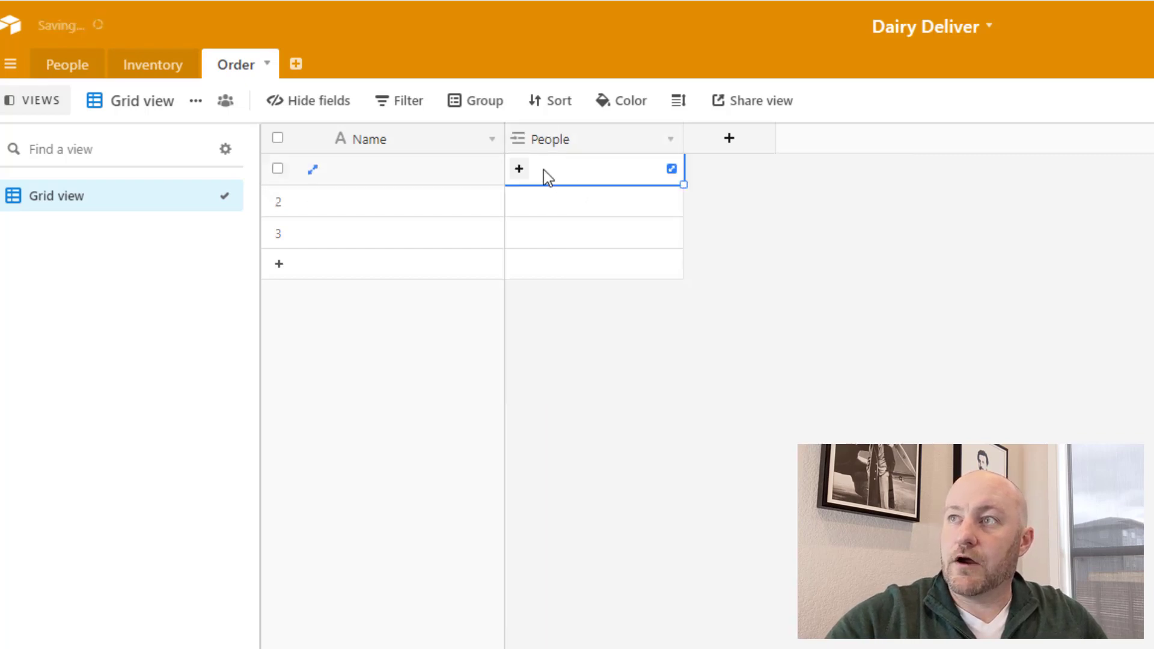
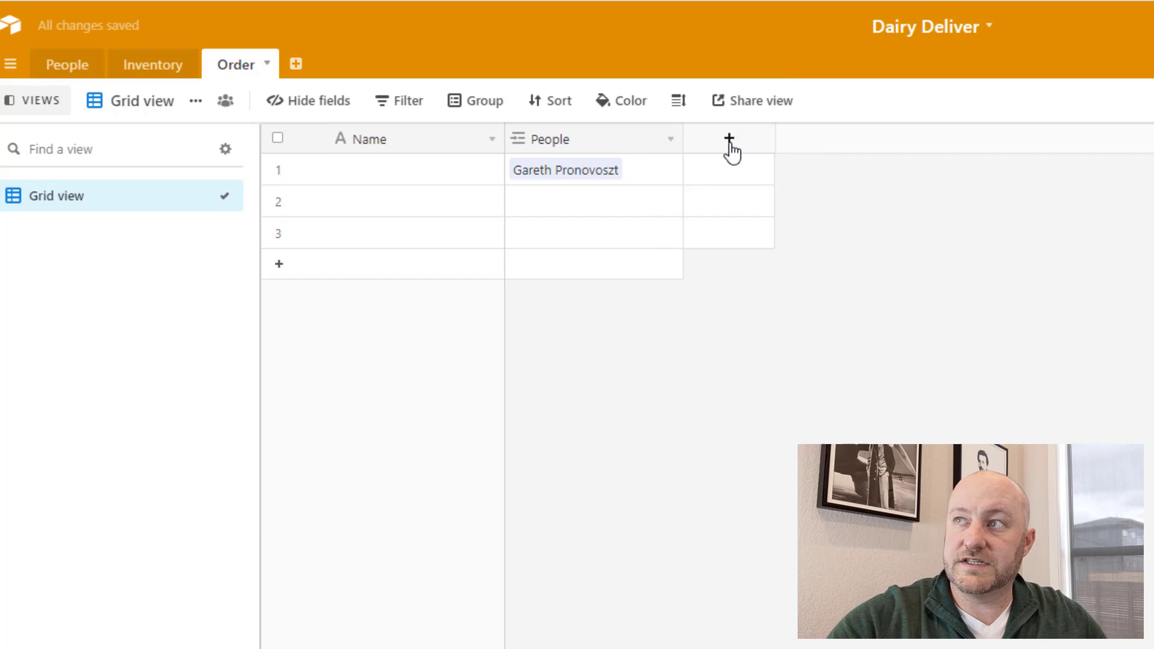
Add a Delivery Date field of type Date.
{"action": "type", "text": "D"}
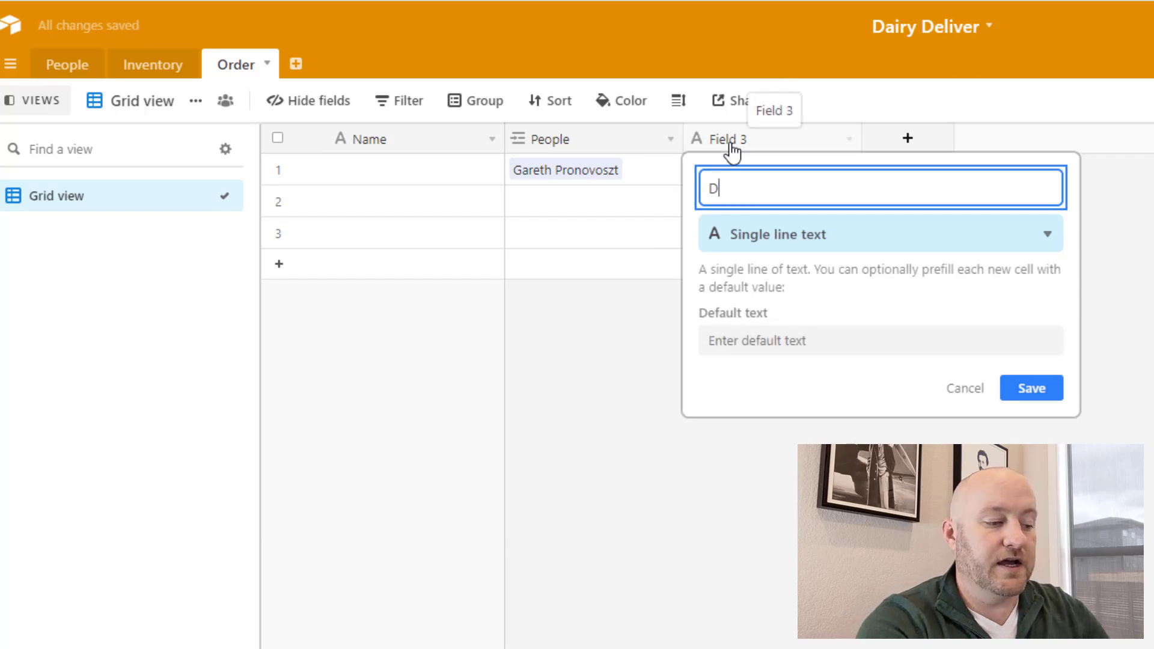
{"action": "type", "text": "elivery Da"}
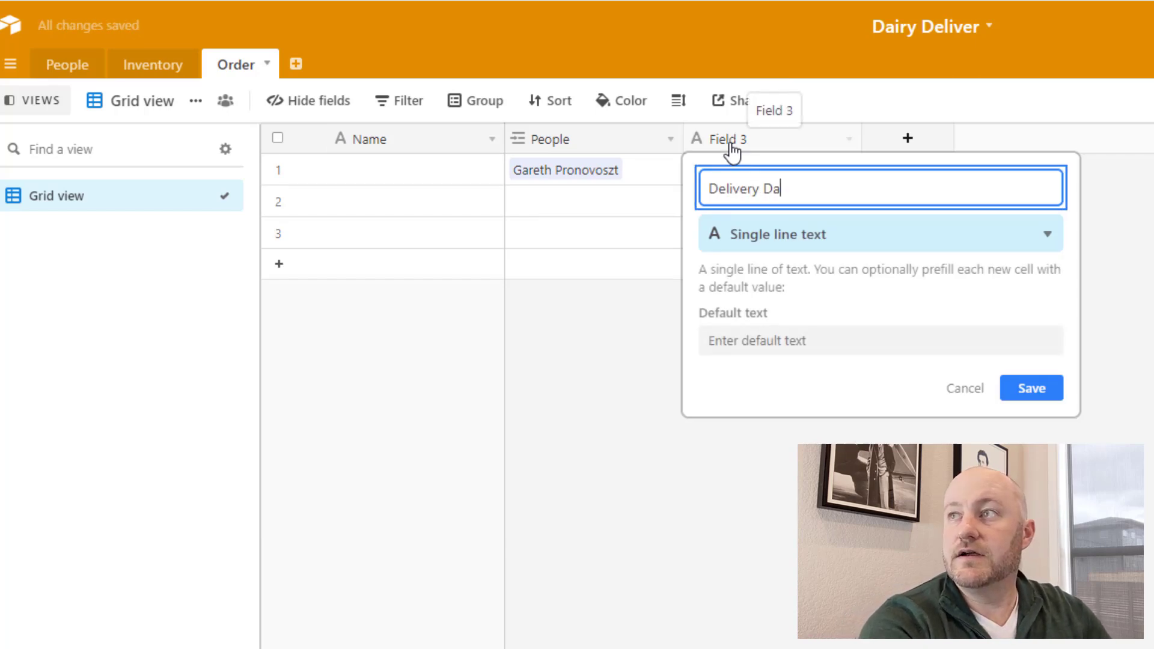
{"action": "left_click", "coordinate": [876, 235]}
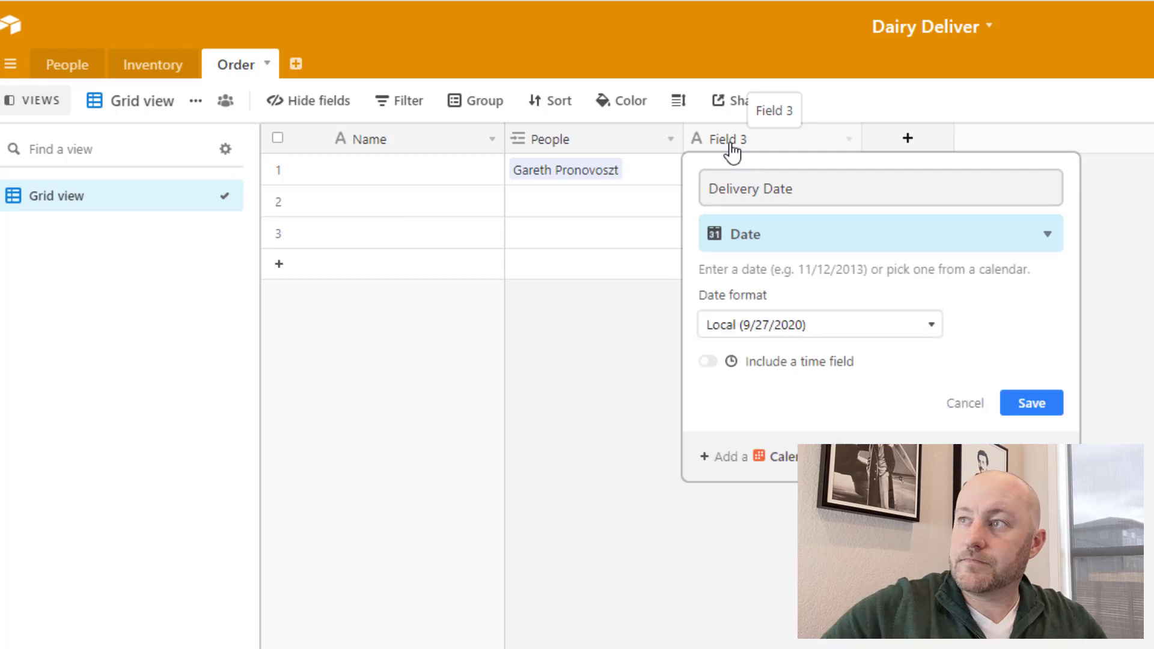
{"action": "left_click", "coordinate": [1030, 402]}
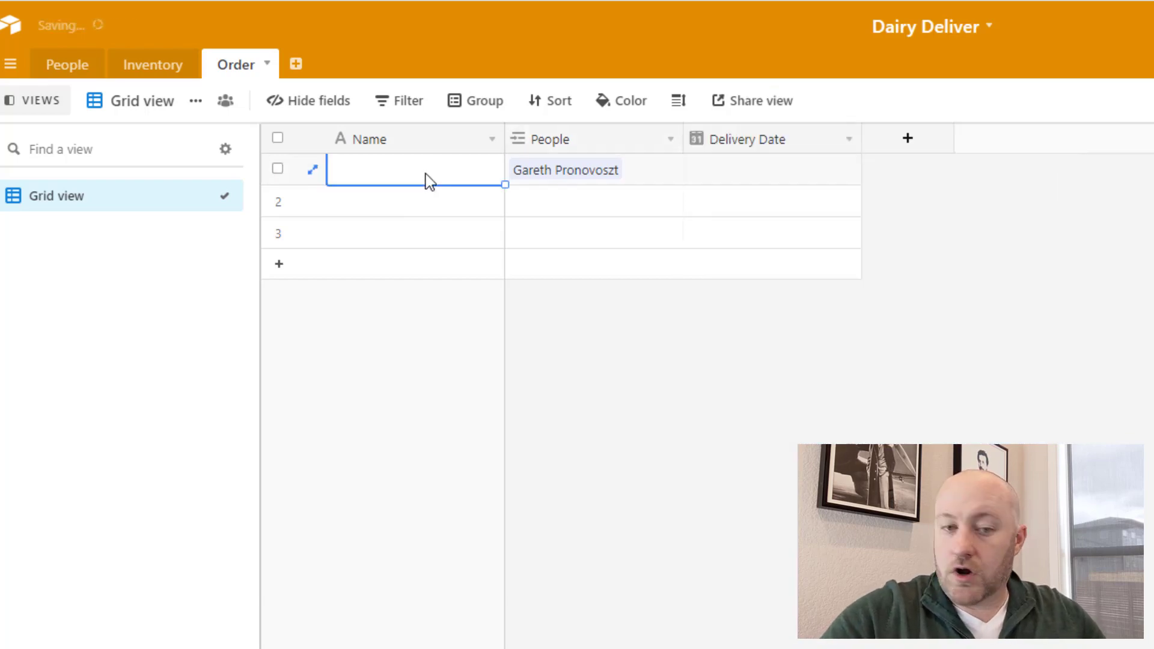
Name the first order 1122 and set its delivery date to September 28.
{"action": "type", "text": "1122"}
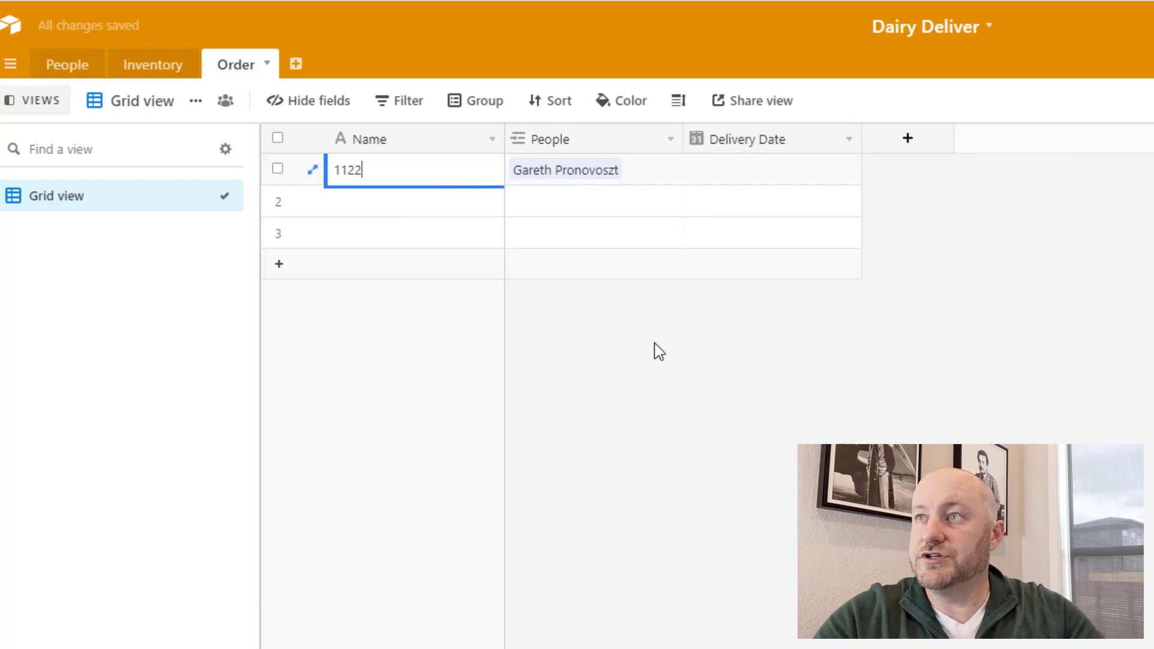
{"action": "left_click", "coordinate": [771, 170]}
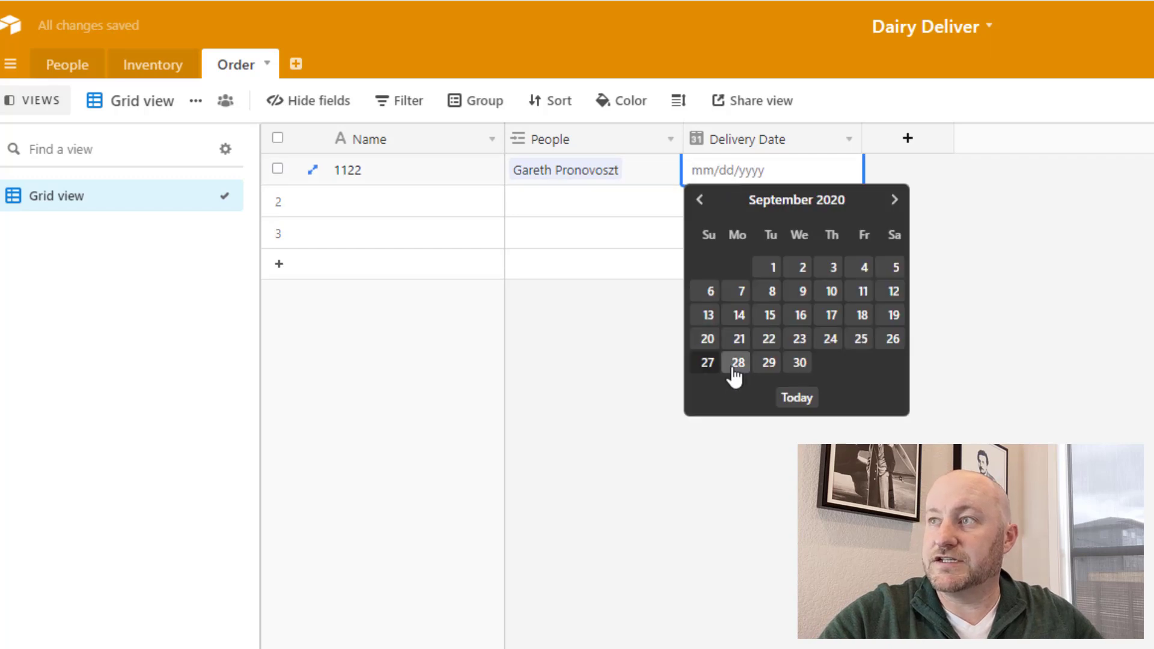
{"action": "left_click", "coordinate": [737, 362]}
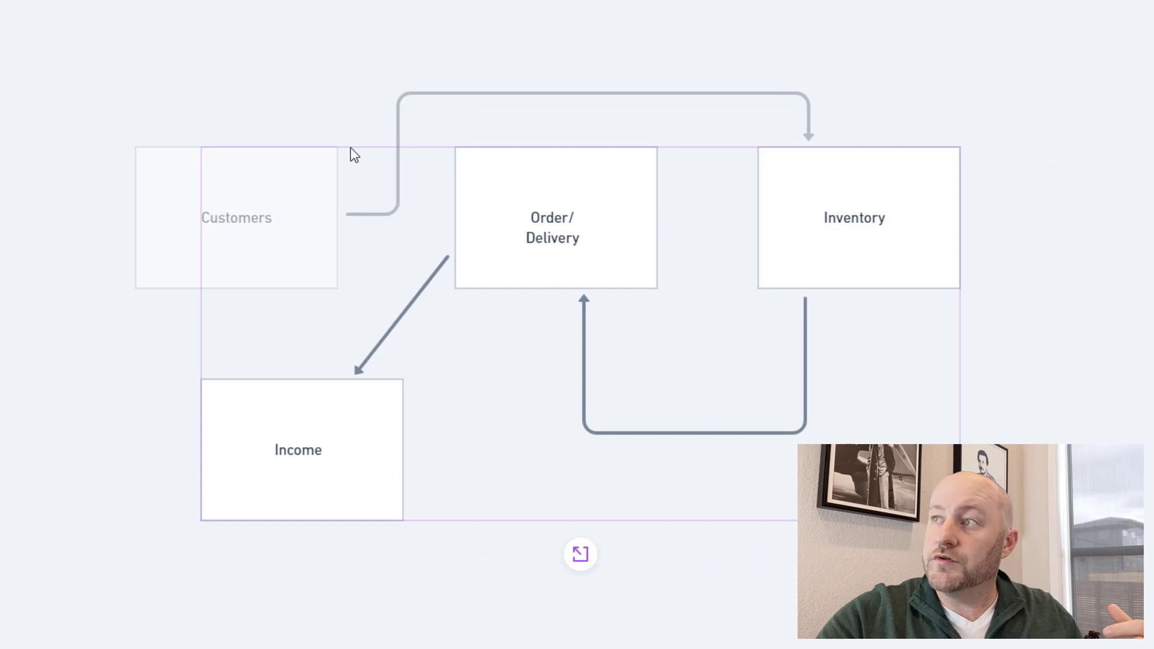
{"action": "mouse_move", "coordinate": [563, 281]}
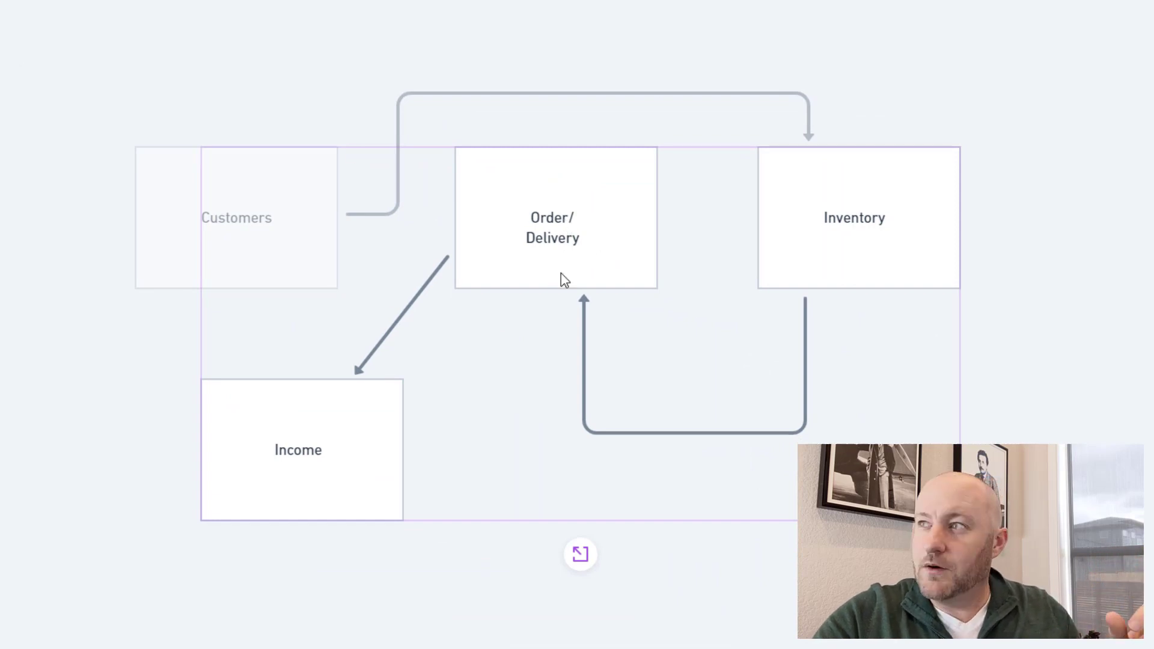
{"action": "left_click", "coordinate": [296, 64]}
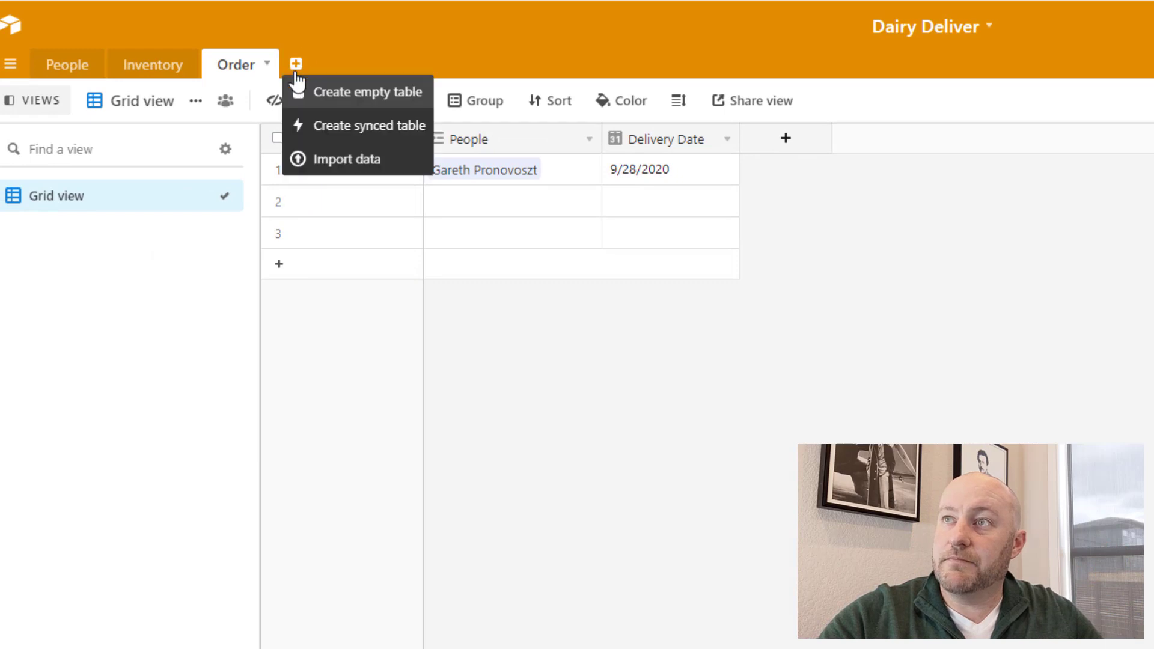
Create a new empty Line Item Detail table and delete its Notes field.
{"action": "left_click", "coordinate": [365, 91]}
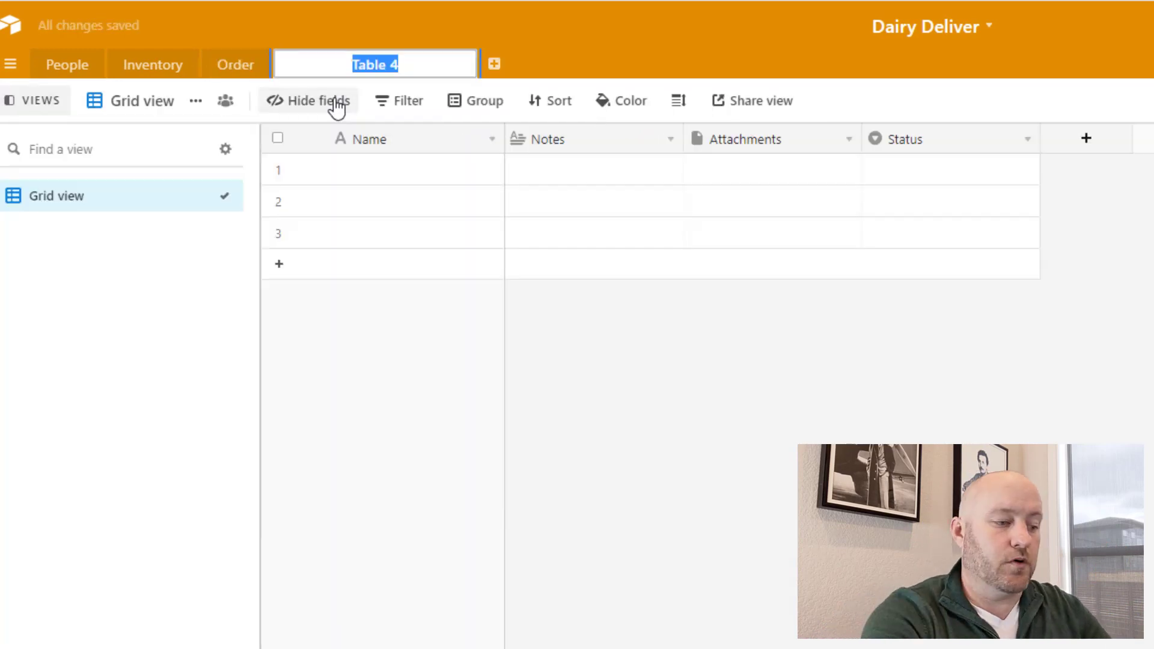
{"action": "type", "text": "LIn"}
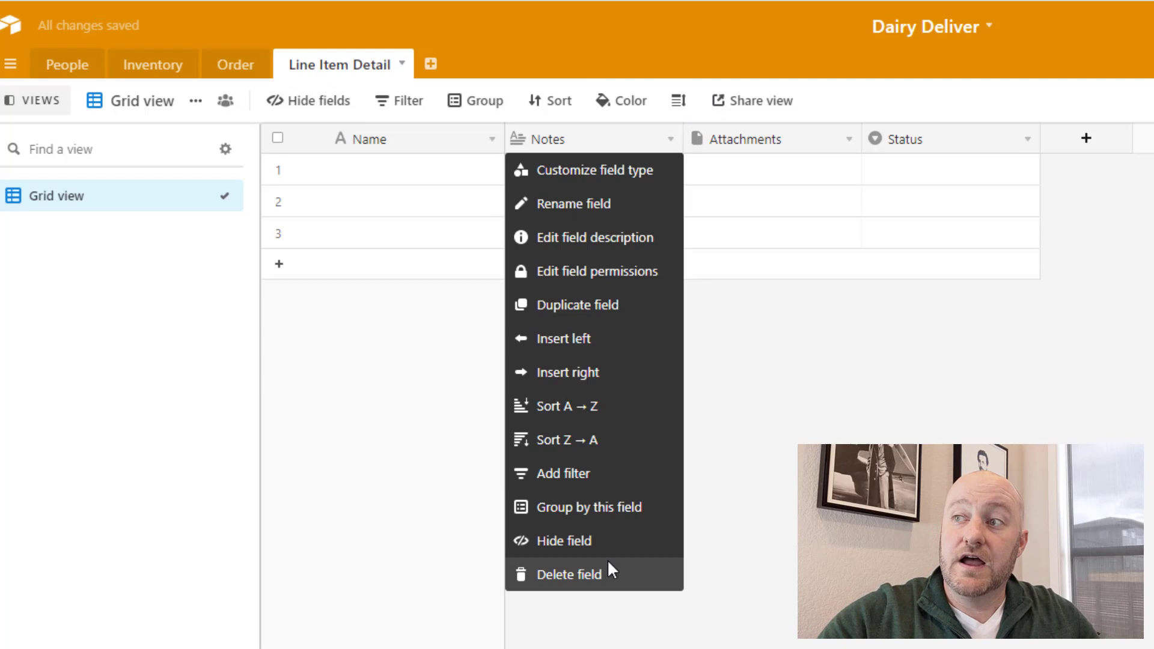
{"action": "left_click", "coordinate": [569, 574]}
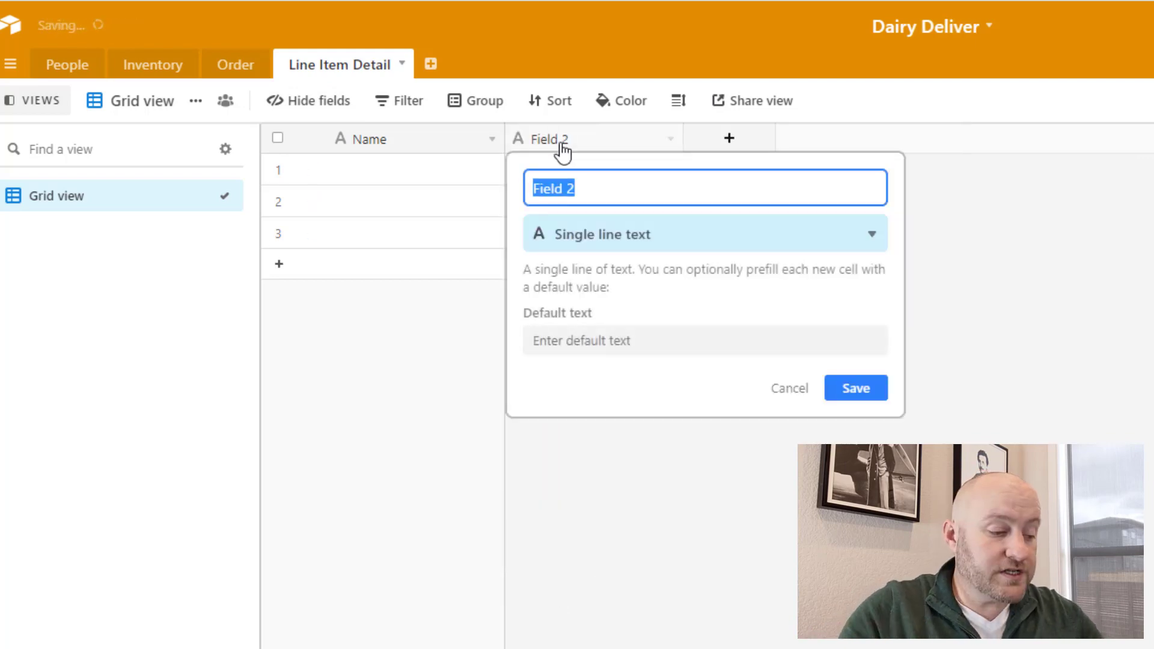
Add an Inventory field linking to Inventory records.
{"action": "type", "text": "Invne"}
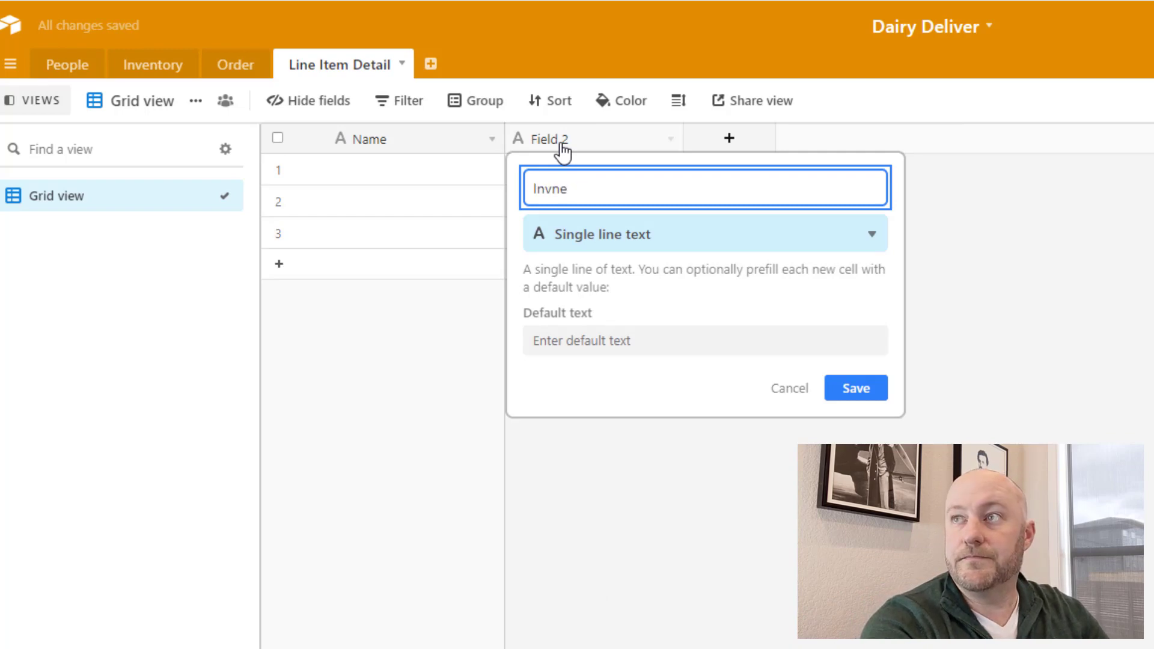
{"action": "type", "text": "Inventory"}
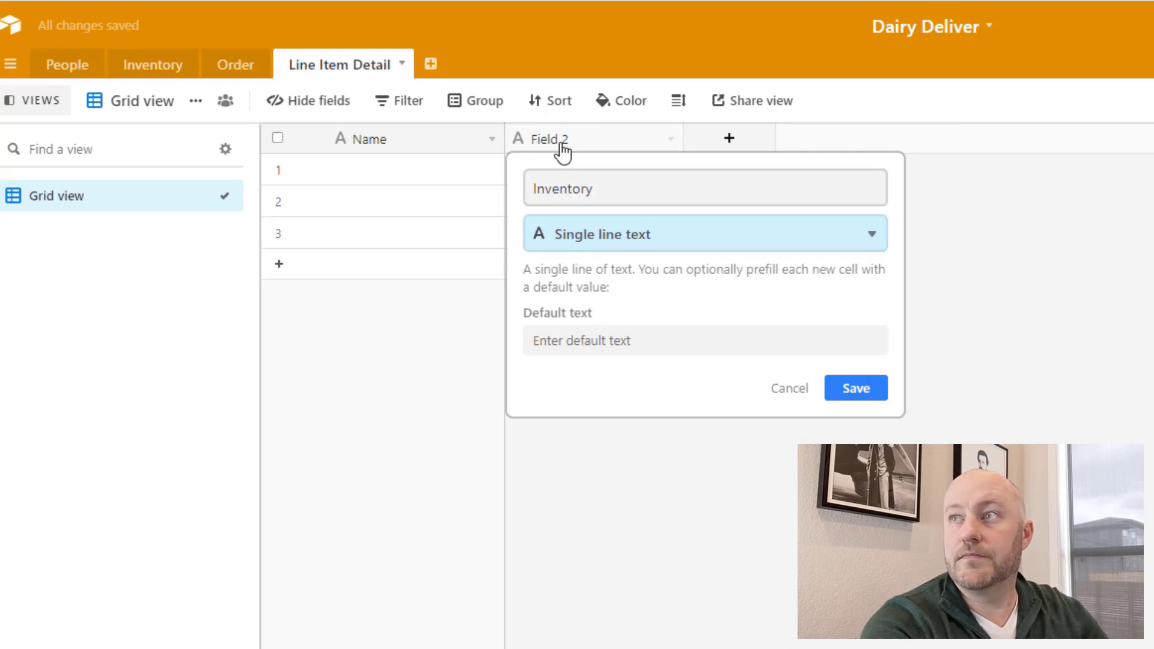
{"action": "left_click", "coordinate": [703, 234]}
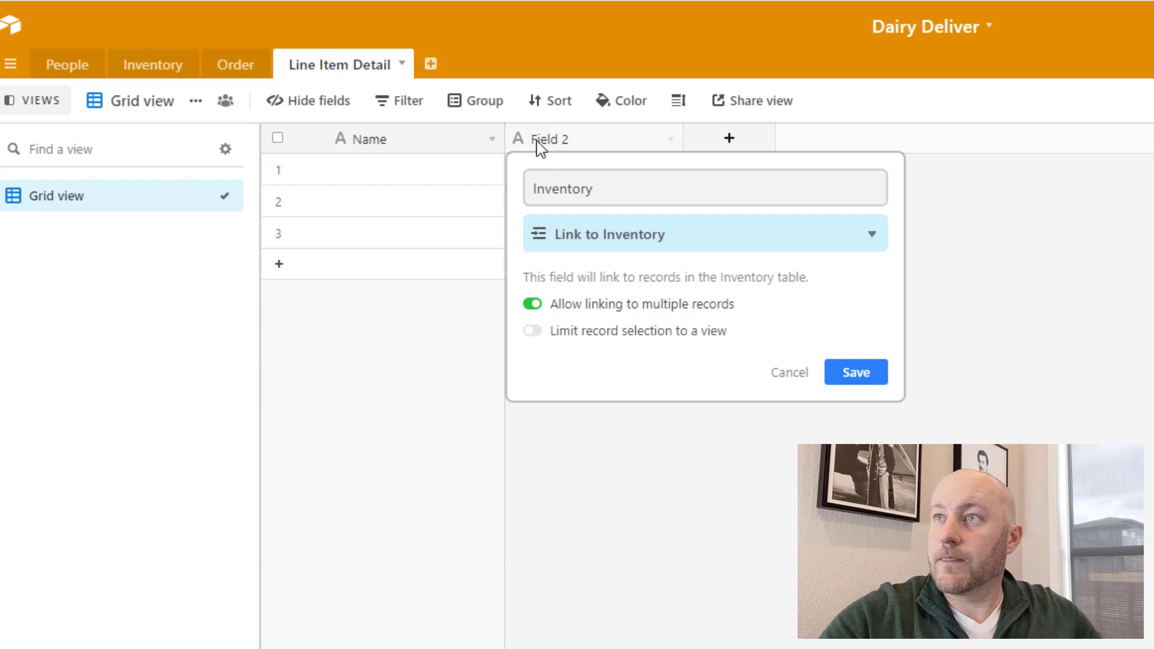
{"action": "left_click", "coordinate": [855, 372]}
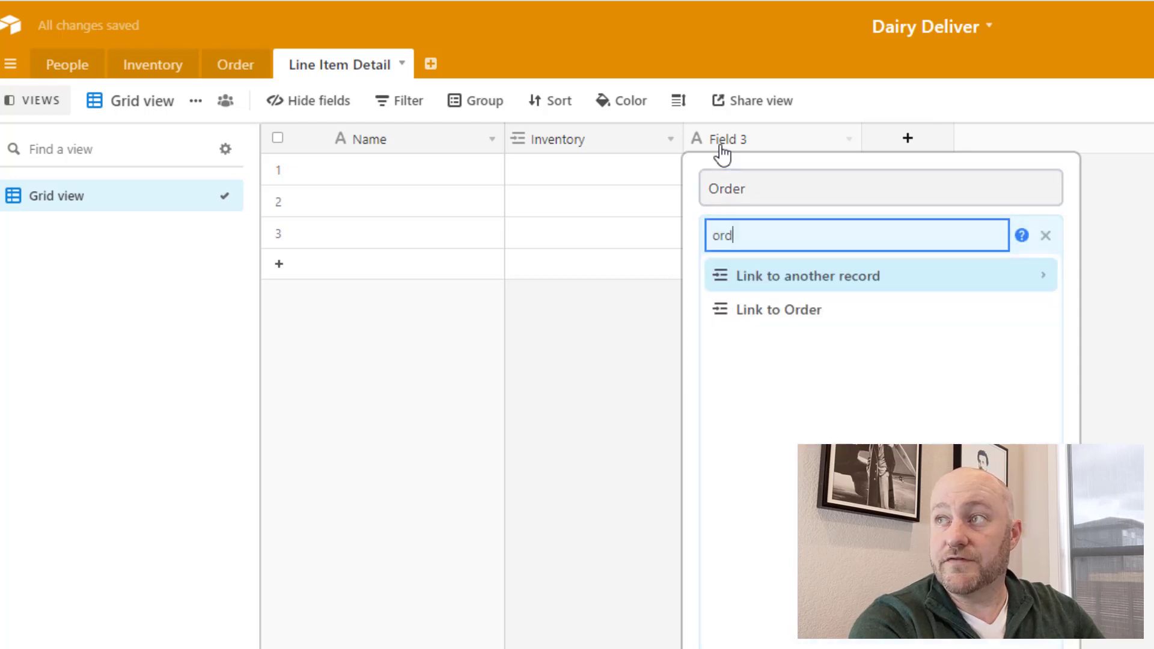
Add an Order field linking to Order records.
{"action": "left_click", "coordinate": [775, 309]}
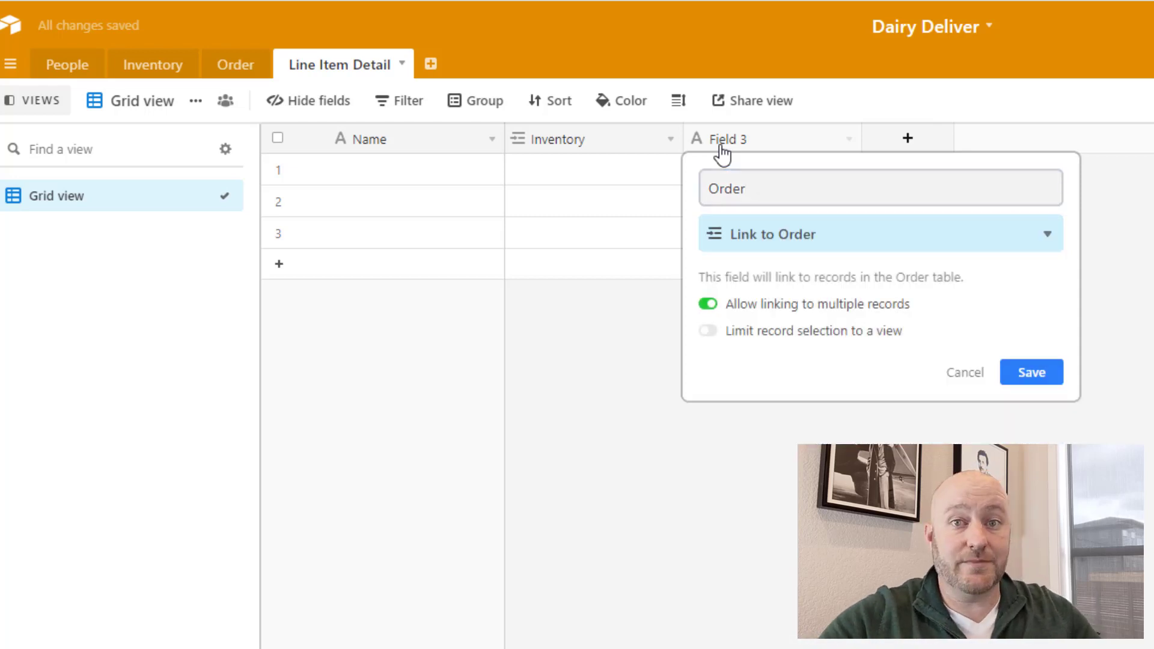
{"action": "left_click", "coordinate": [1030, 372]}
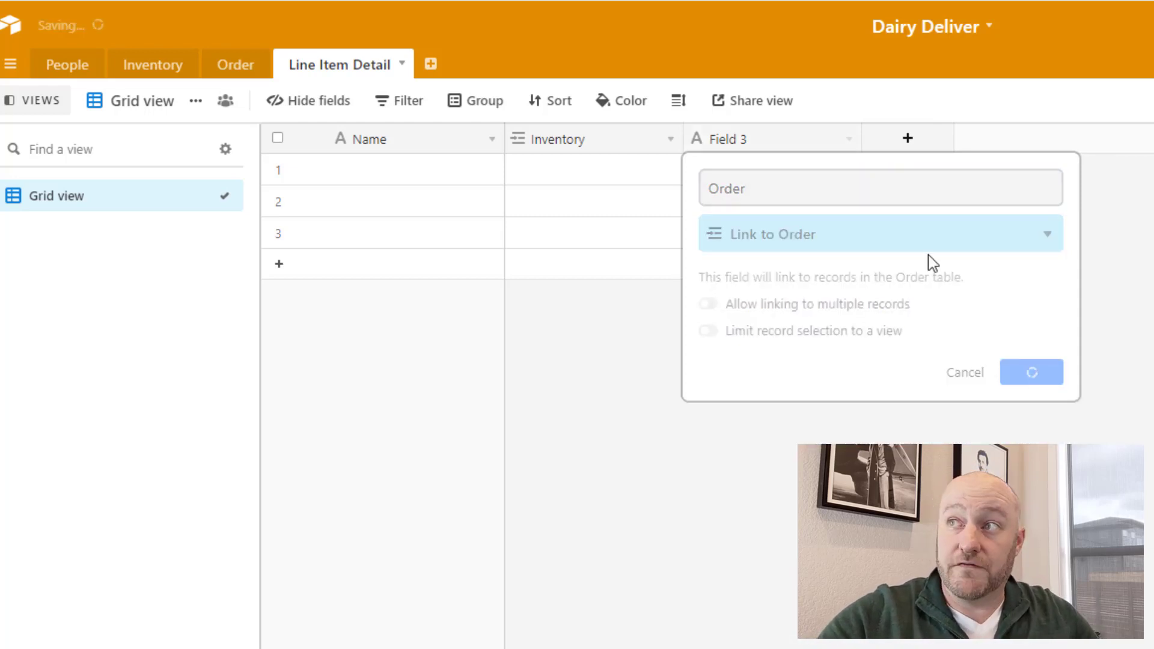
{"action": "left_click", "coordinate": [1031, 372]}
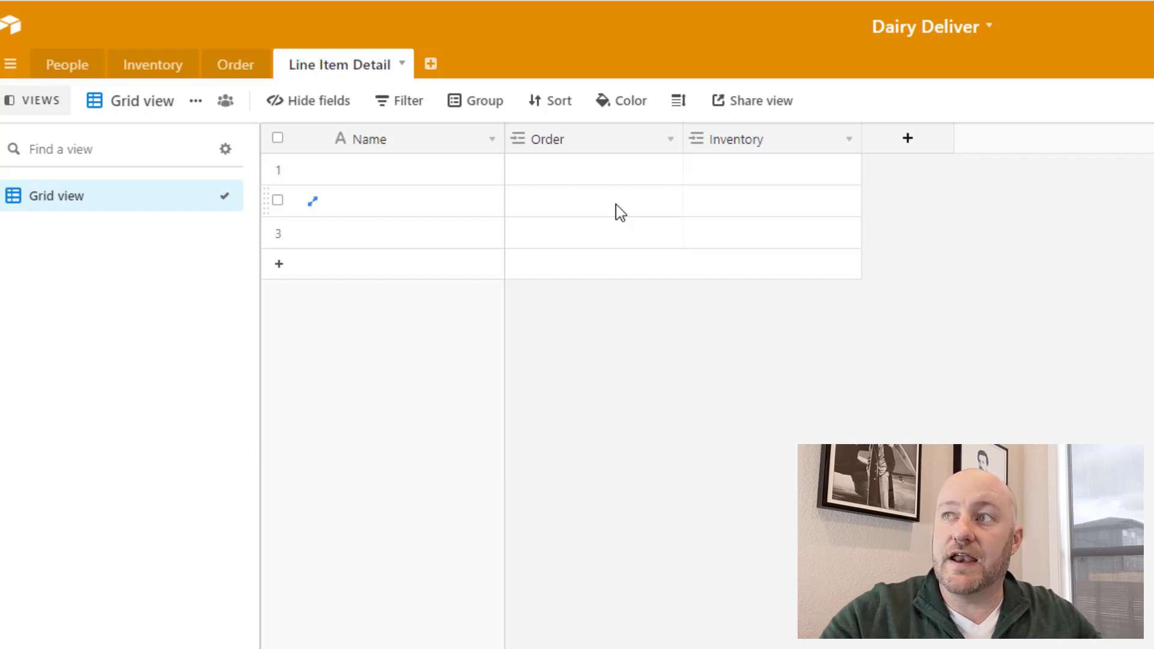
Enter two line items for order 1122, linked to Milk and Eggs, and start a fourth field.
{"action": "left_click", "coordinate": [734, 140]}
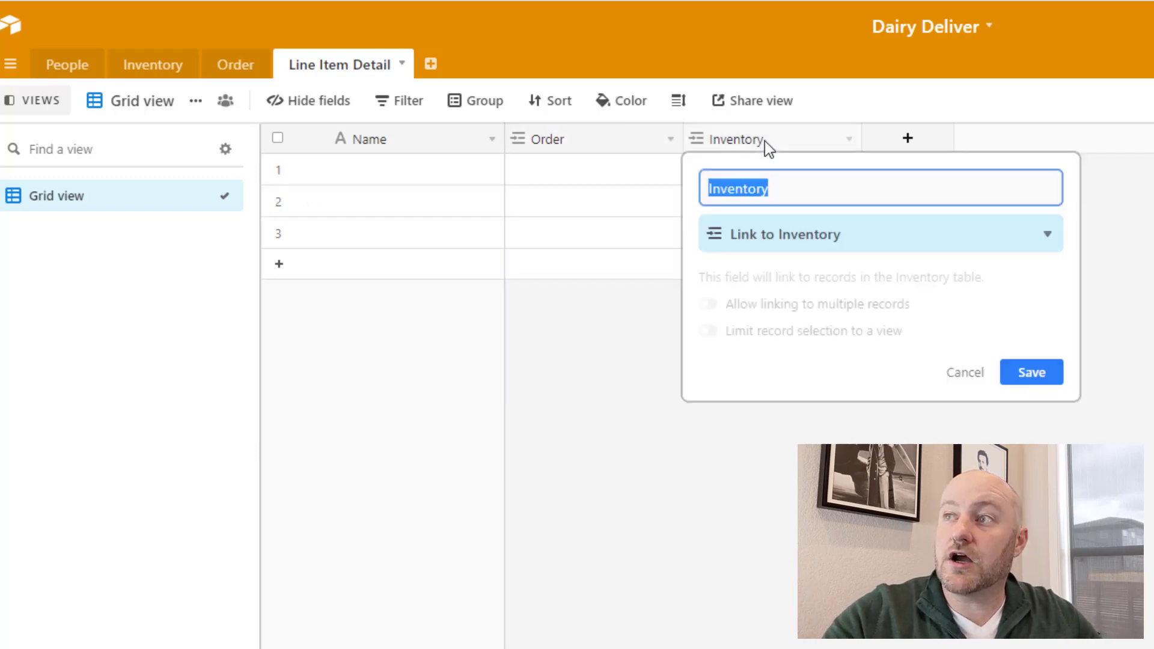
{"action": "left_click", "coordinate": [1030, 371]}
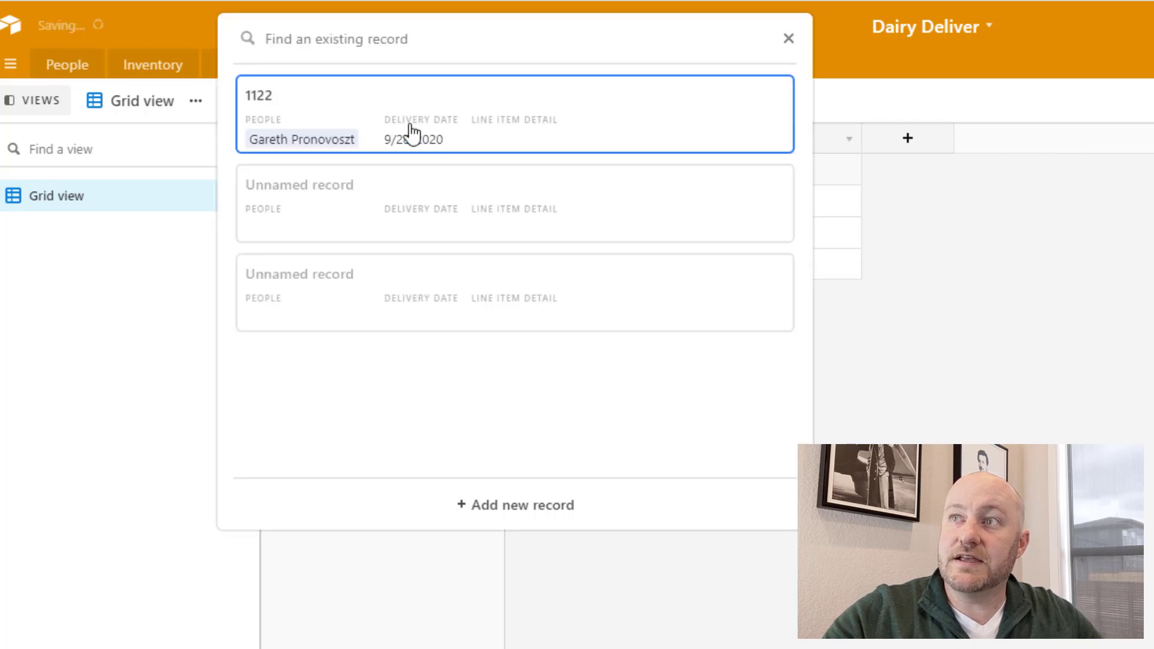
{"action": "left_click", "coordinate": [260, 95]}
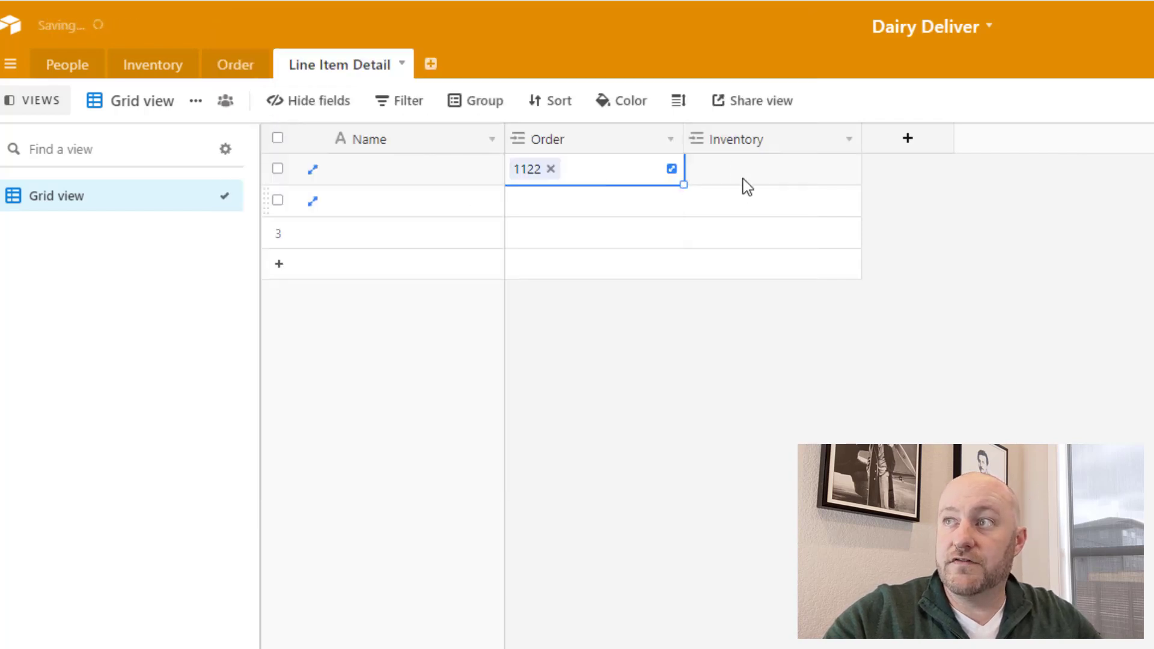
{"action": "left_click", "coordinate": [593, 200]}
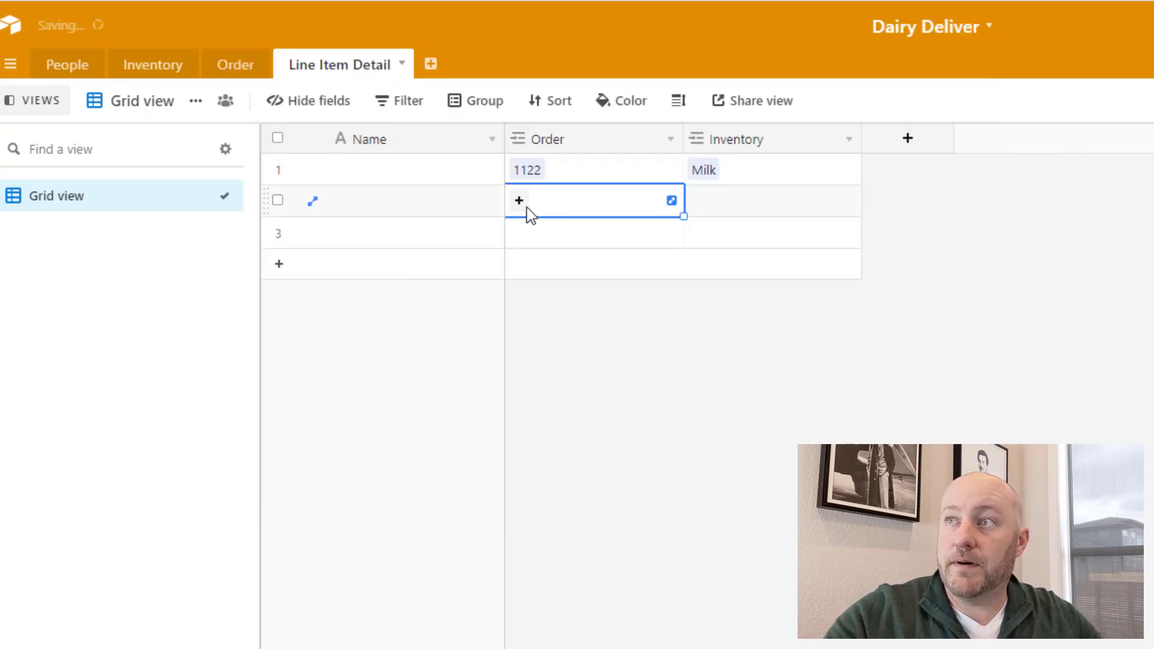
{"action": "left_click", "coordinate": [518, 201]}
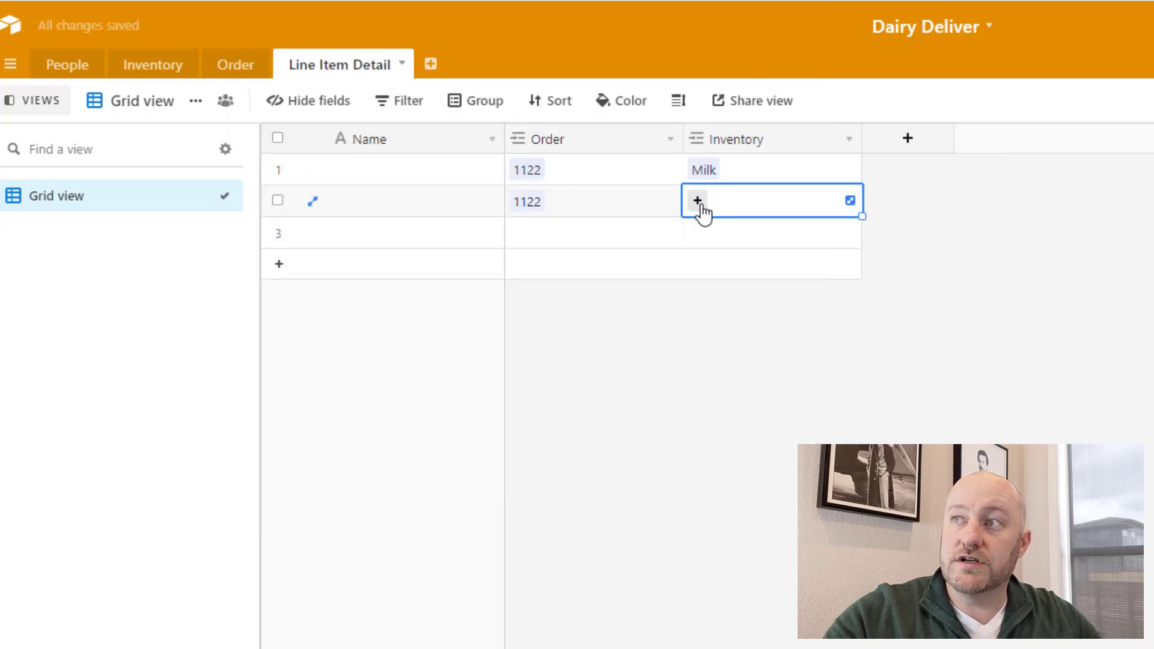
{"action": "left_click", "coordinate": [696, 201]}
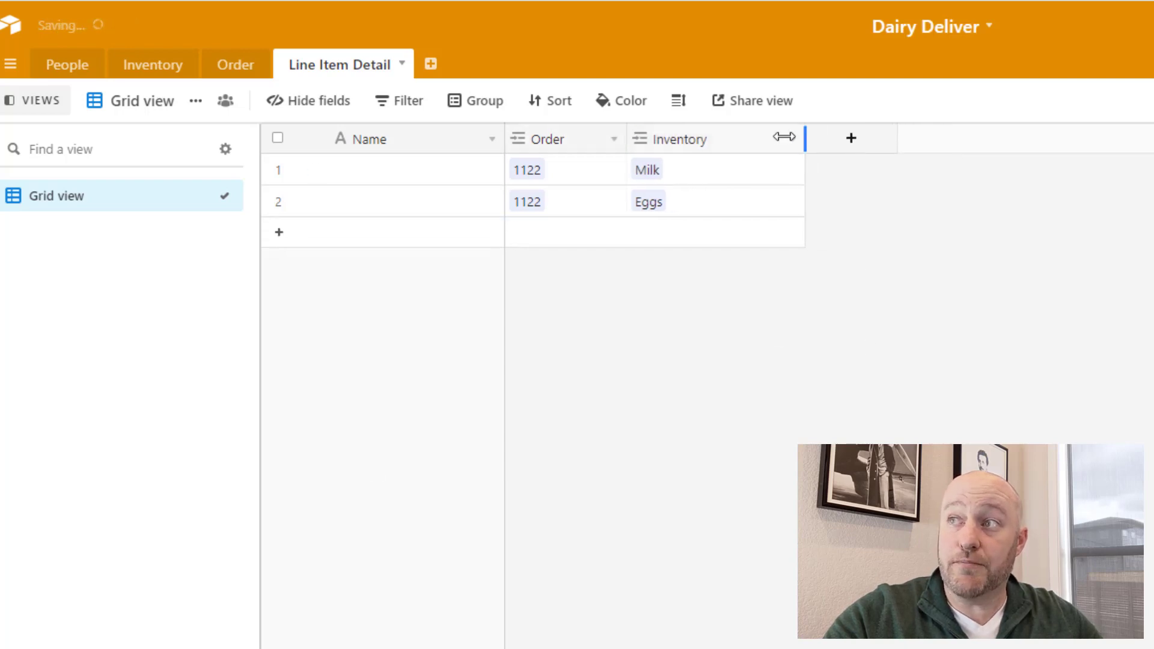
{"action": "left_click", "coordinate": [851, 138]}
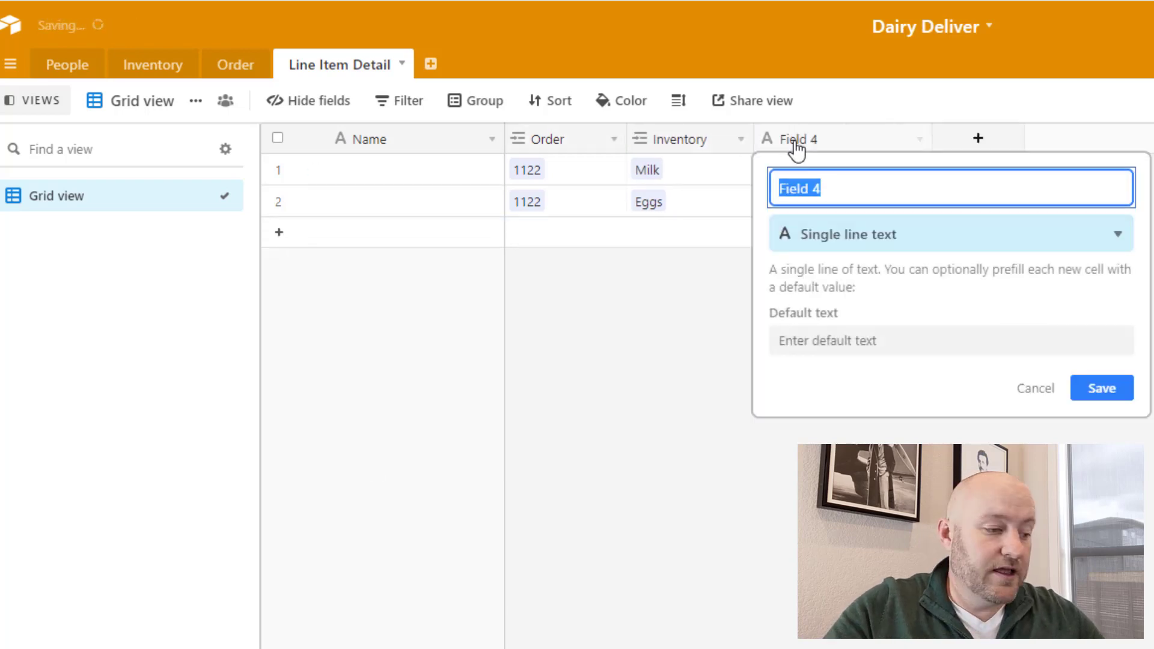
Name the field Quantity and save it as an integer Number field.
{"action": "type", "text": "Quantity"}
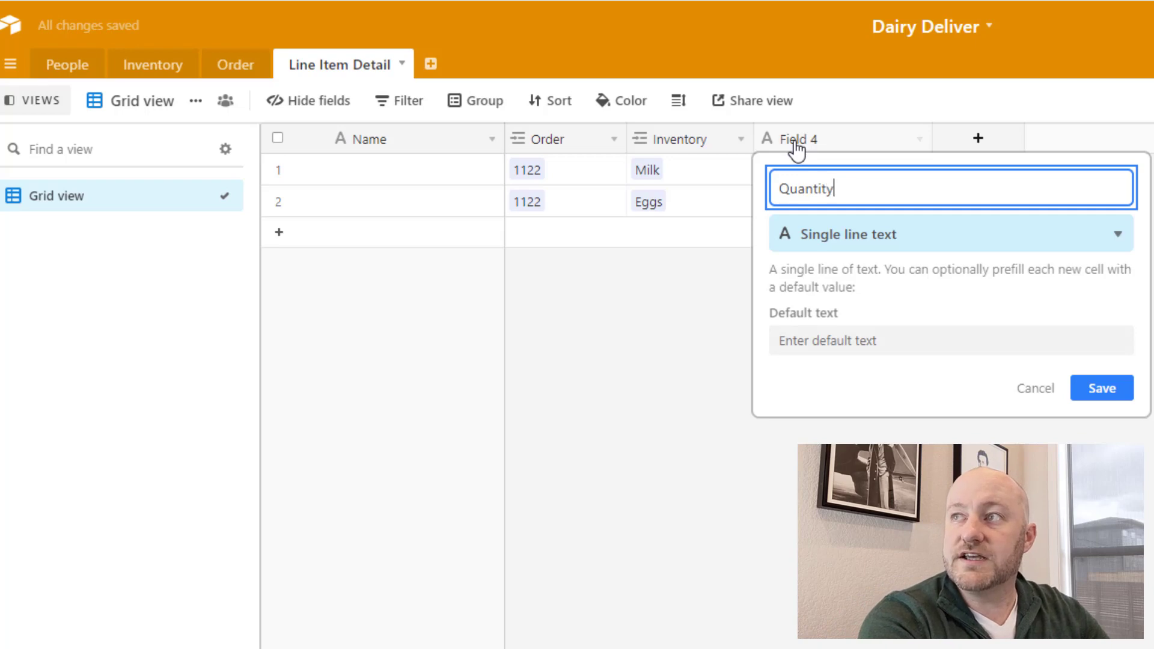
{"action": "left_click", "coordinate": [950, 235]}
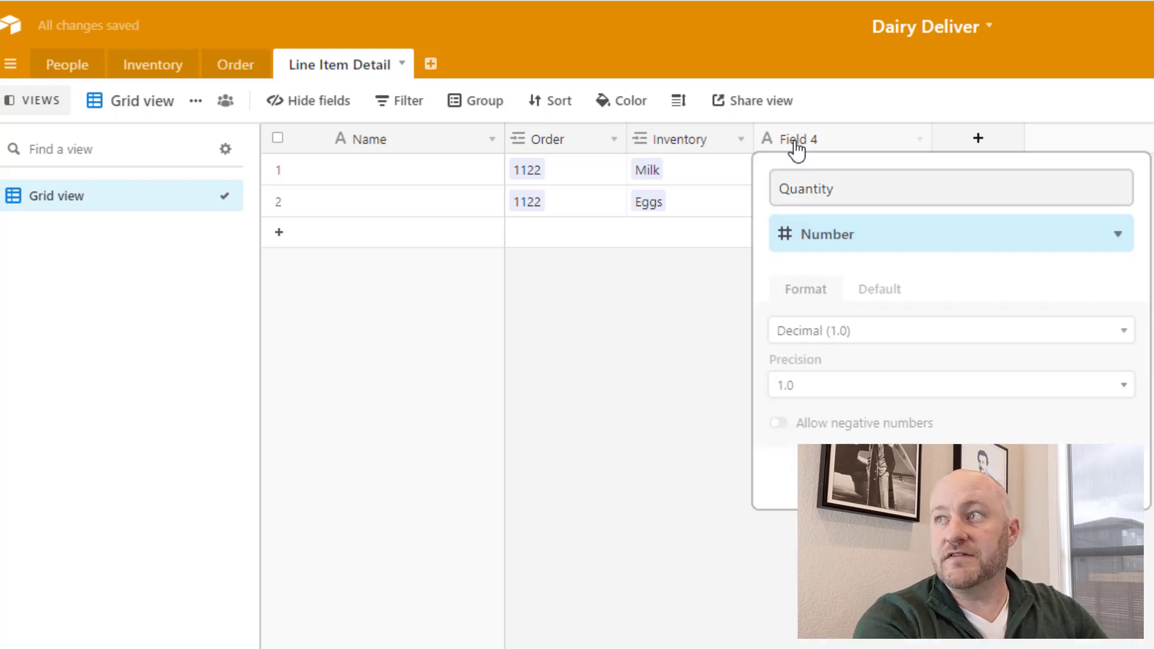
{"action": "left_click", "coordinate": [949, 330]}
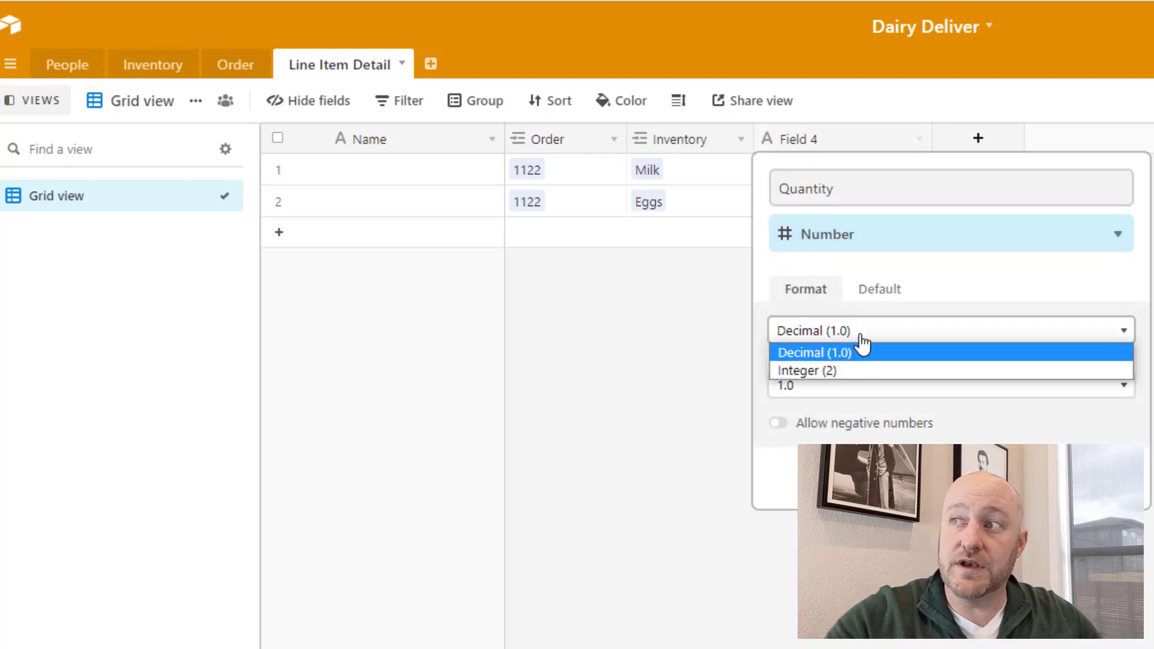
{"action": "left_click", "coordinate": [807, 370]}
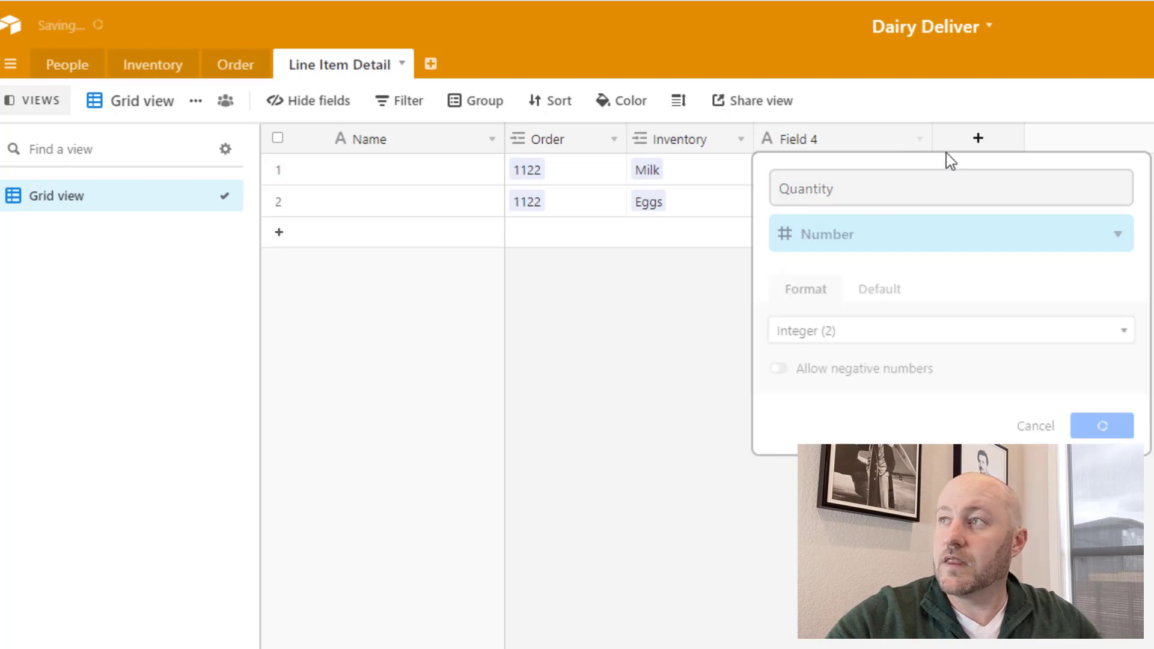
Enter quantities 1 for Milk and 2 for Eggs.
{"action": "left_click", "coordinate": [1101, 426]}
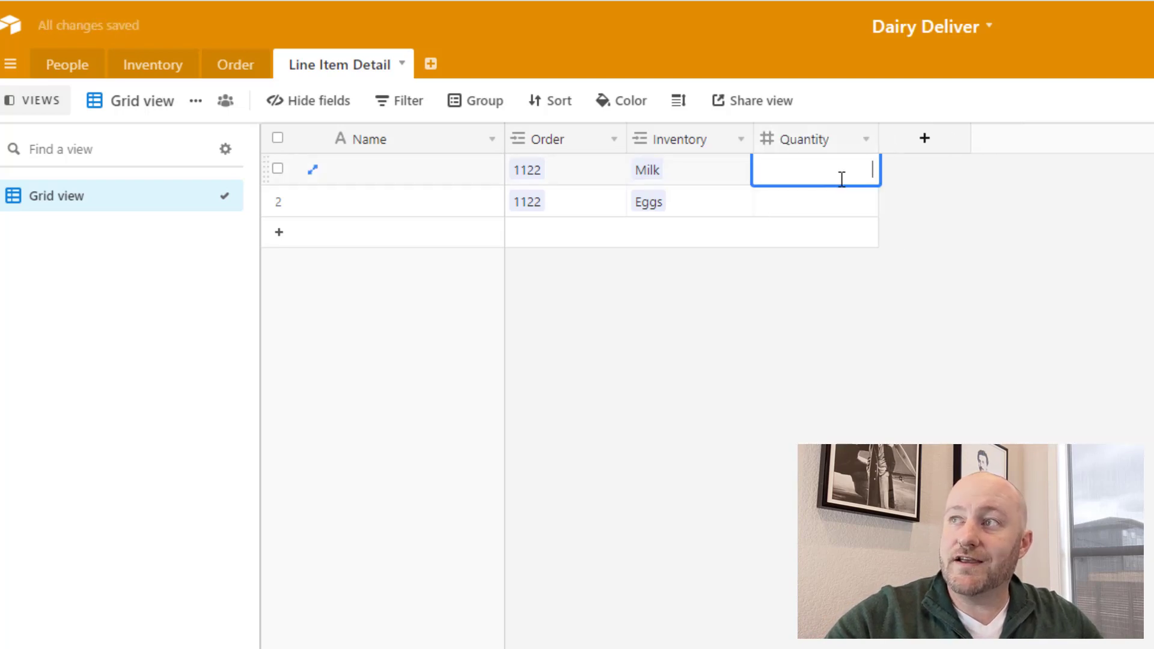
{"action": "type", "text": "1"}
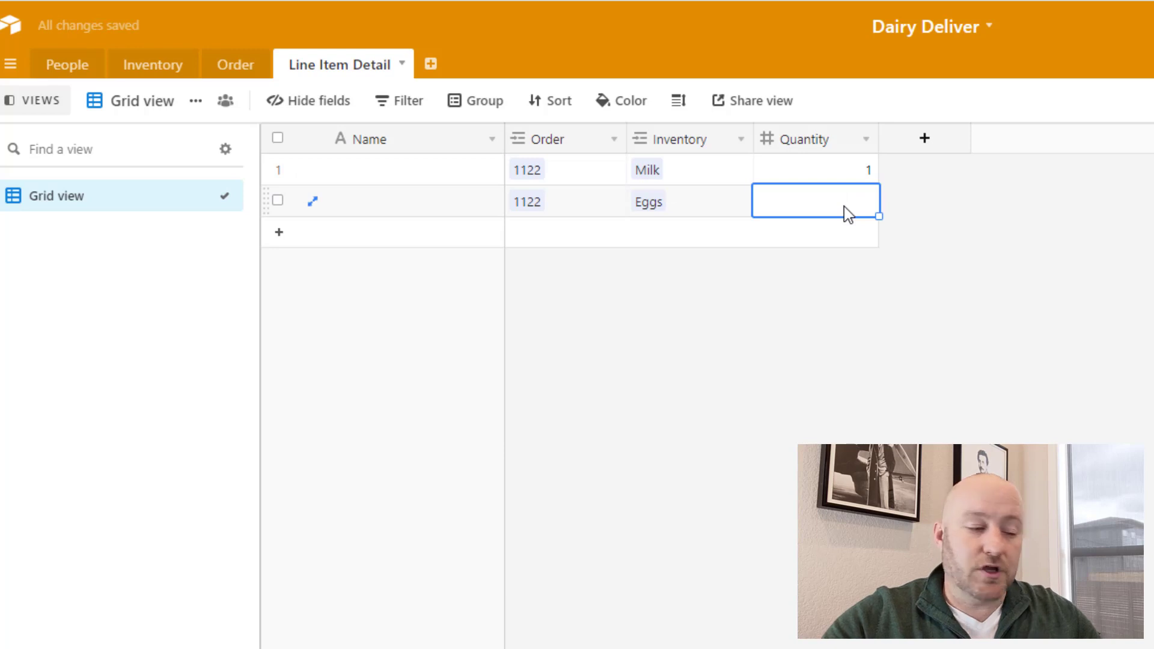
{"action": "type", "text": "2"}
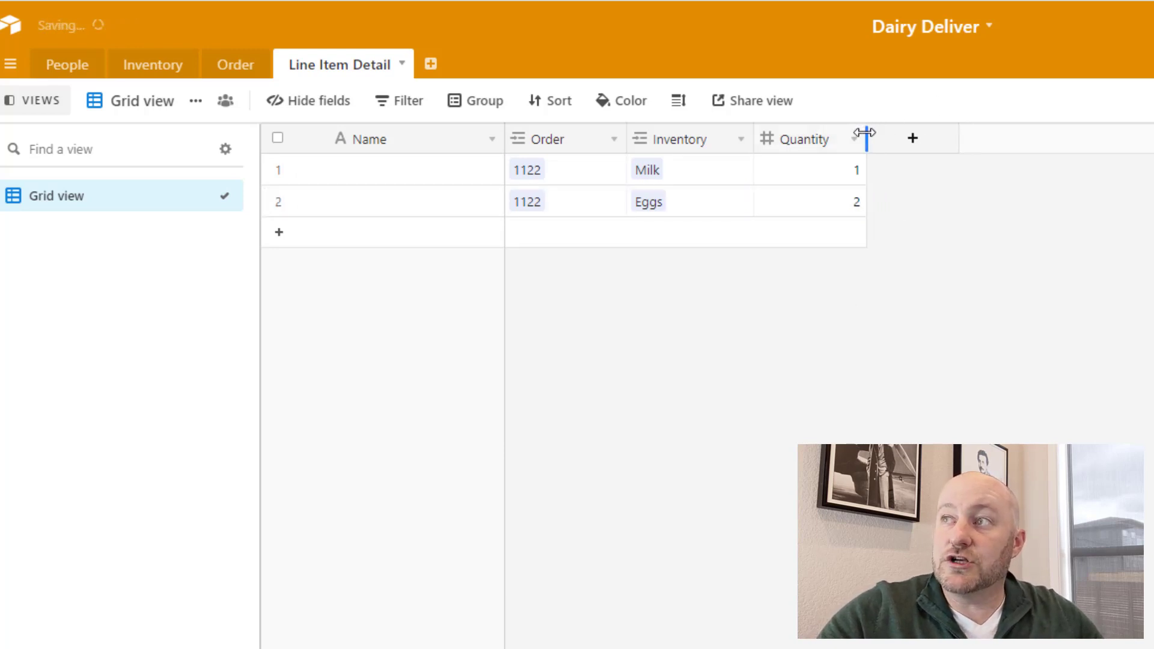
Add a currency Cost field to the Inventory table.
{"action": "left_click", "coordinate": [152, 65]}
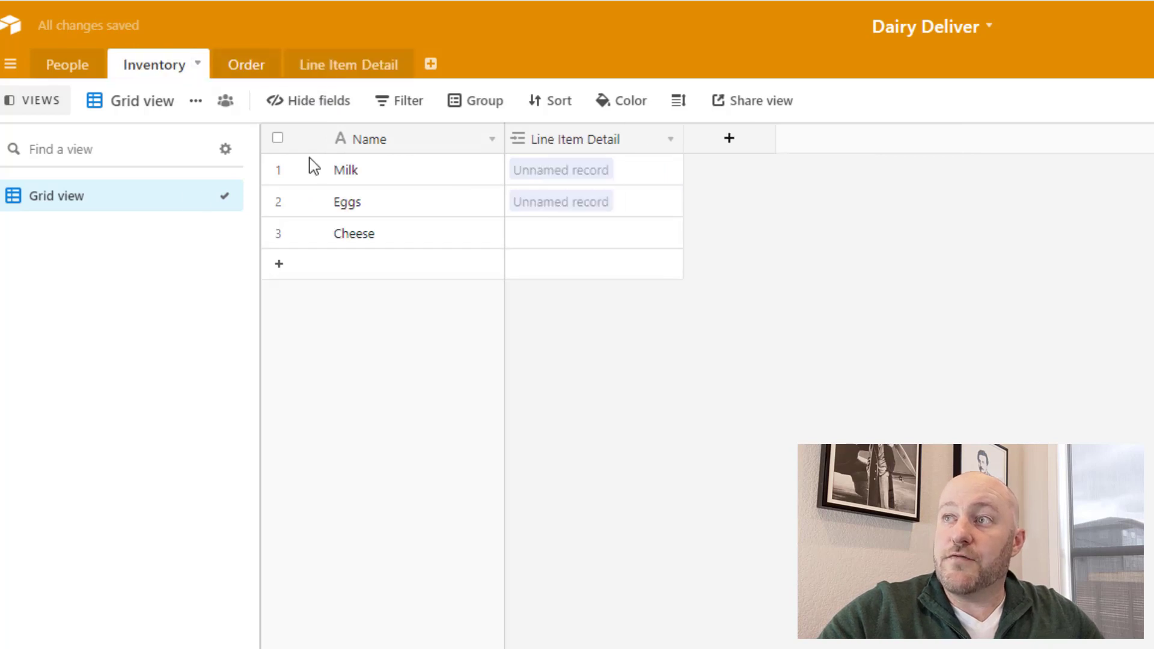
{"action": "left_click", "coordinate": [728, 139]}
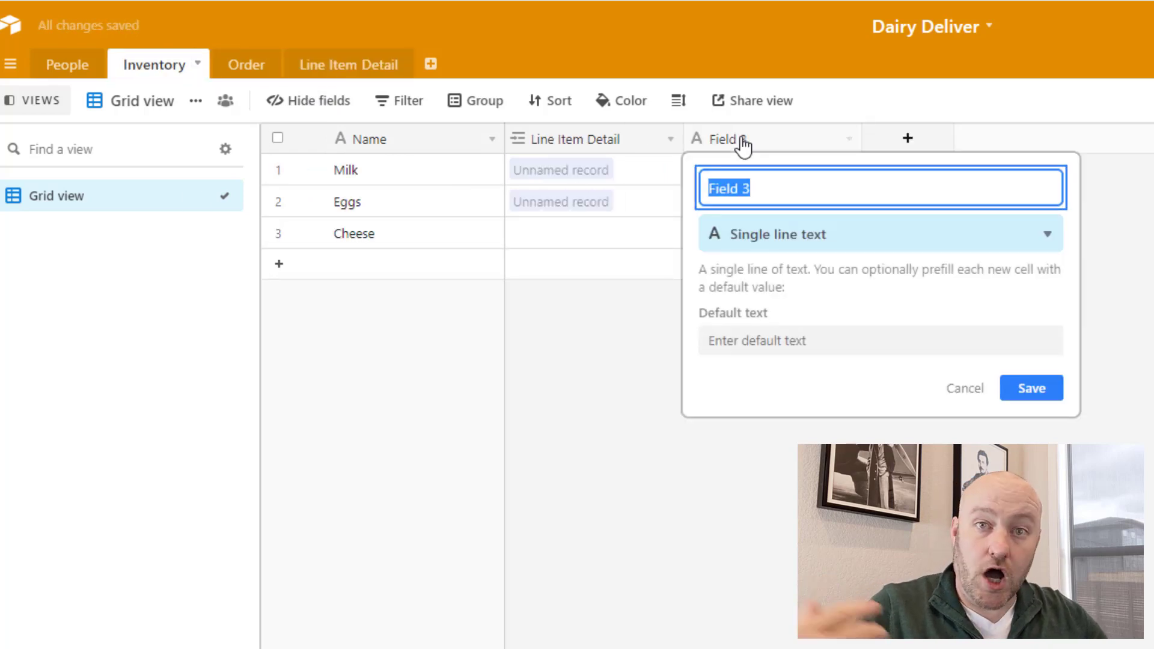
{"action": "type", "text": "Cost"}
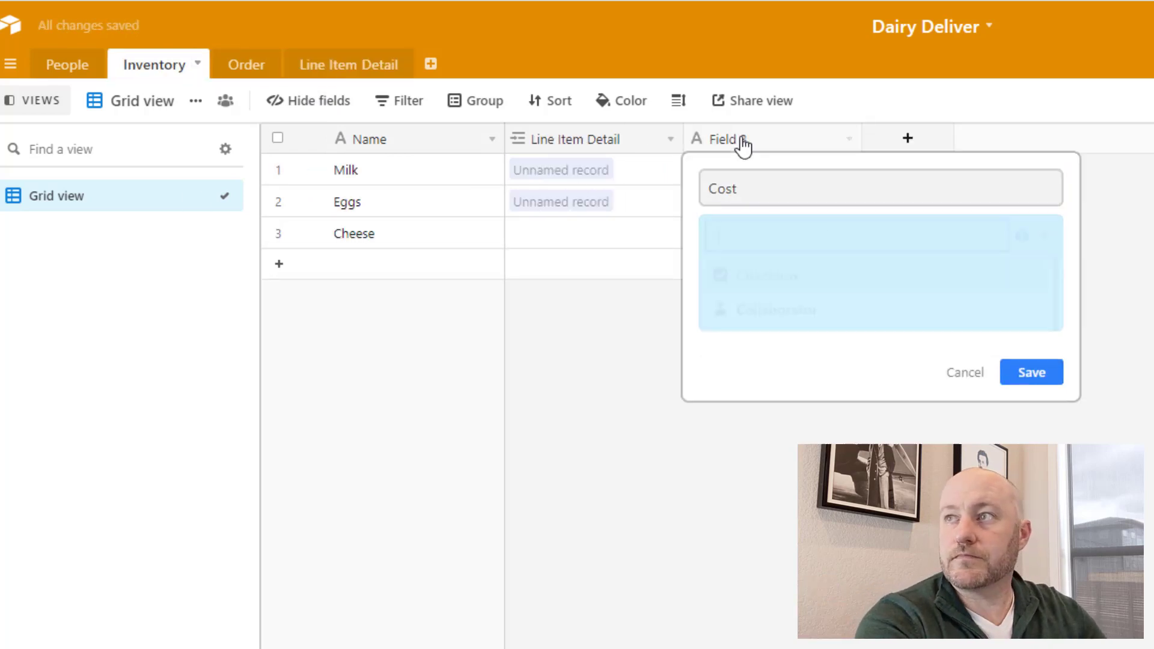
{"action": "left_click", "coordinate": [854, 234]}
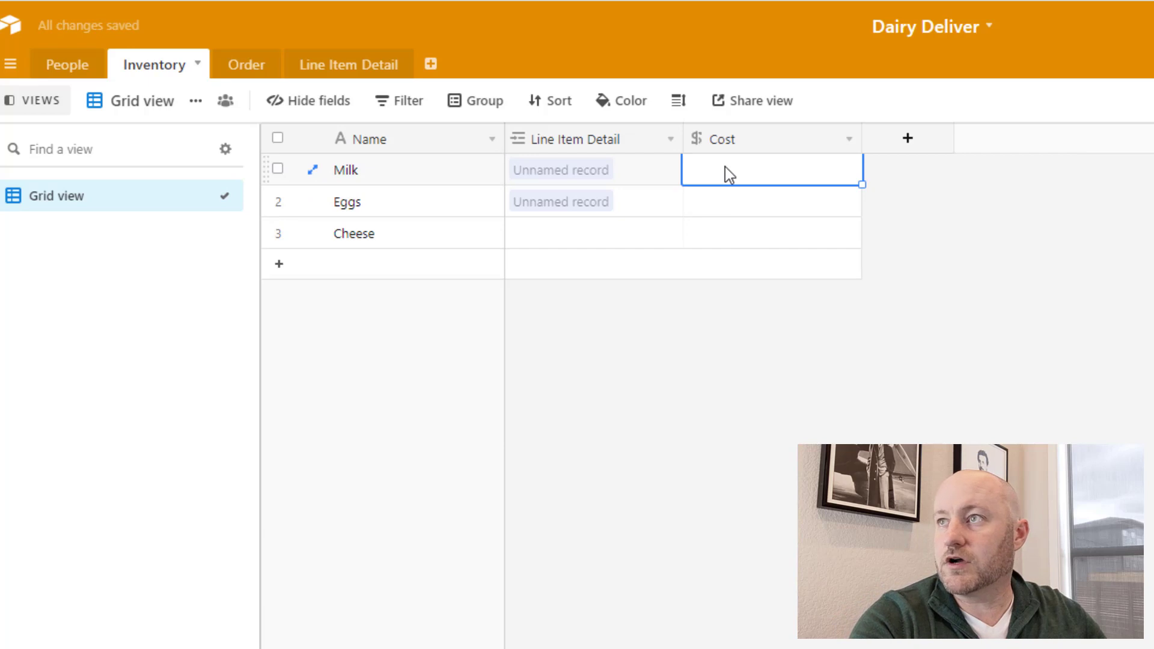
Enter costs 1.50 for Milk, 2.00 for Eggs and 4.00 for Cheese.
{"action": "type", "text": "1.50"}
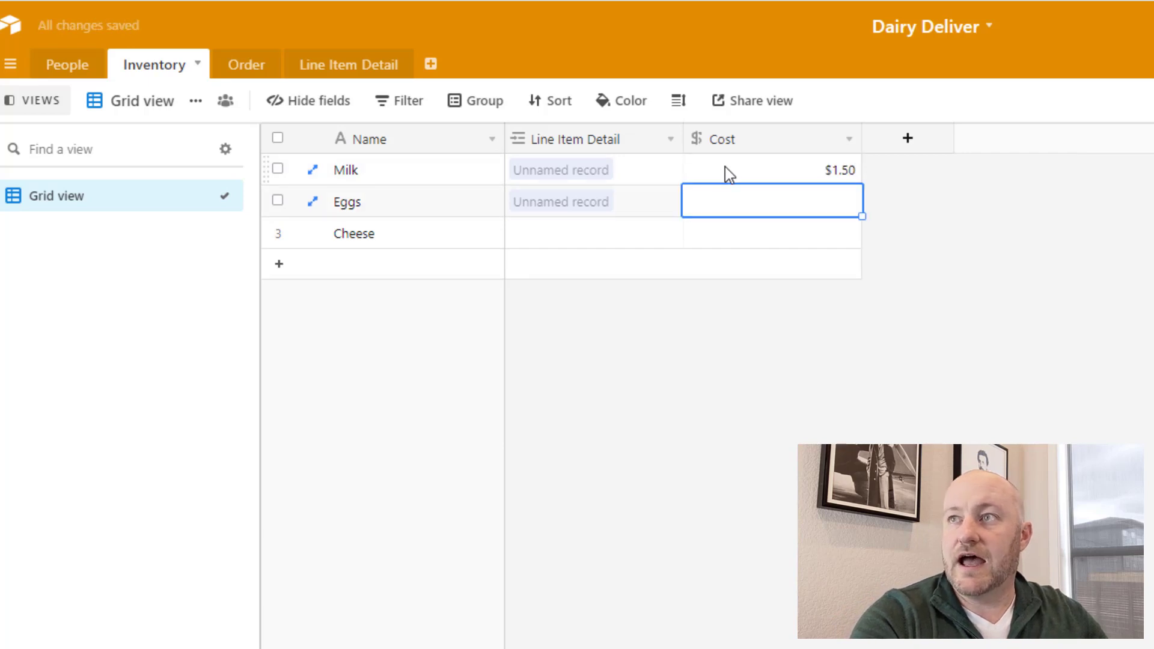
{"action": "type", "text": "2.00"}
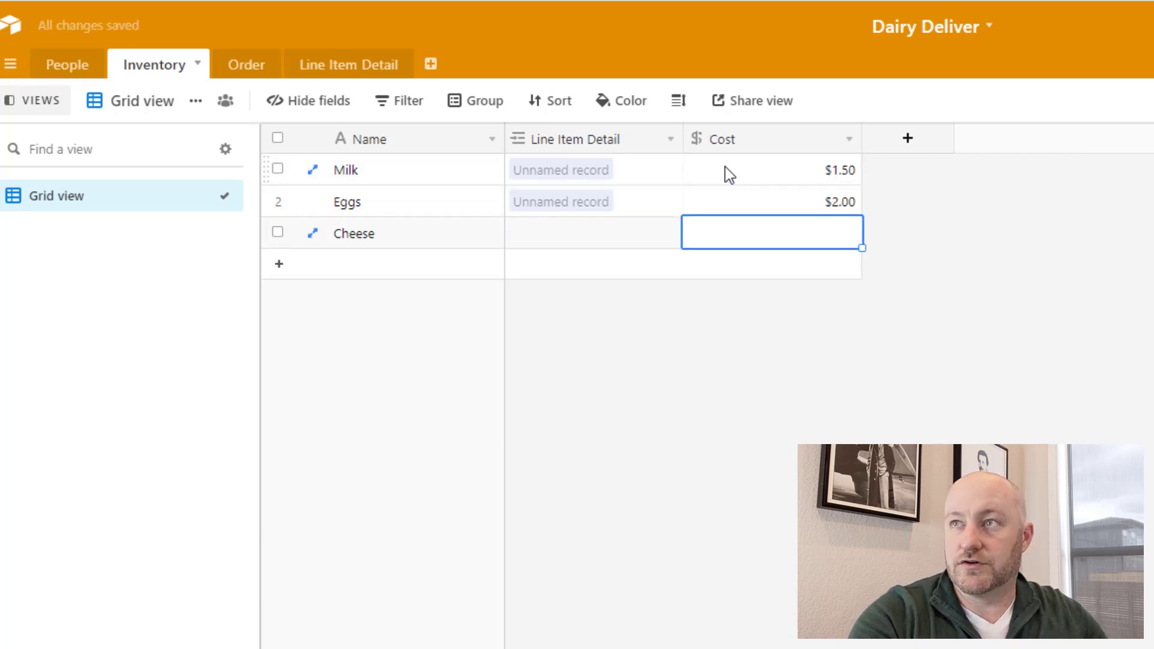
{"action": "type", "text": "4.00"}
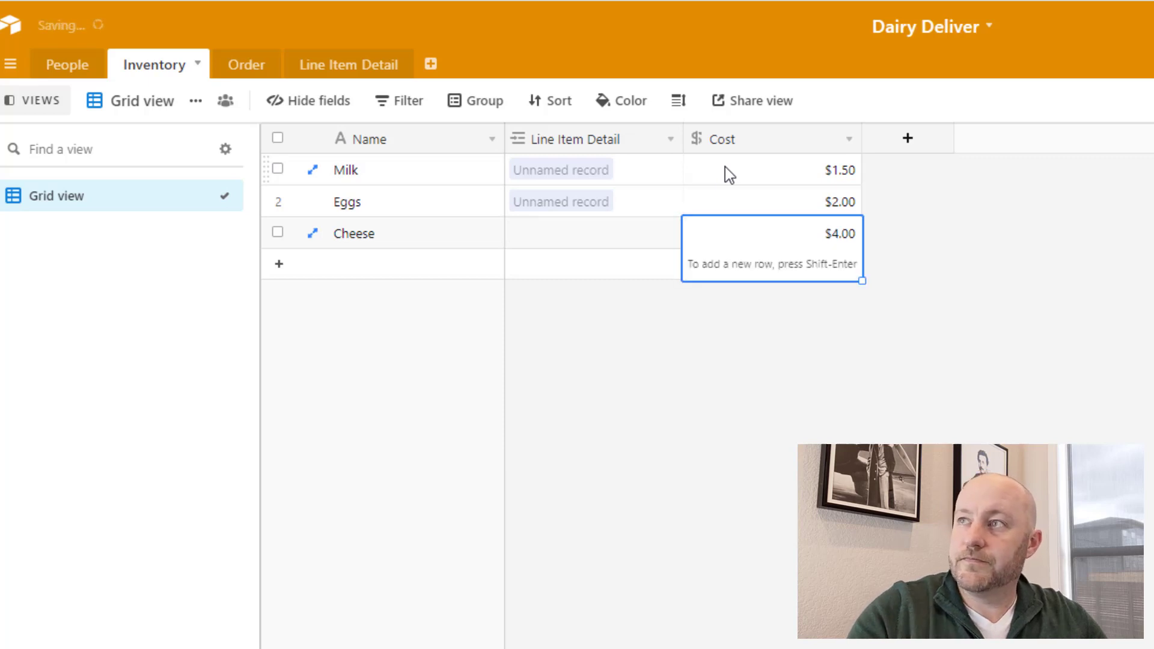
In Line Item Detail, add a Cost lookup pulling Cost through the Inventory link ($1.50 Milk, $2.00 Eggs).
{"action": "left_click", "coordinate": [348, 64]}
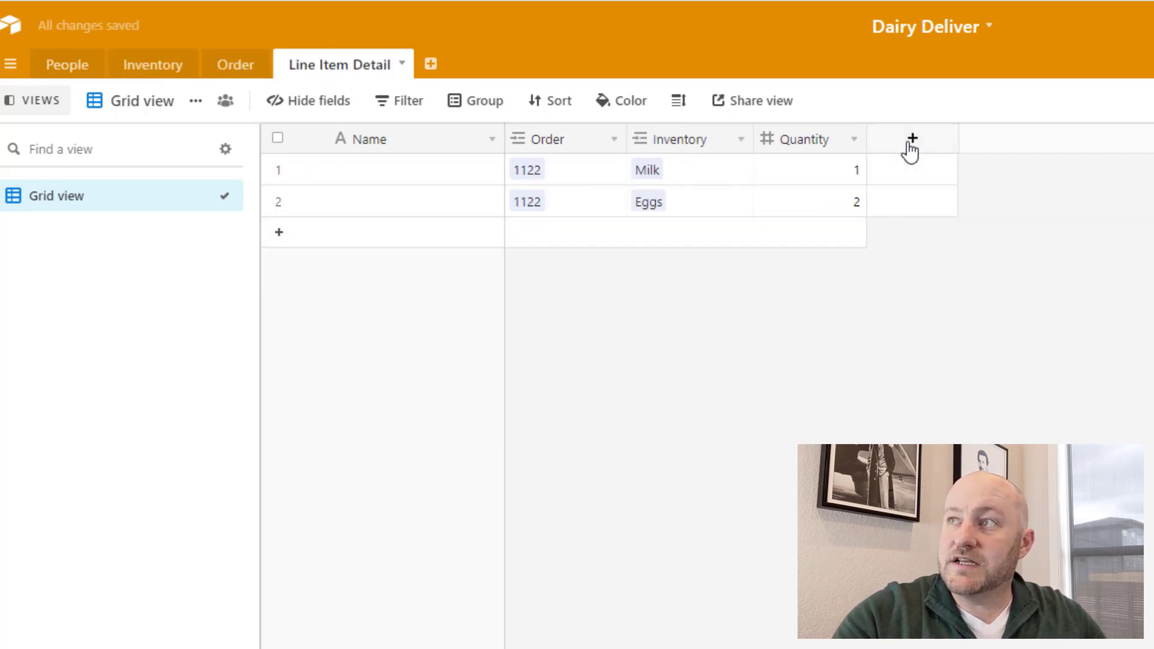
{"action": "left_click", "coordinate": [911, 139]}
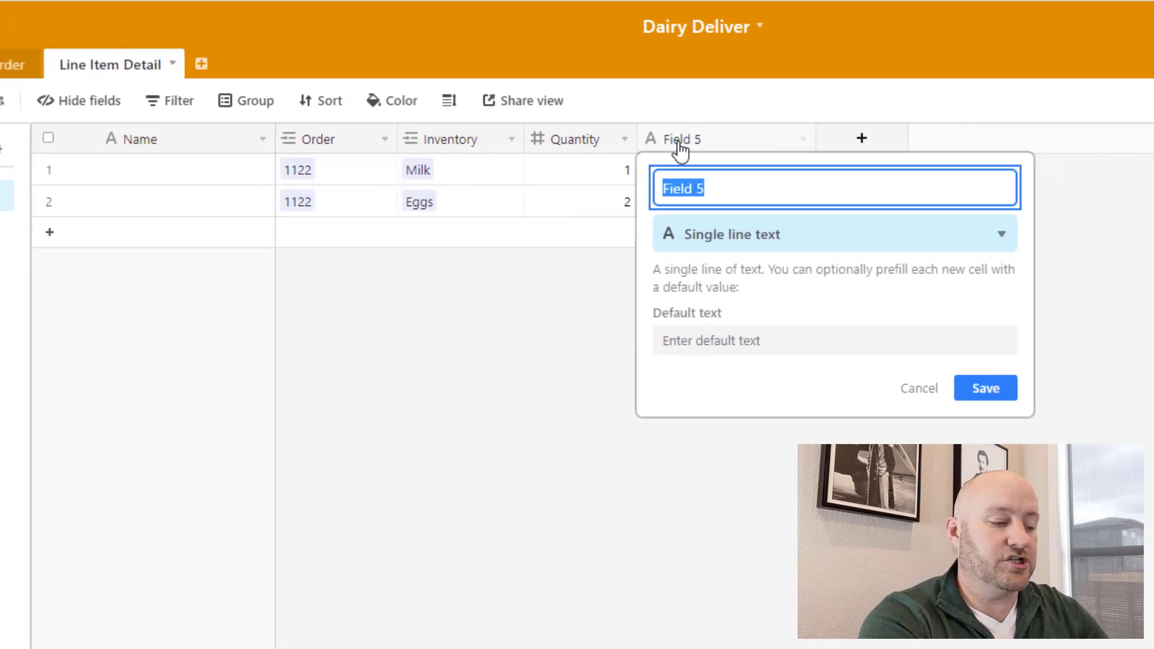
{"action": "type", "text": "Cost"}
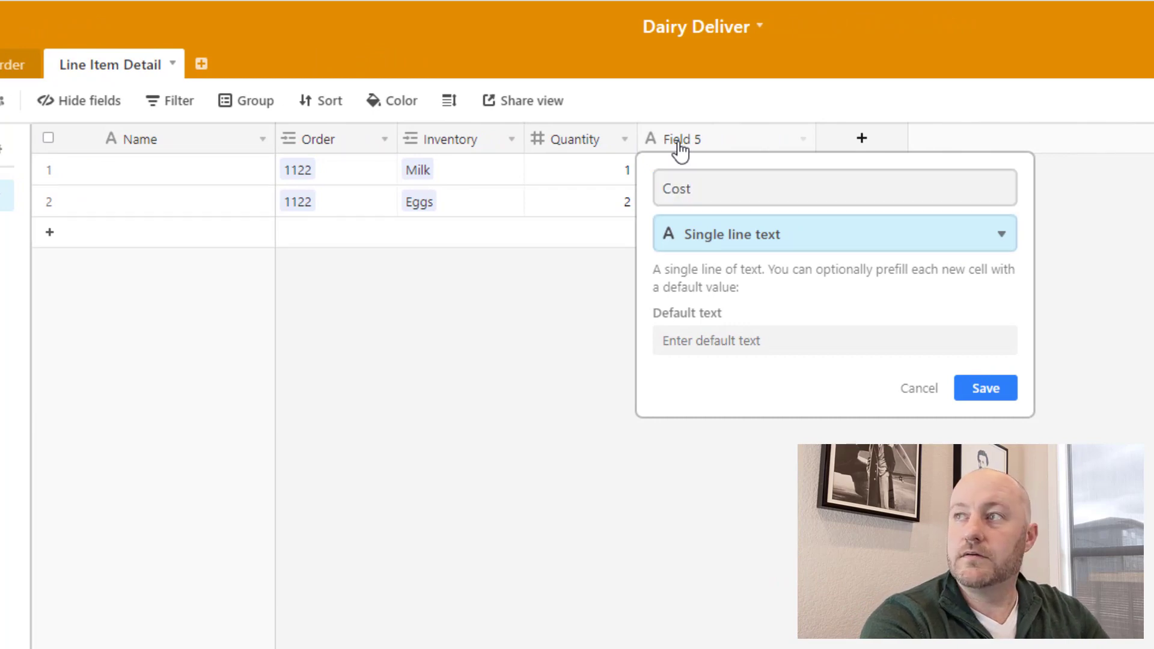
{"action": "left_click", "coordinate": [833, 235]}
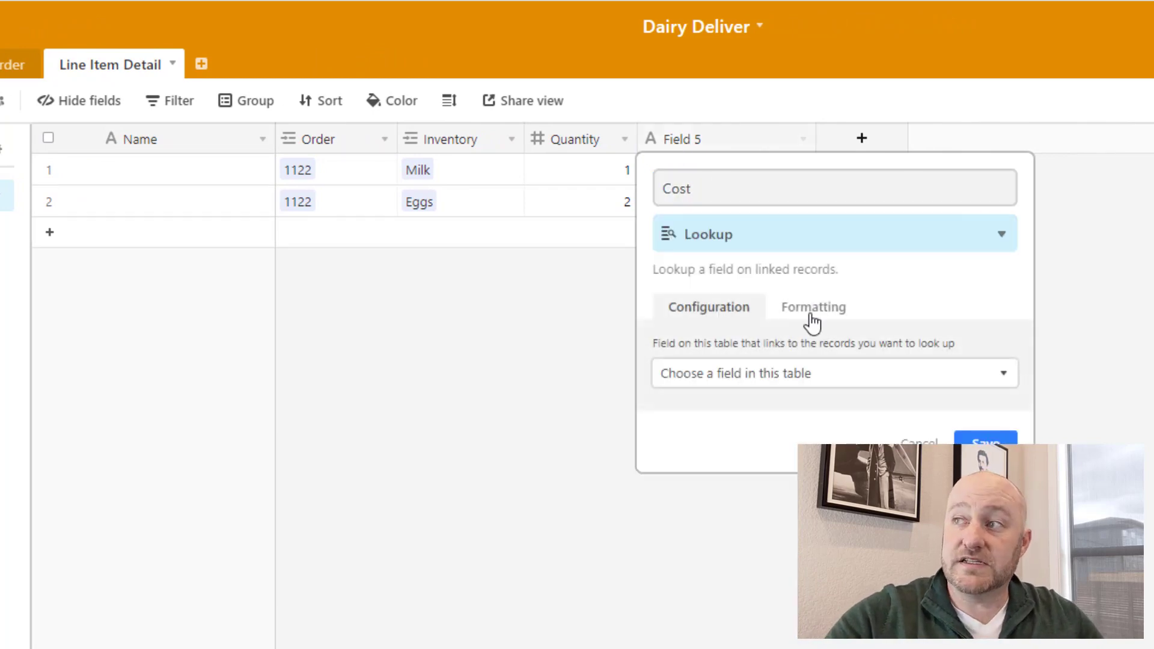
{"action": "left_click", "coordinate": [835, 372]}
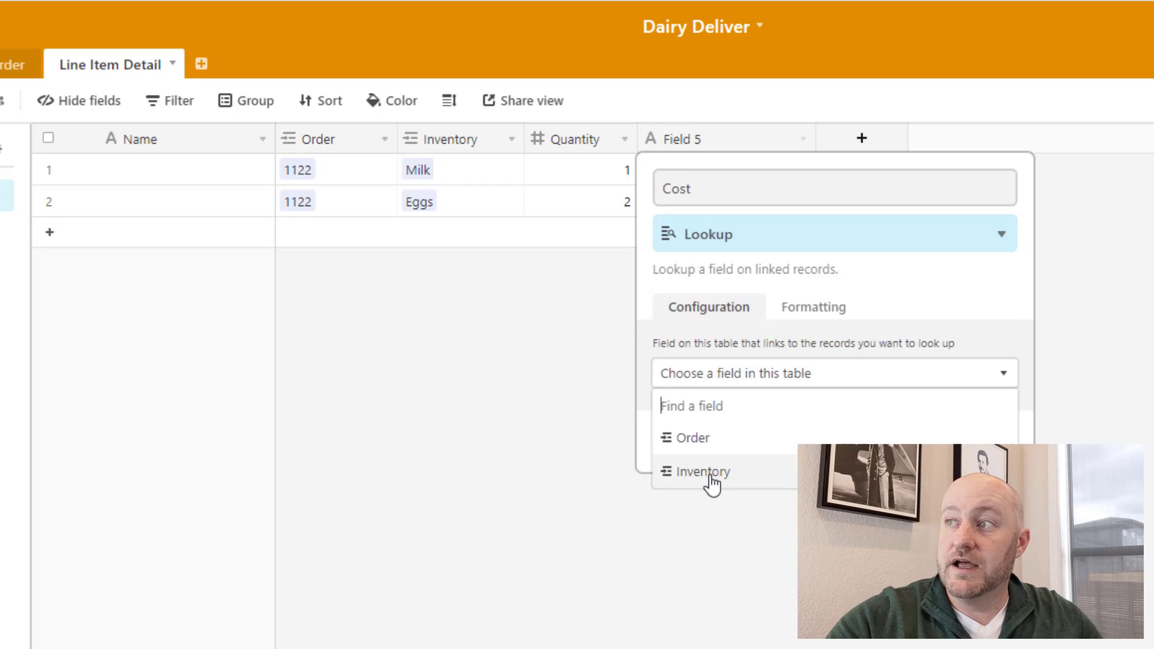
{"action": "left_click", "coordinate": [701, 471]}
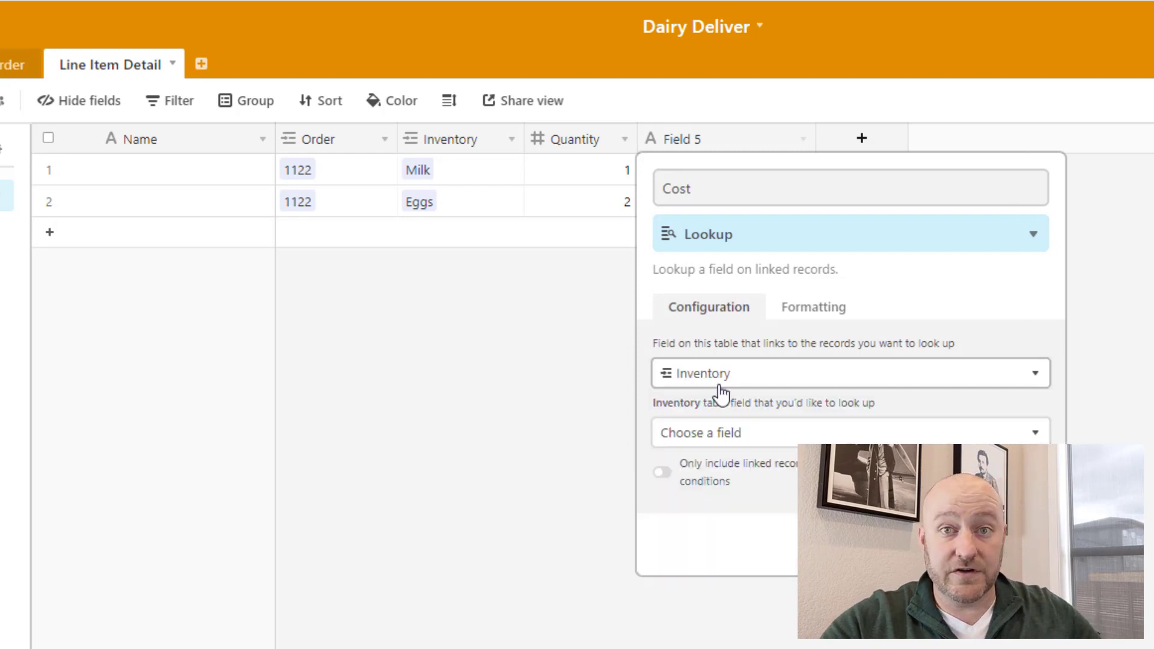
{"action": "left_click", "coordinate": [847, 432]}
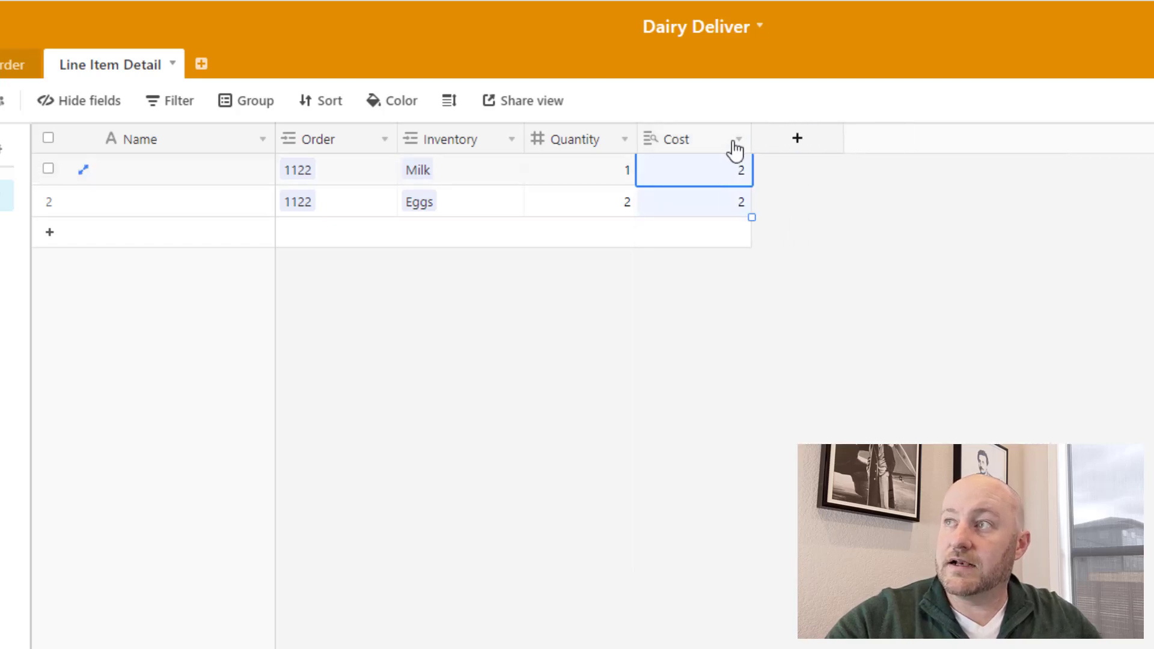
{"action": "left_click", "coordinate": [739, 138]}
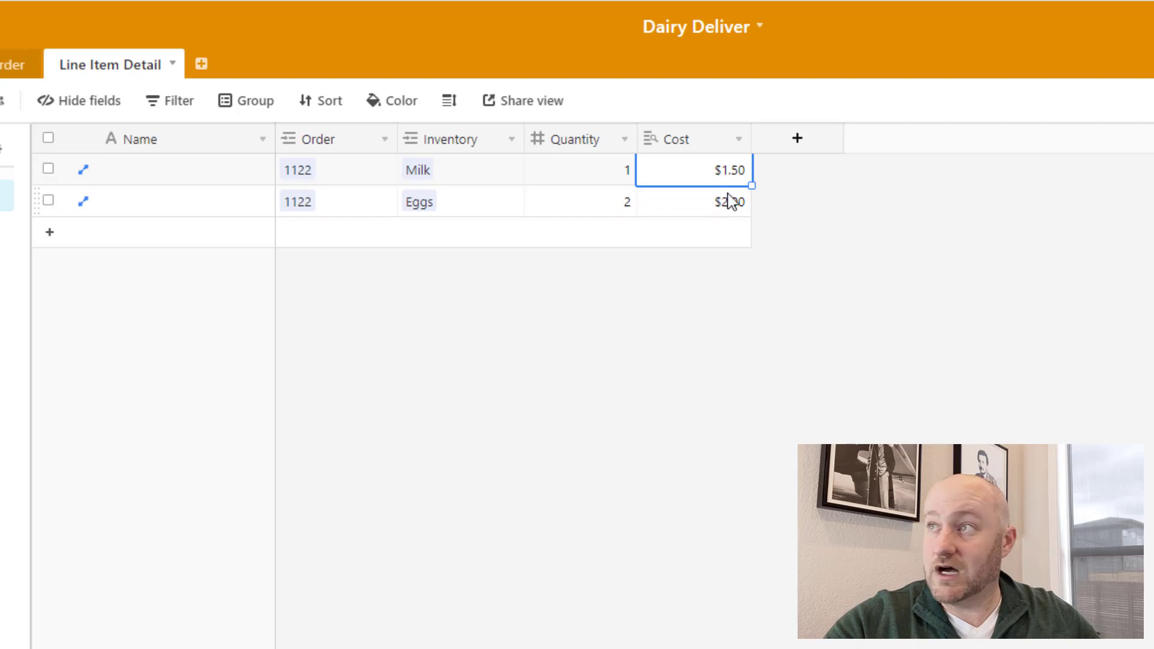
{"action": "left_click", "coordinate": [797, 138]}
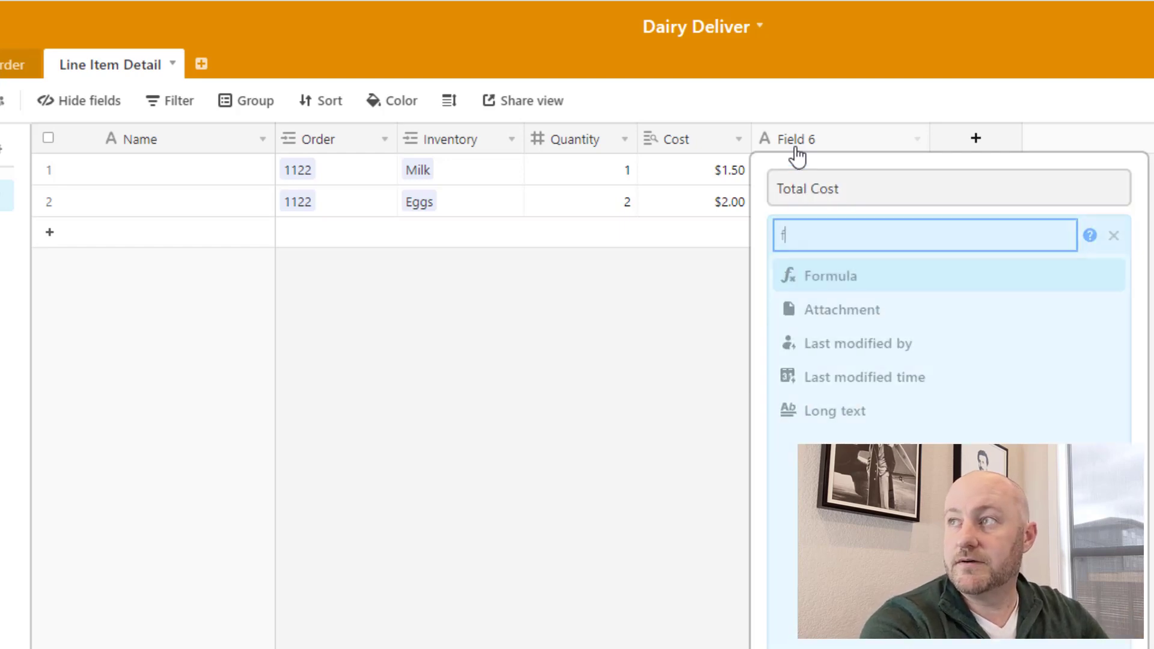
Create the Total Cost formula field as Quantity*Cost and save it.
{"action": "left_click", "coordinate": [831, 277]}
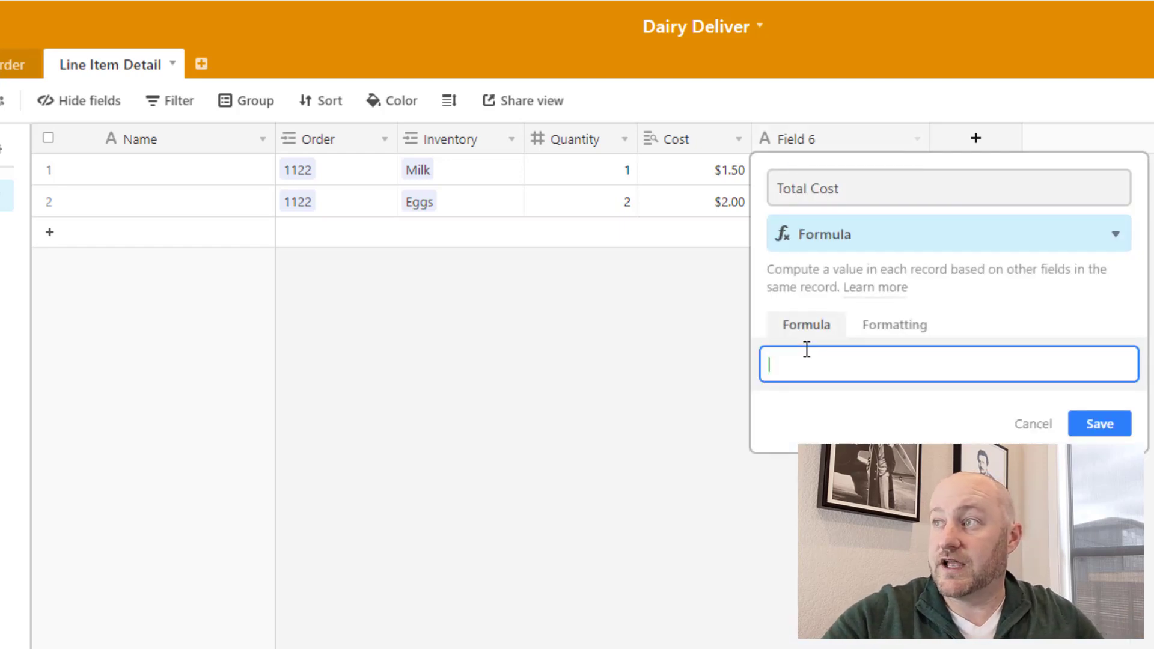
{"action": "type", "text": "Quantity*"}
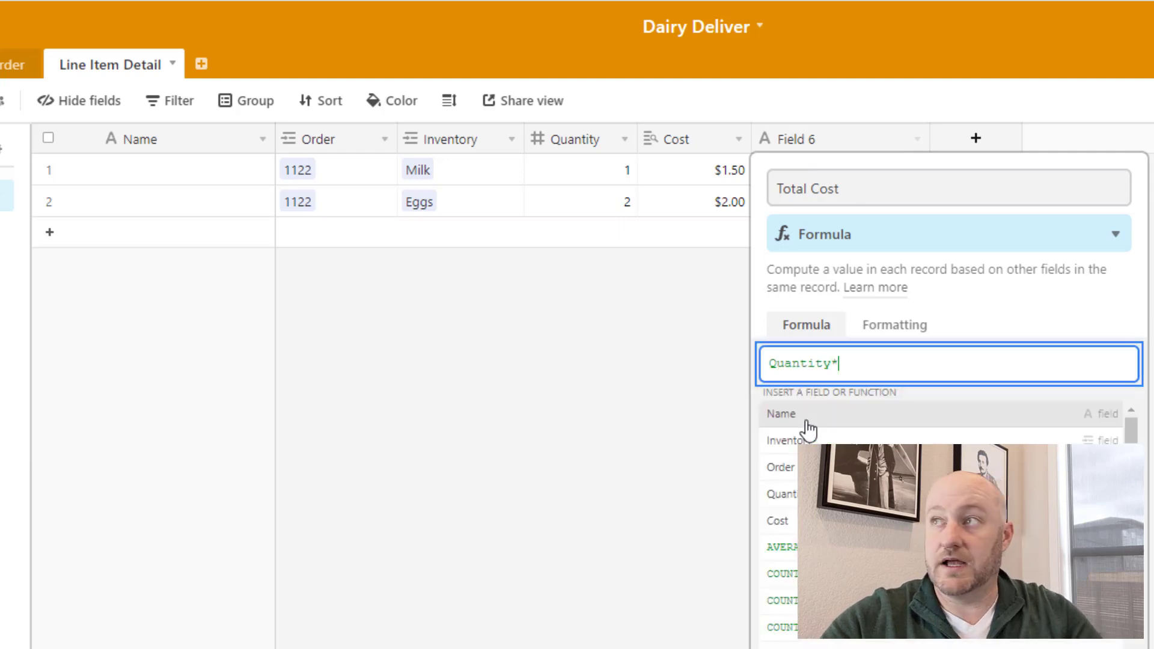
{"action": "type", "text": "Cost"}
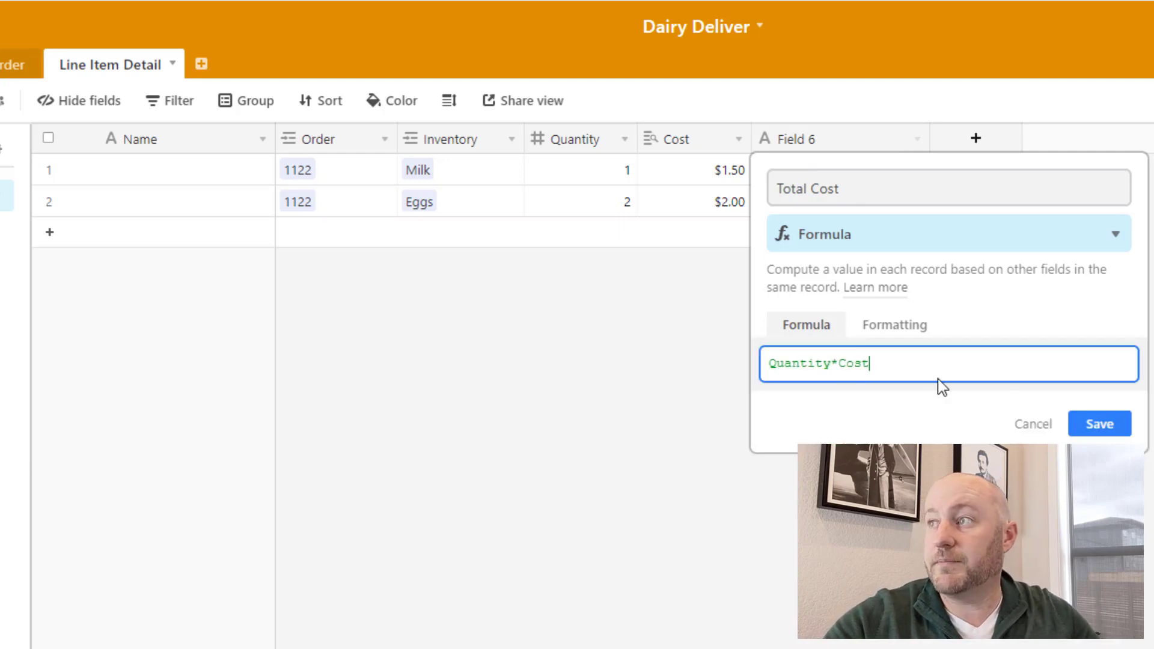
{"action": "left_click", "coordinate": [893, 325]}
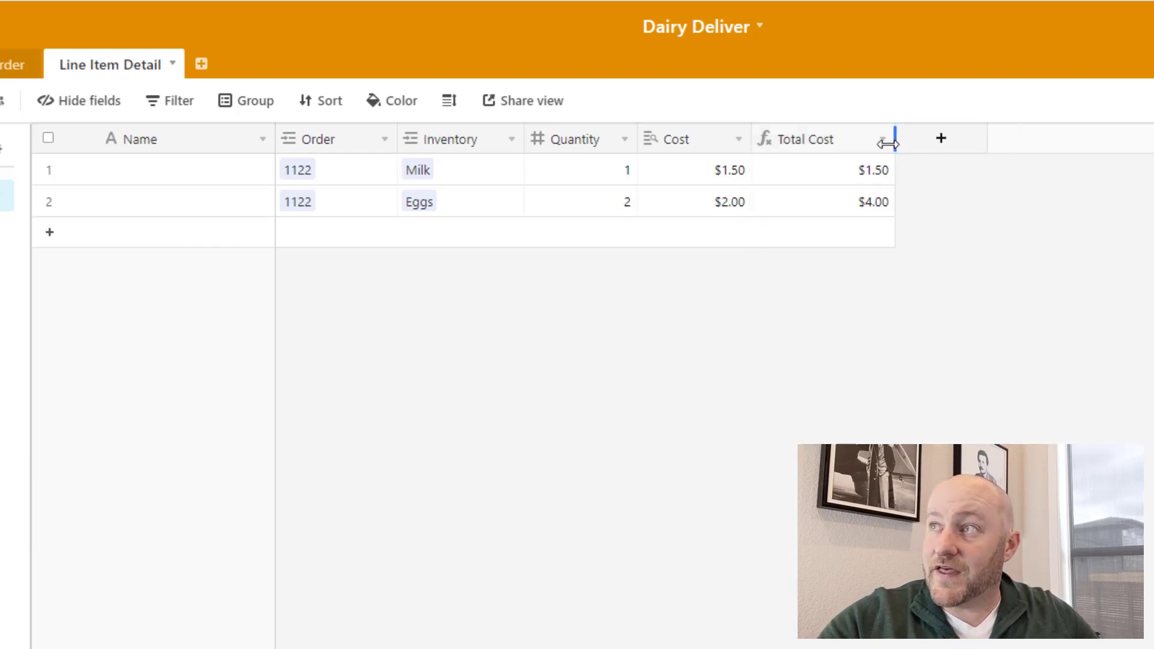
Check the Eggs row's quantity 2 and $4.00 total cost.
{"action": "left_click", "coordinate": [819, 202]}
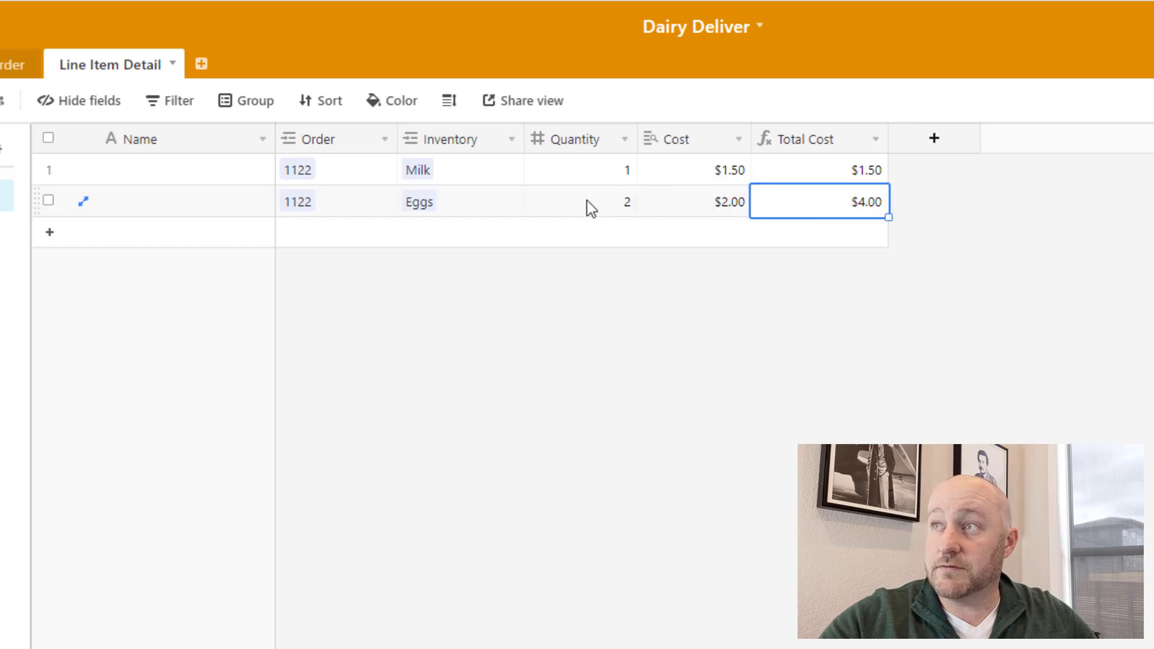
{"action": "left_click", "coordinate": [580, 201]}
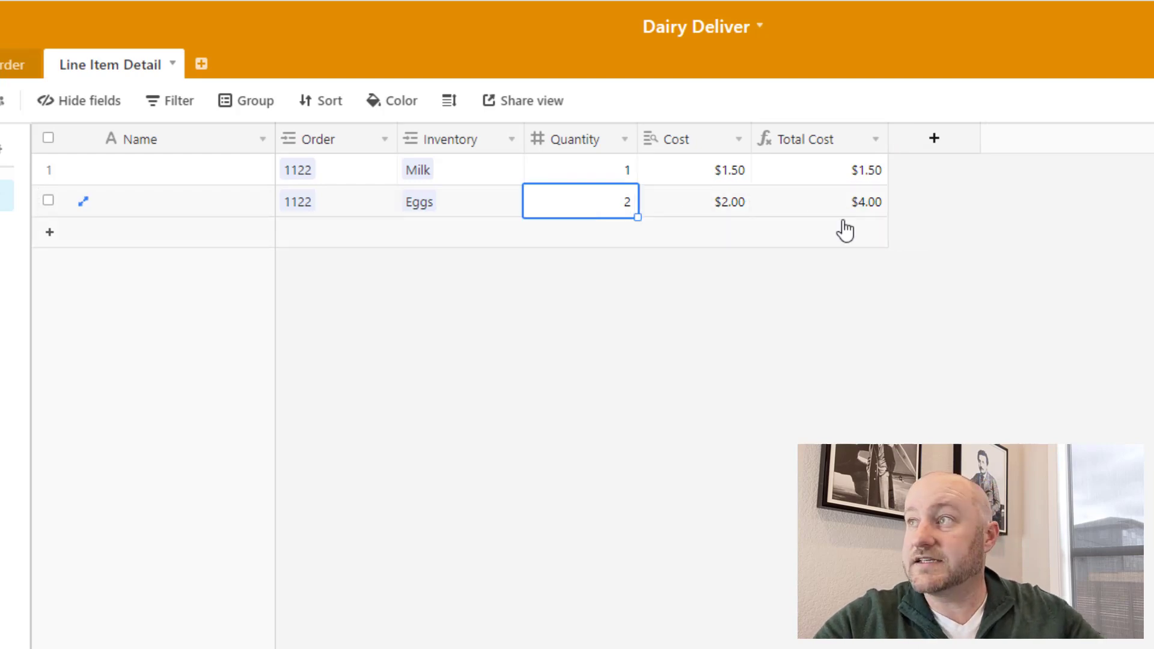
{"action": "left_click", "coordinate": [819, 200]}
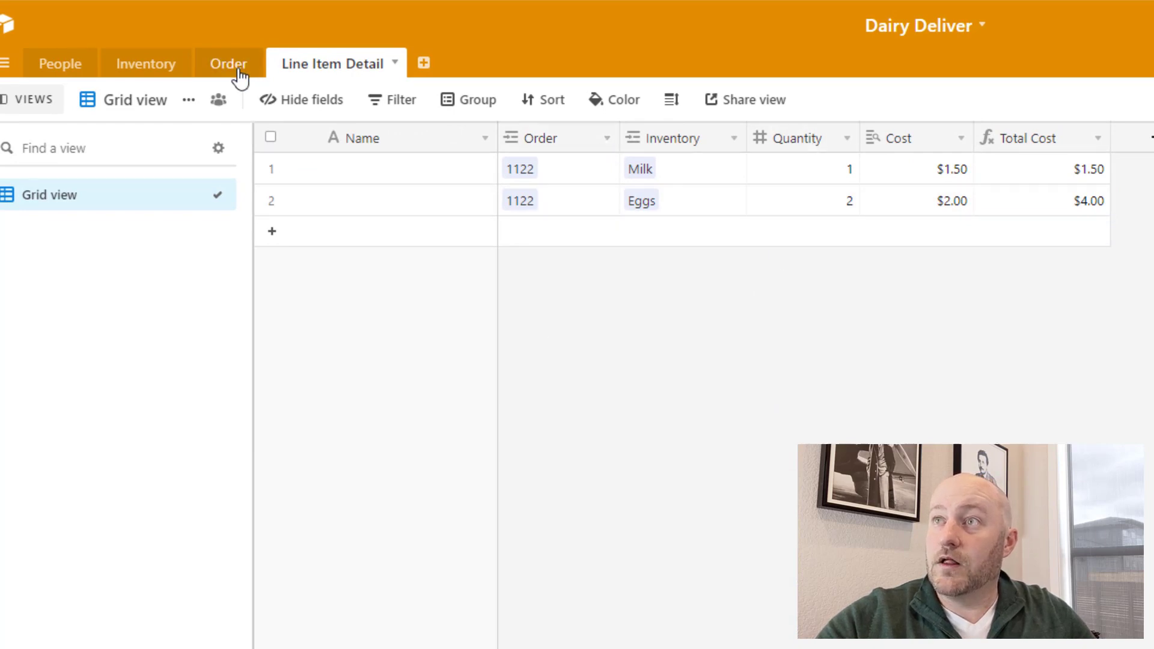
Create an empty Invoice table with an Order field linking to Order records.
{"action": "left_click", "coordinate": [227, 63]}
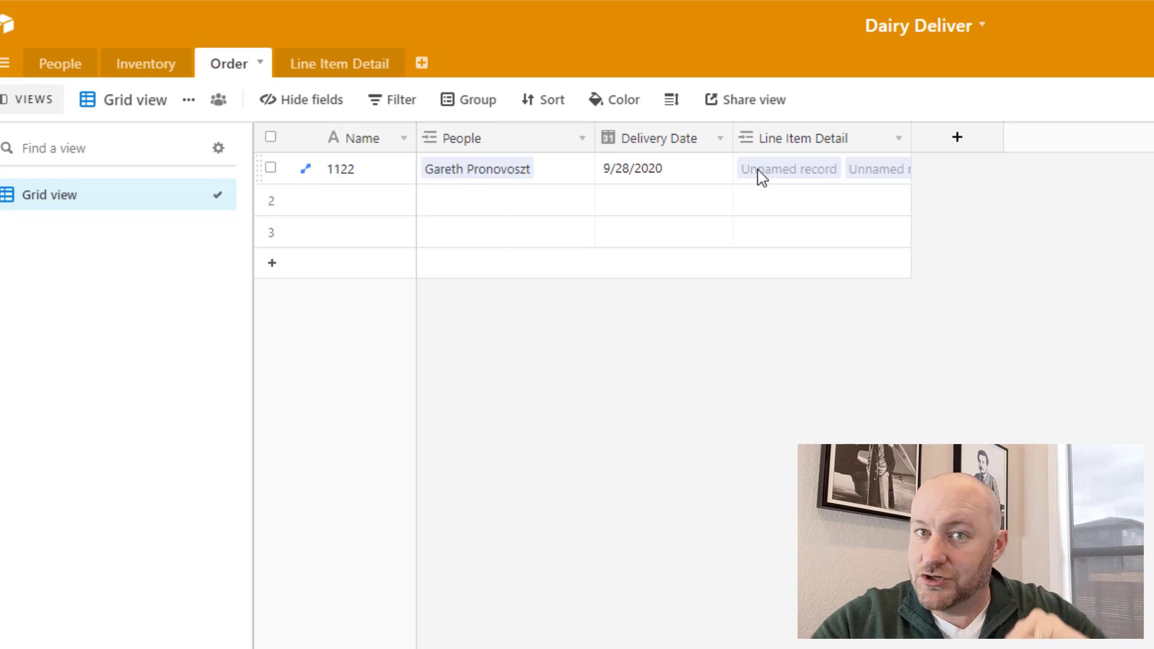
{"action": "left_click", "coordinate": [421, 64]}
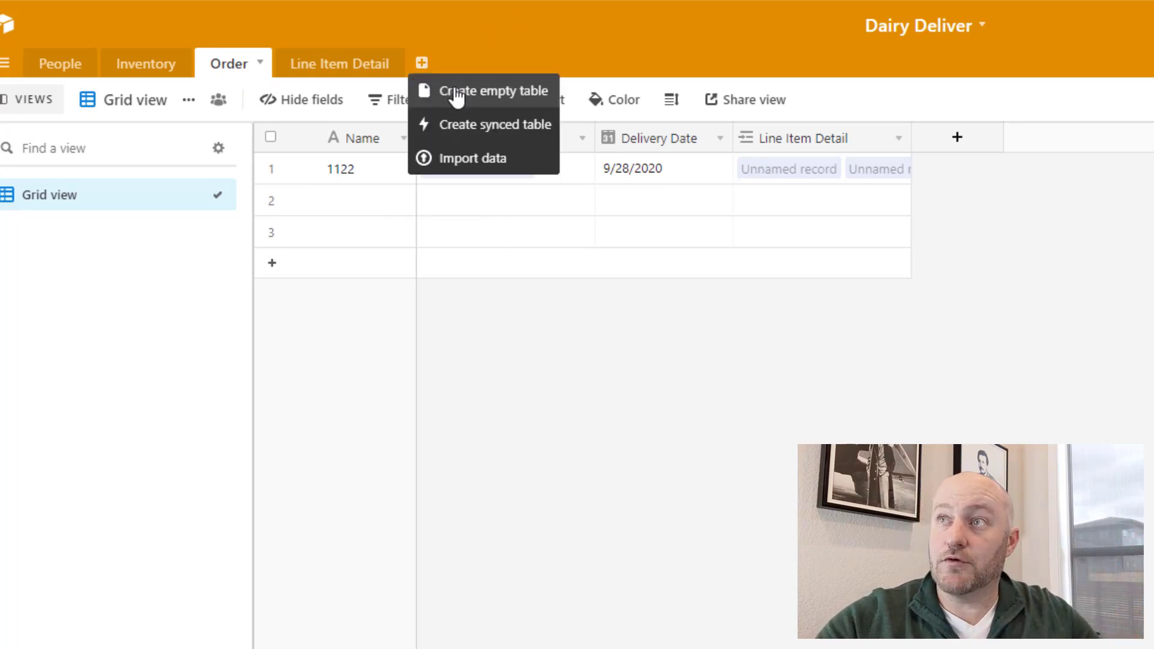
{"action": "left_click", "coordinate": [493, 91]}
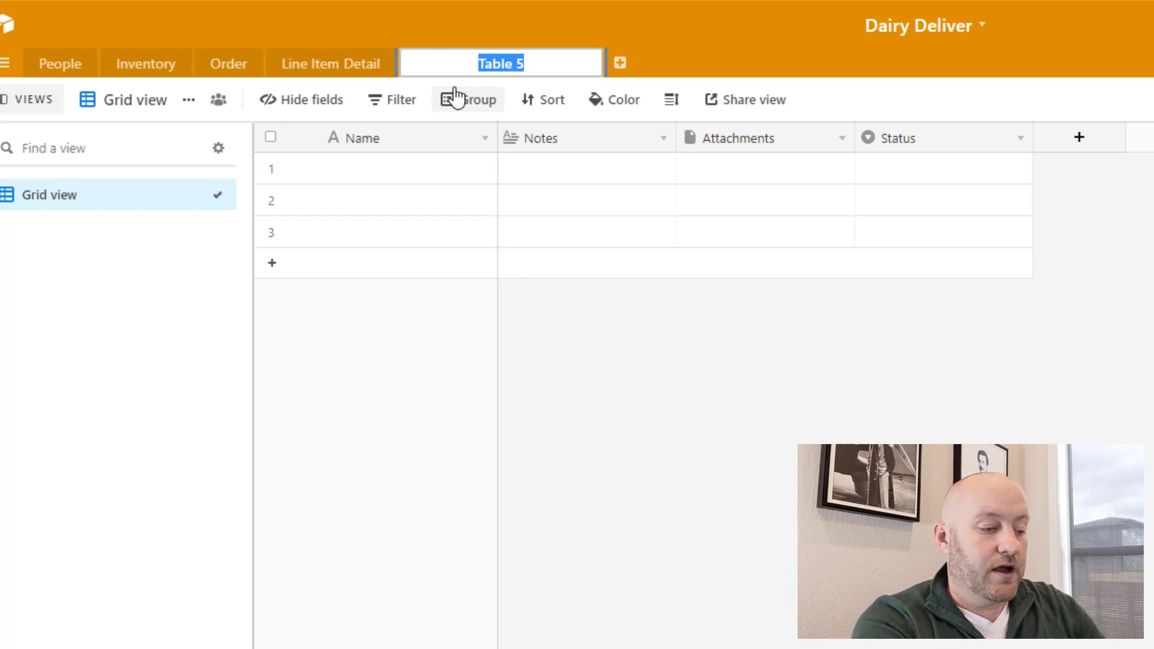
{"action": "type", "text": "Invoice"}
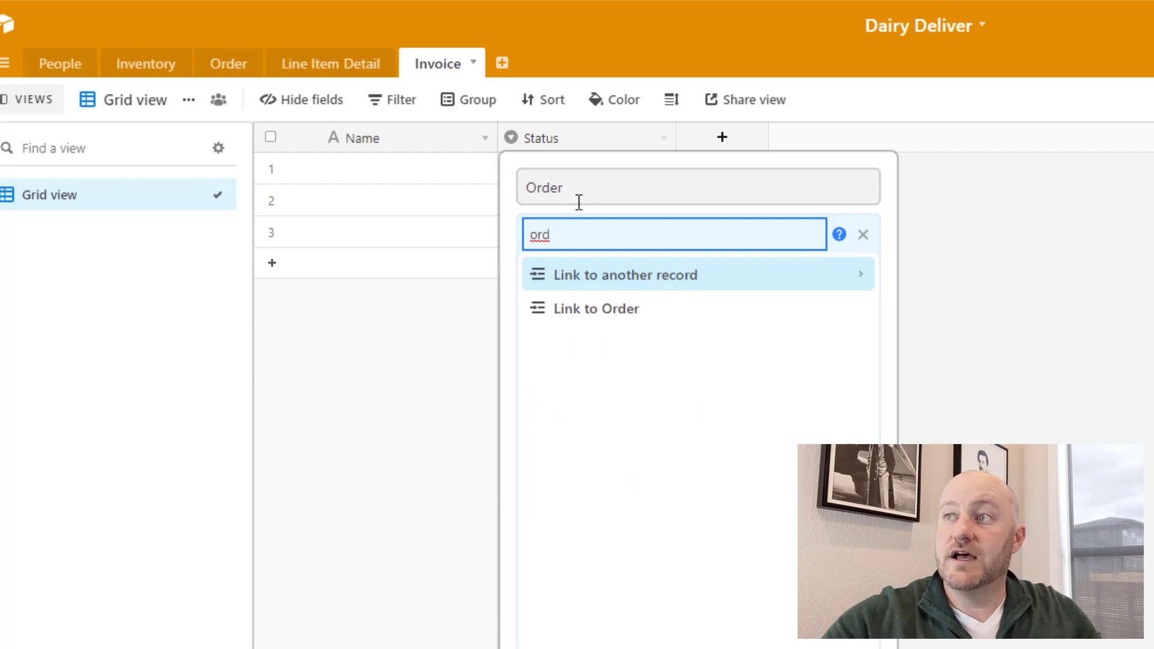
{"action": "left_click", "coordinate": [594, 309]}
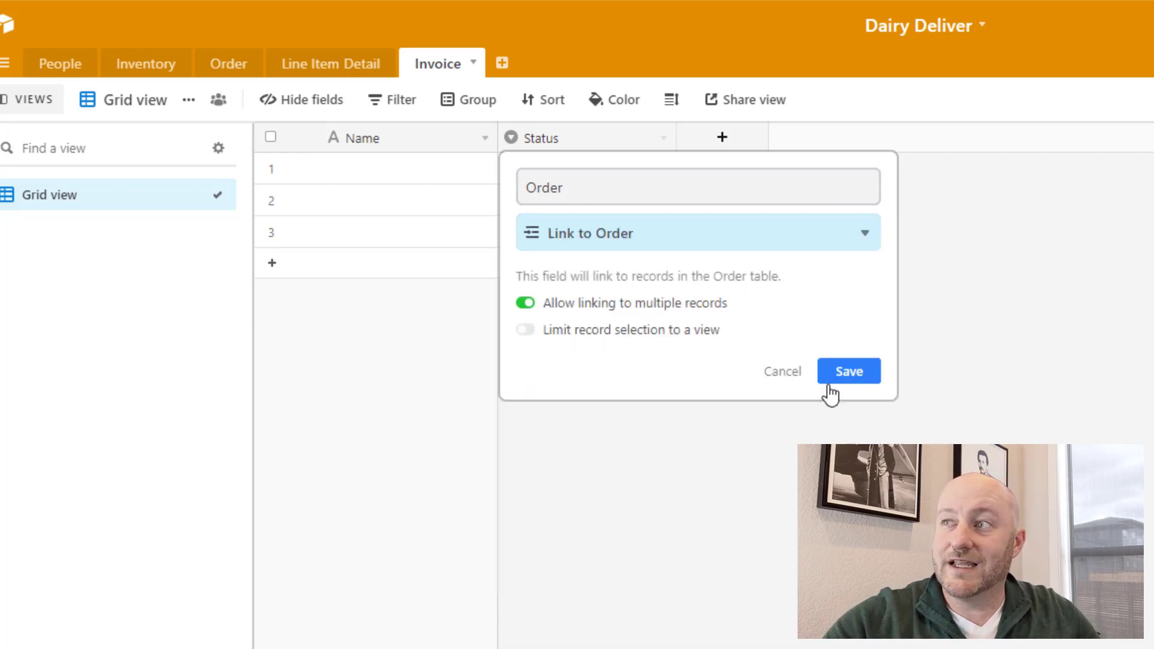
{"action": "left_click", "coordinate": [848, 372]}
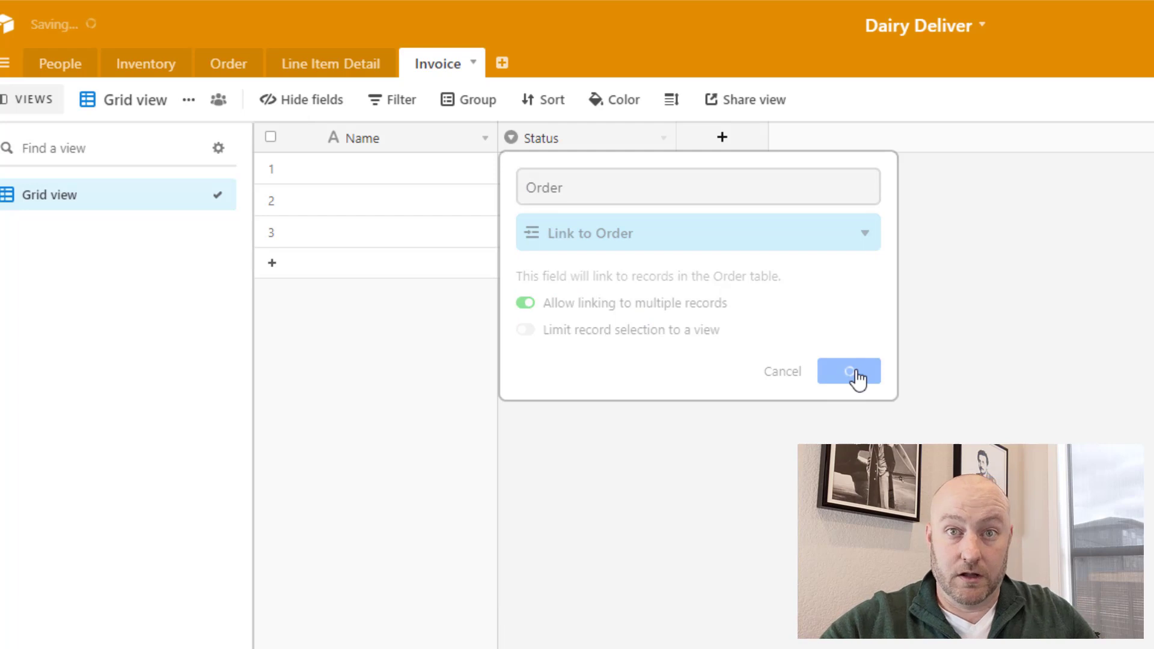
{"action": "left_click", "coordinate": [847, 372]}
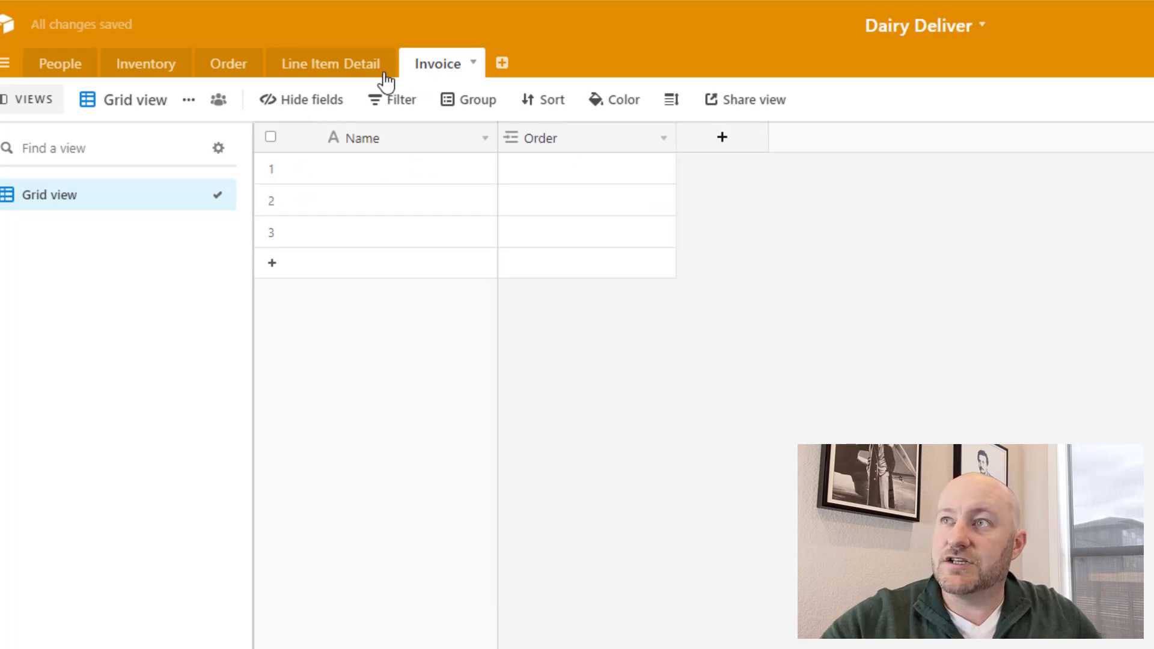
{"action": "left_click", "coordinate": [330, 64]}
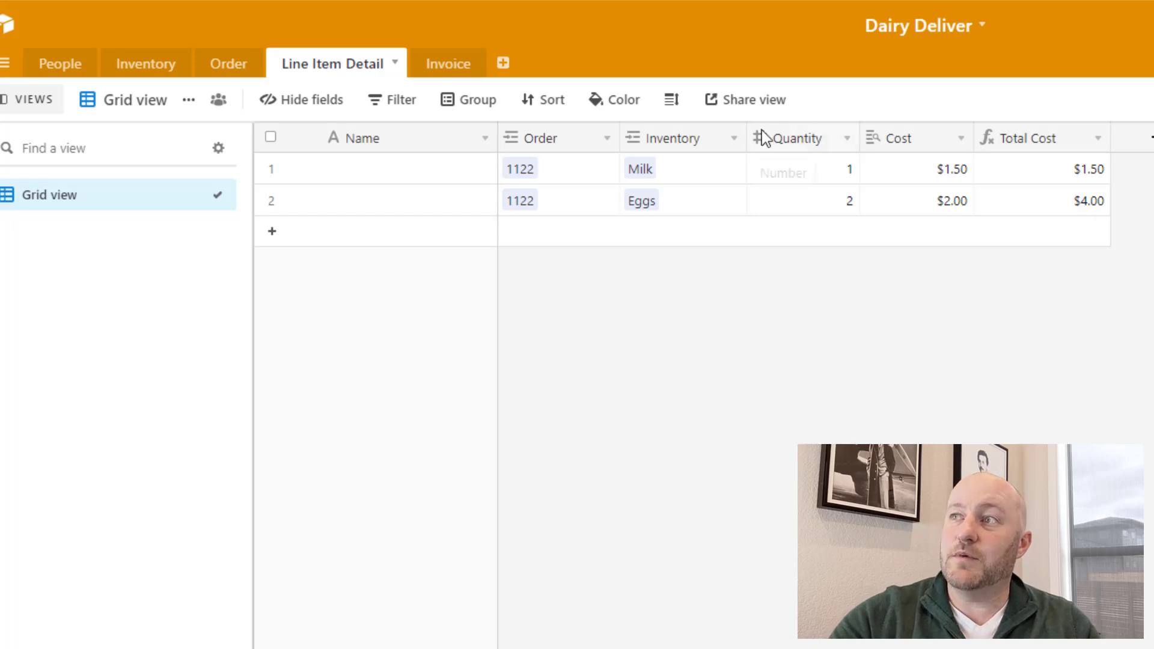
Review line-item totals, then add an Order Cost rollup on Order summarizing Line Item Detail records.
{"action": "left_click", "coordinate": [1040, 168]}
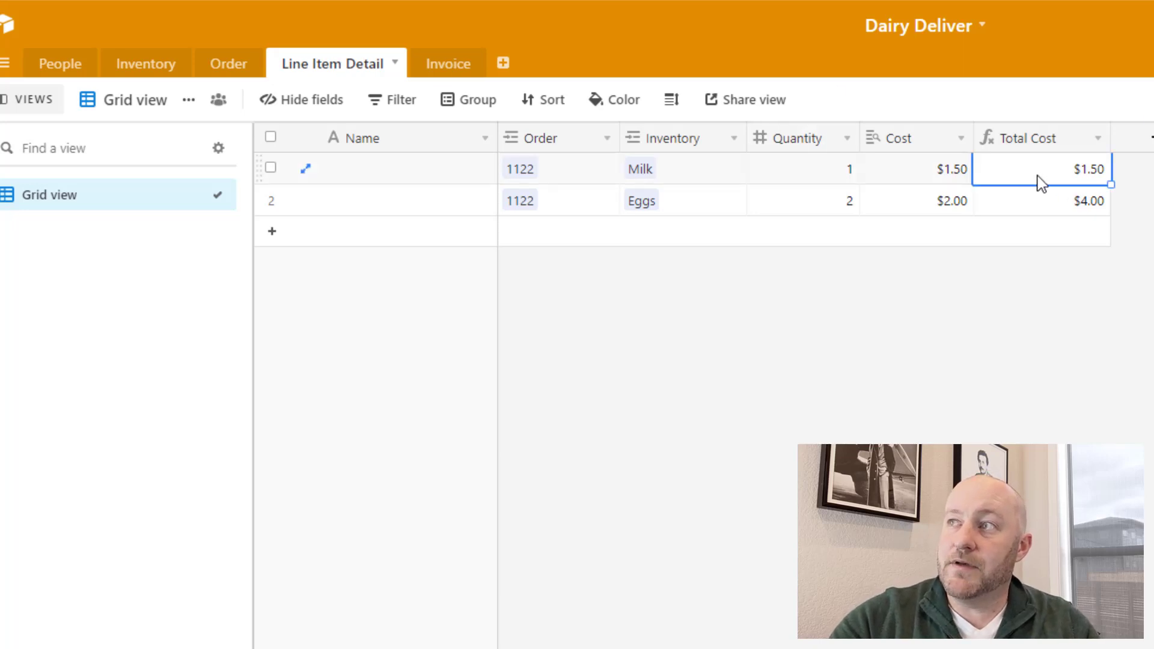
{"action": "mouse_move", "coordinate": [1056, 176]}
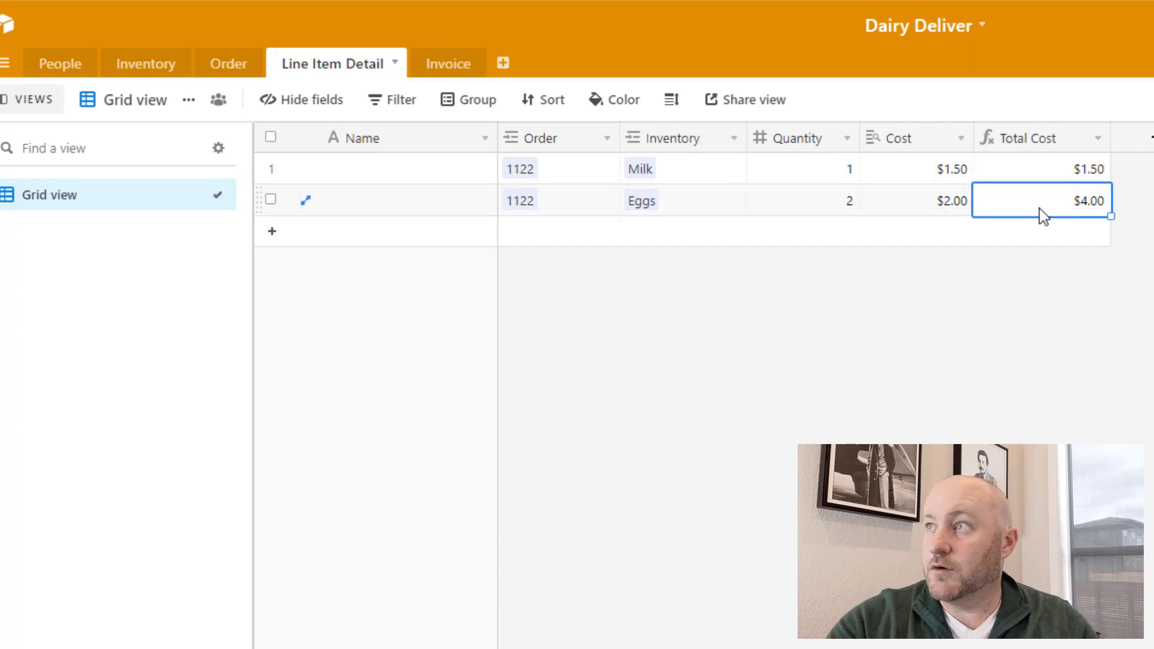
{"action": "left_click", "coordinate": [1060, 168]}
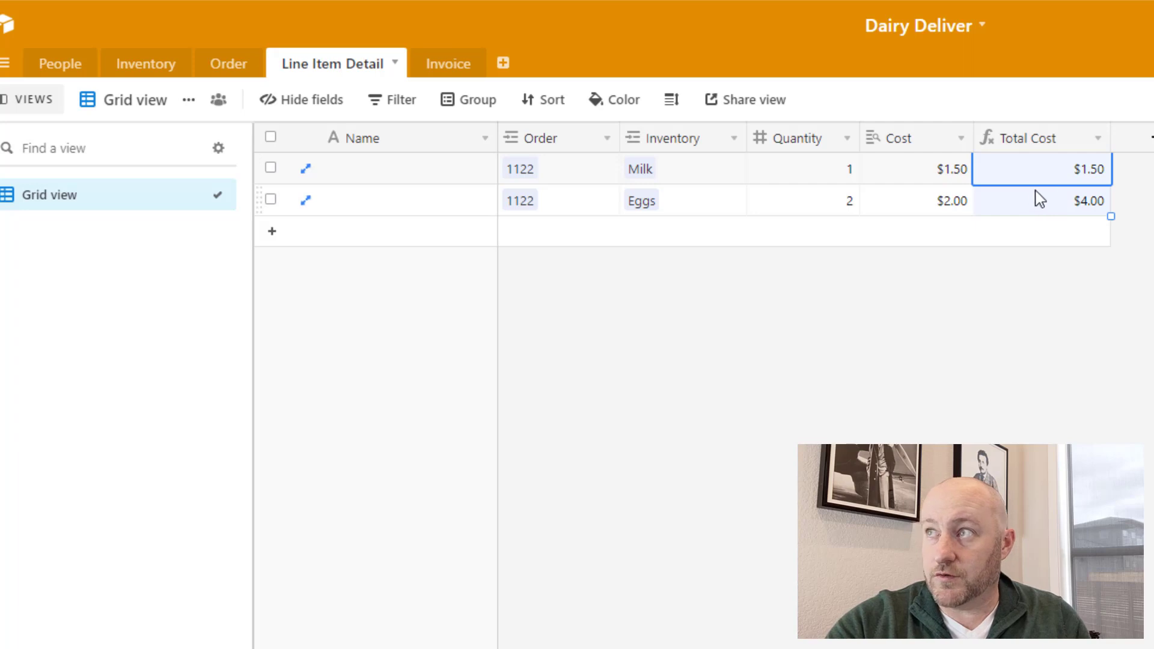
{"action": "left_click", "coordinate": [228, 64]}
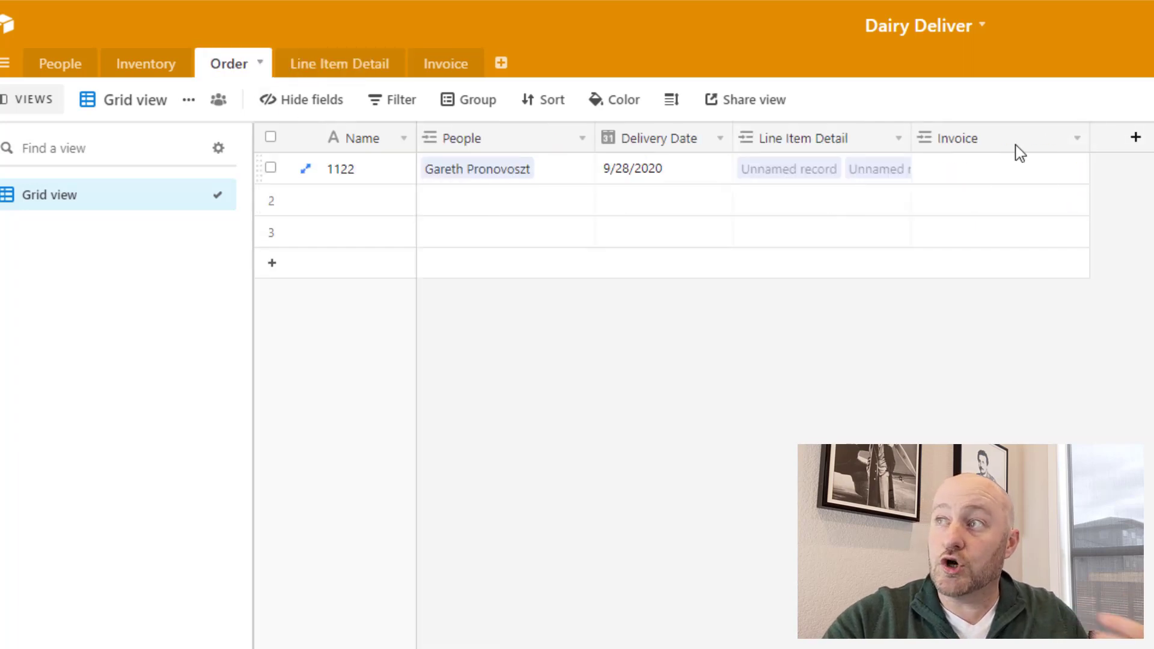
{"action": "type", "text": "Or"}
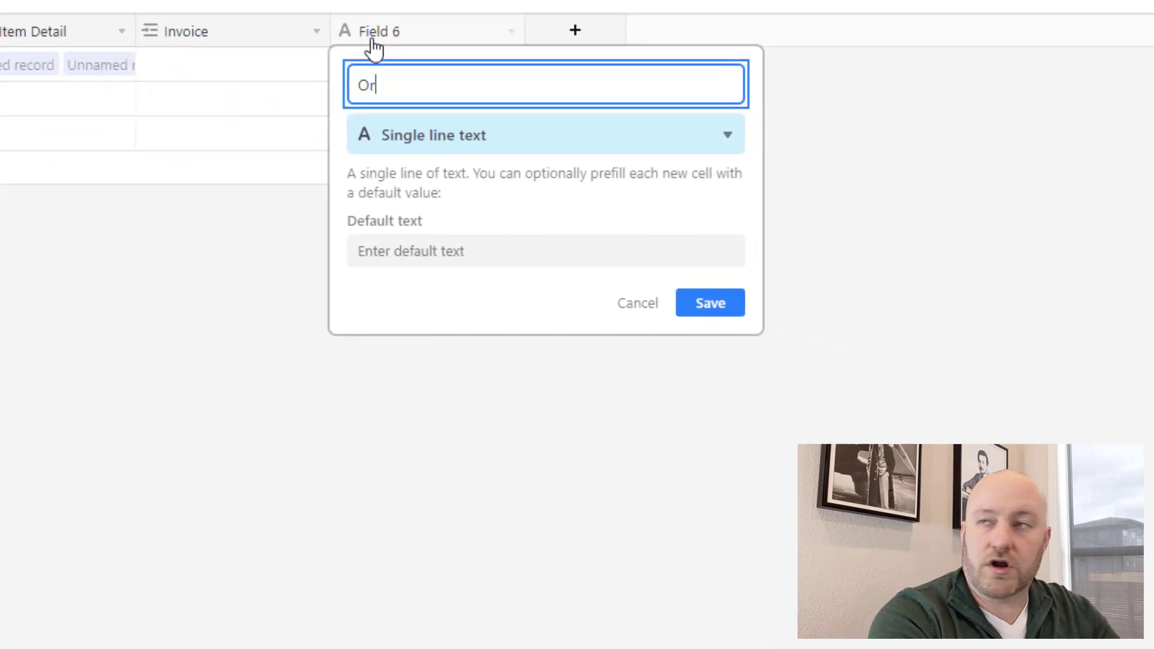
{"action": "type", "text": "Order Cost"}
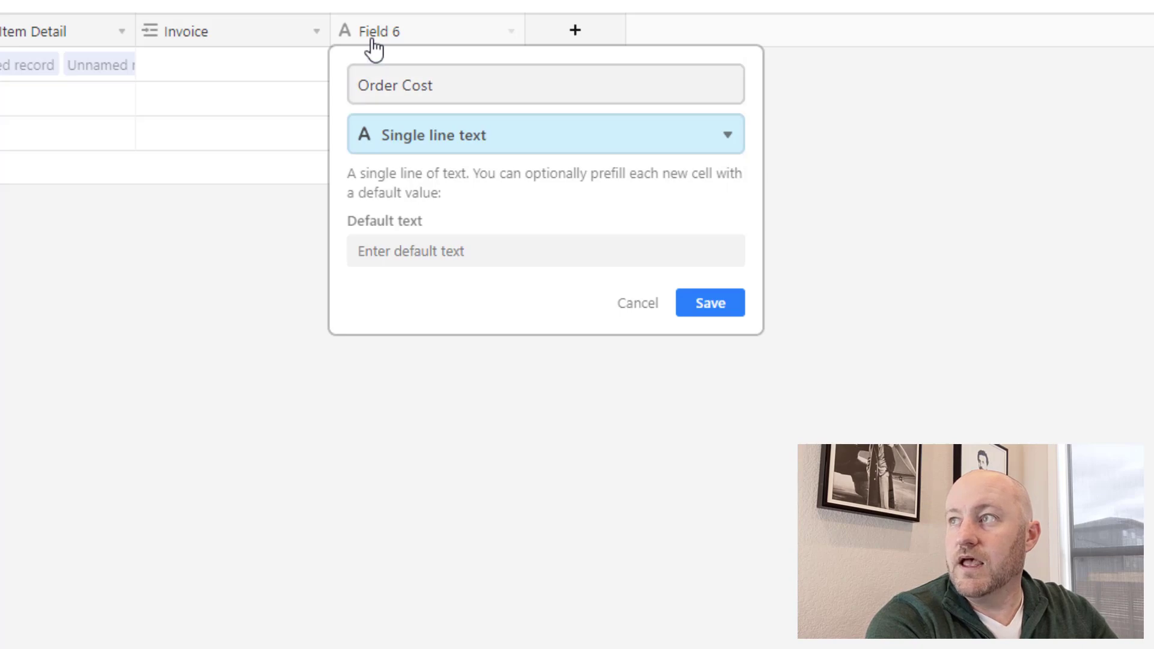
{"action": "left_click", "coordinate": [544, 135]}
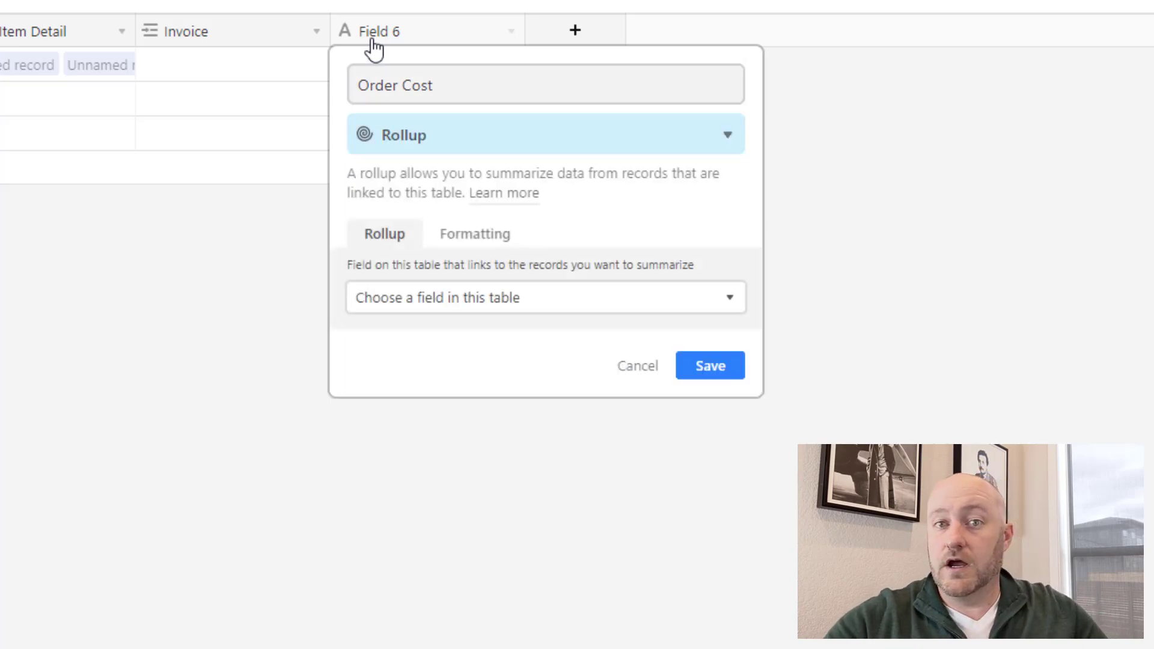
{"action": "left_click", "coordinate": [545, 297]}
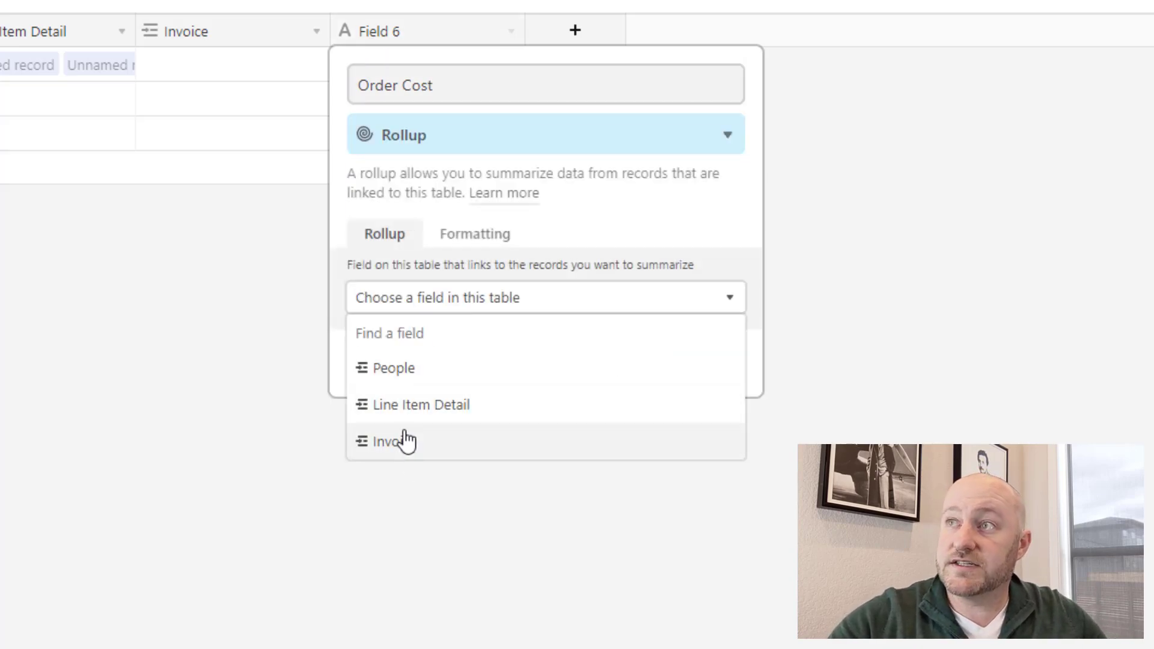
{"action": "left_click", "coordinate": [420, 404]}
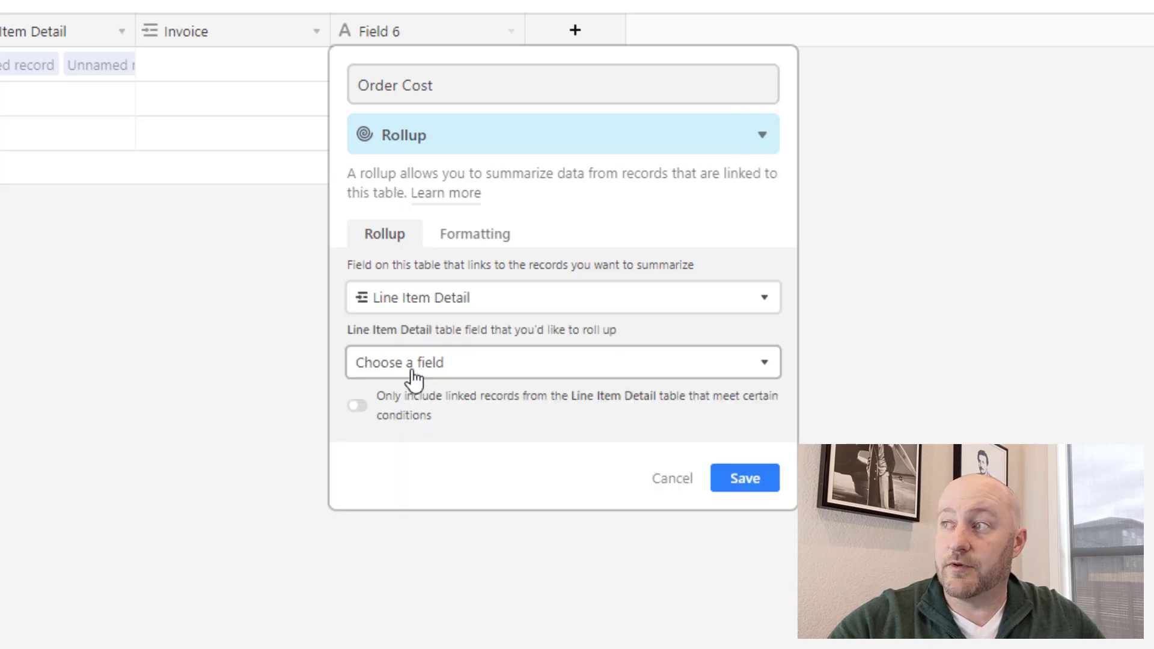
Roll up Total Cost (corrected from Cost) with currency formatting, giving $5.50 for order 1122.
{"action": "left_click", "coordinate": [562, 362]}
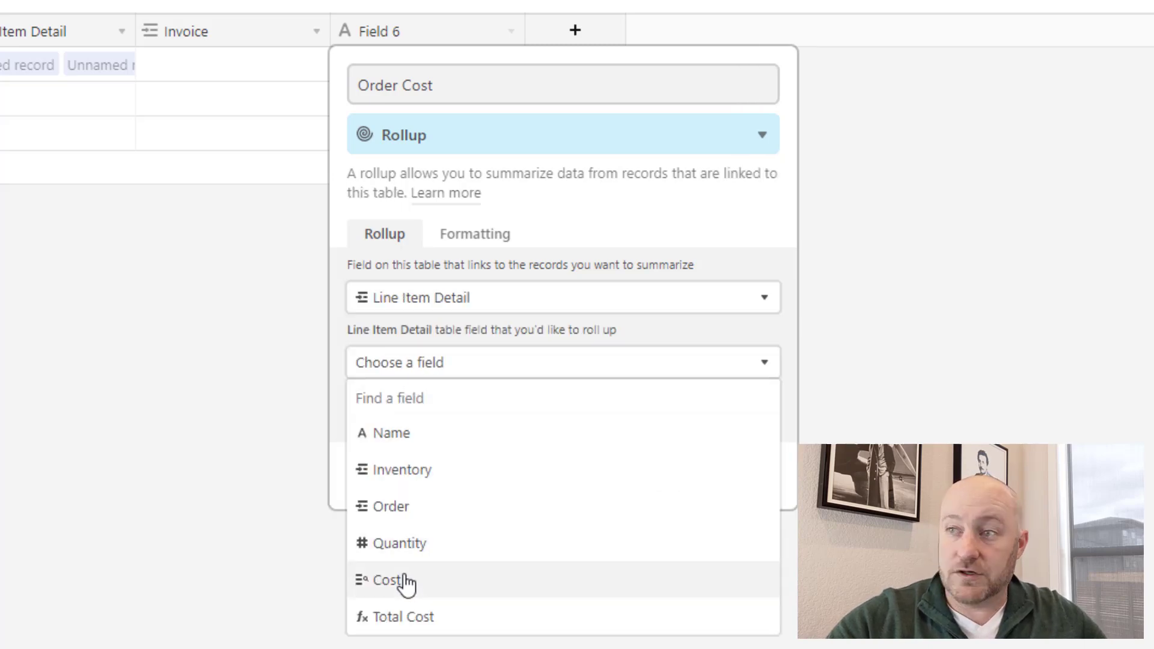
{"action": "left_click", "coordinate": [388, 579]}
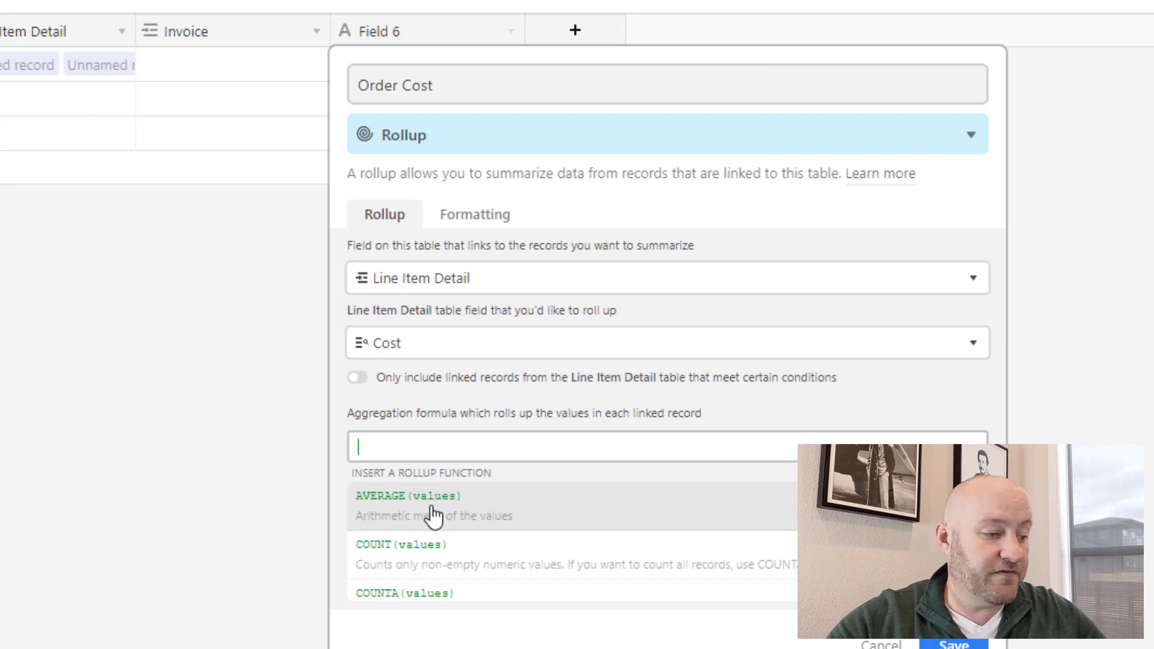
{"action": "left_click", "coordinate": [474, 214]}
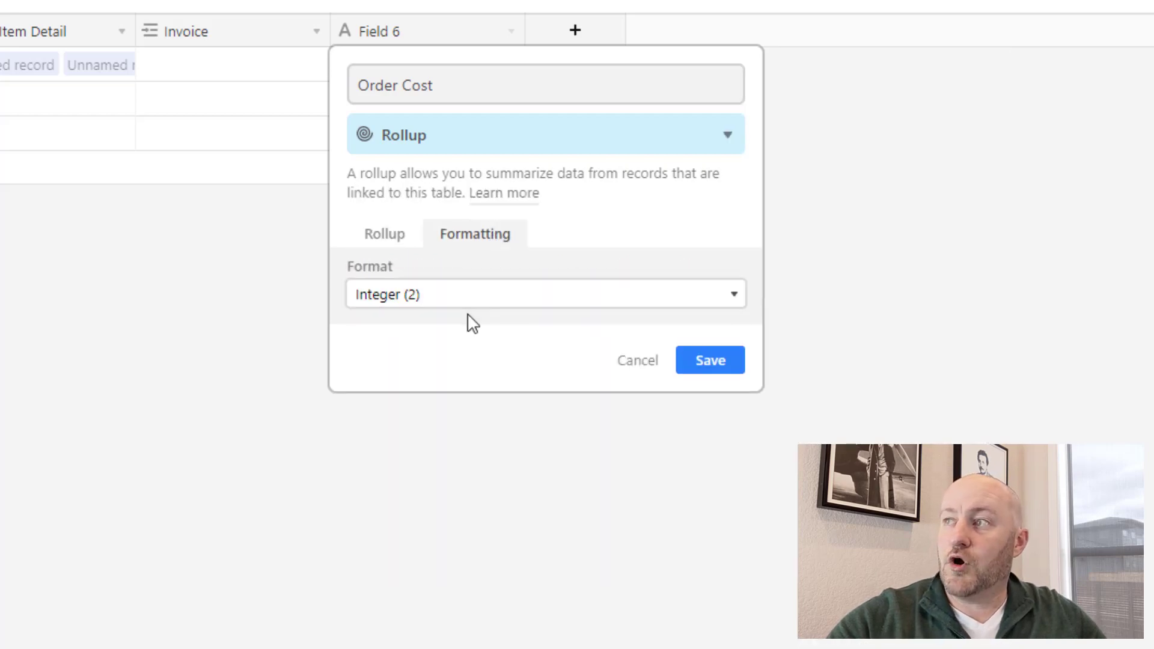
{"action": "left_click", "coordinate": [545, 293]}
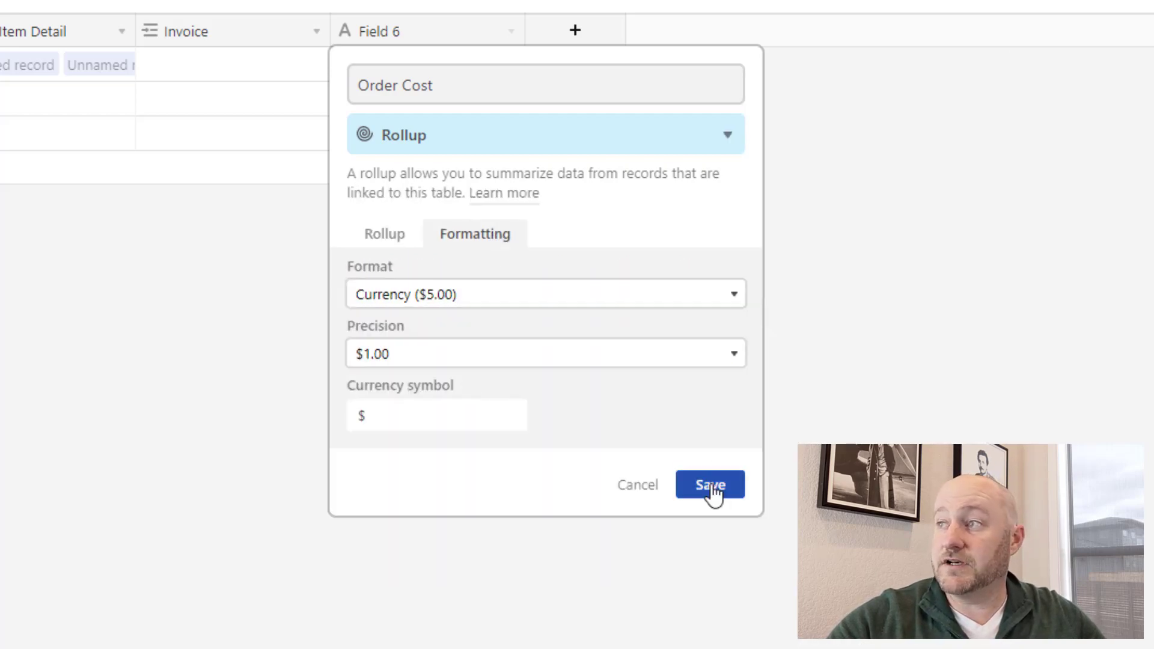
{"action": "left_click", "coordinate": [709, 485]}
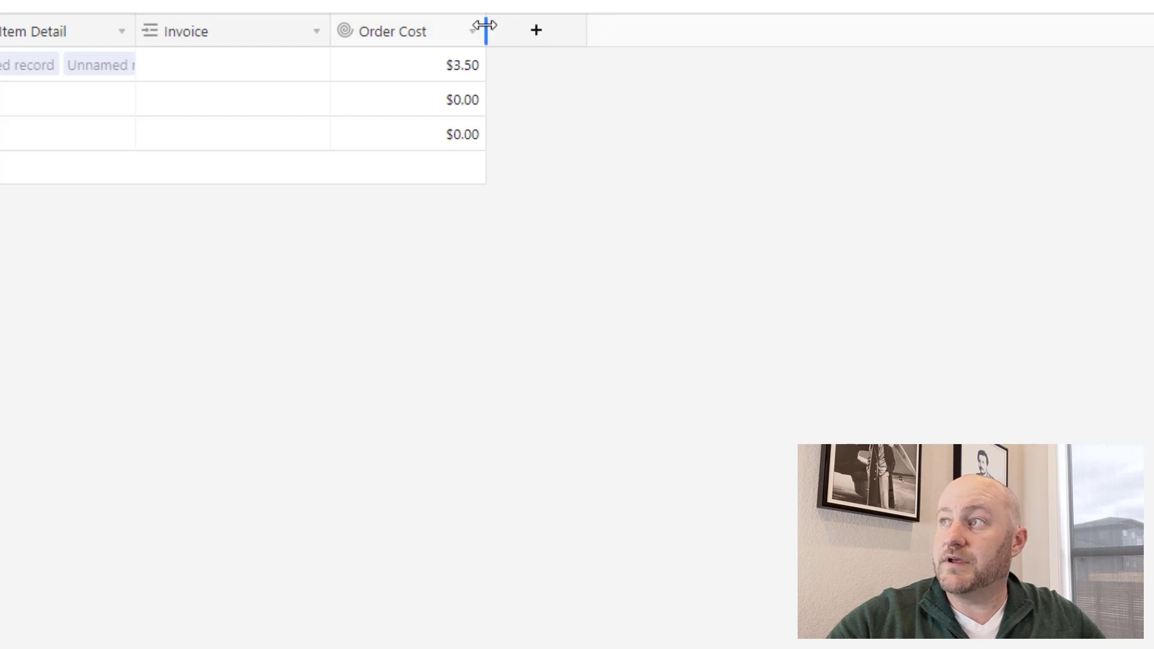
{"action": "mouse_move", "coordinate": [441, 35]}
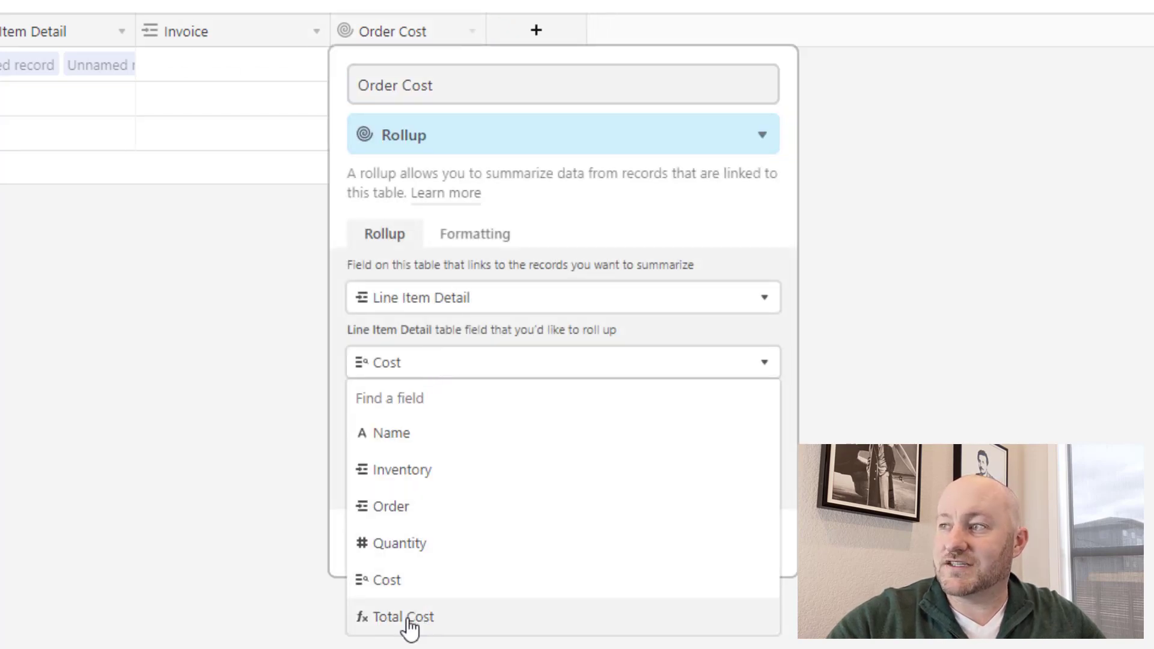
{"action": "left_click", "coordinate": [402, 616]}
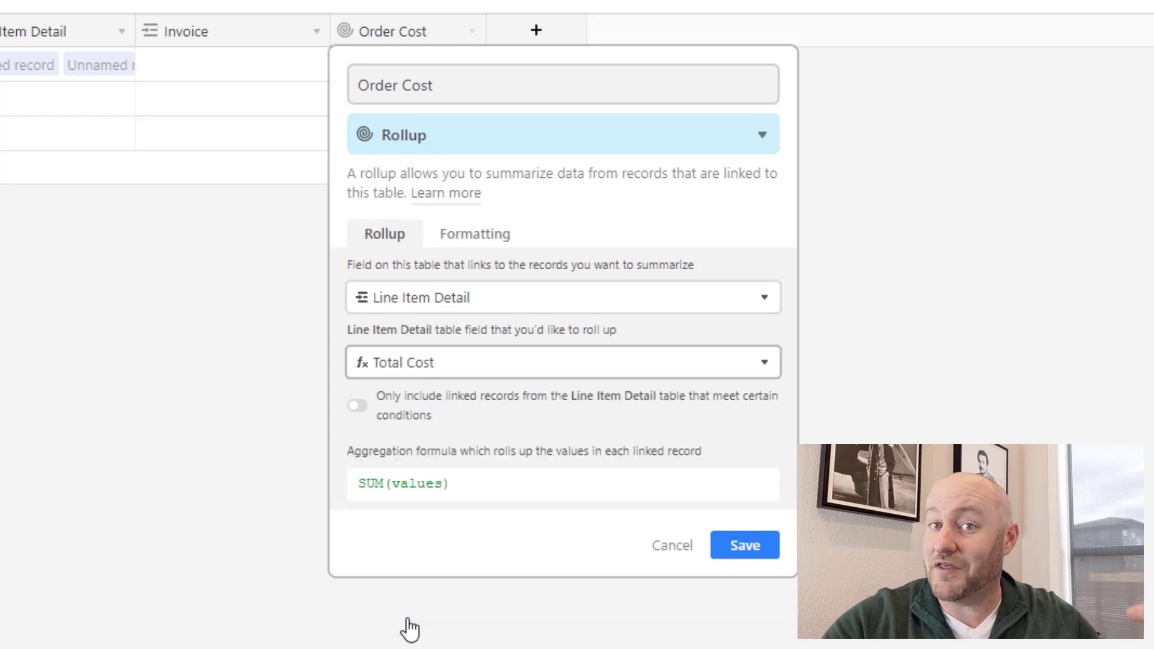
{"action": "left_click", "coordinate": [744, 546]}
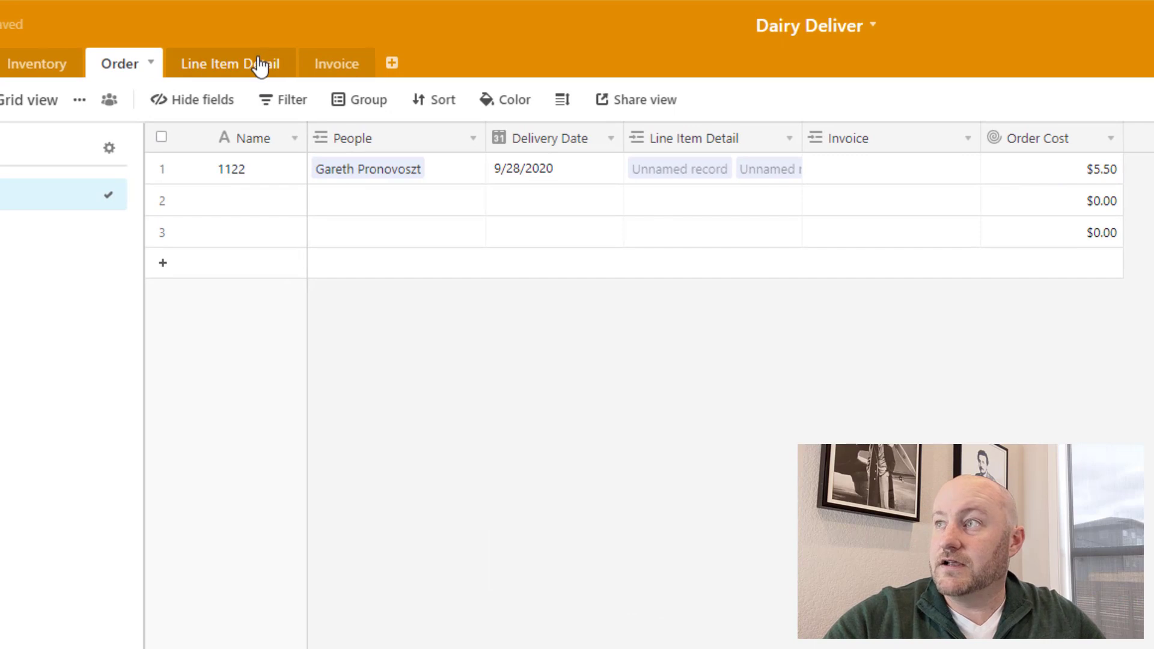
Give order 1123 a delivery date of 10/5/2020.
{"action": "left_click", "coordinate": [228, 64]}
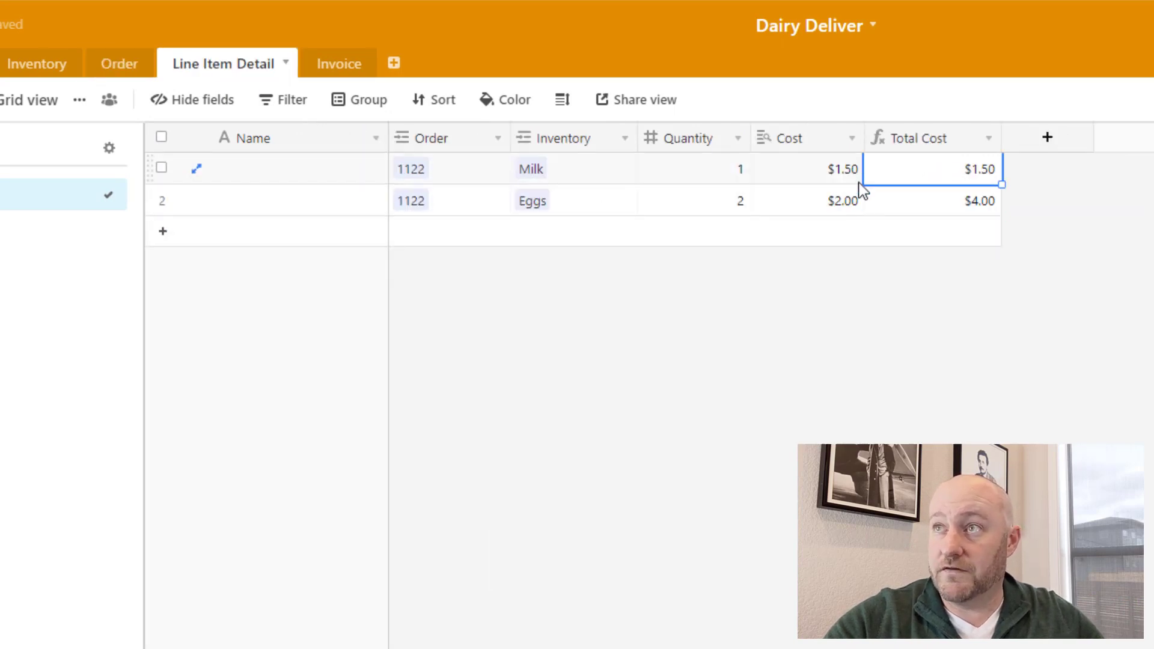
{"action": "left_click", "coordinate": [119, 64]}
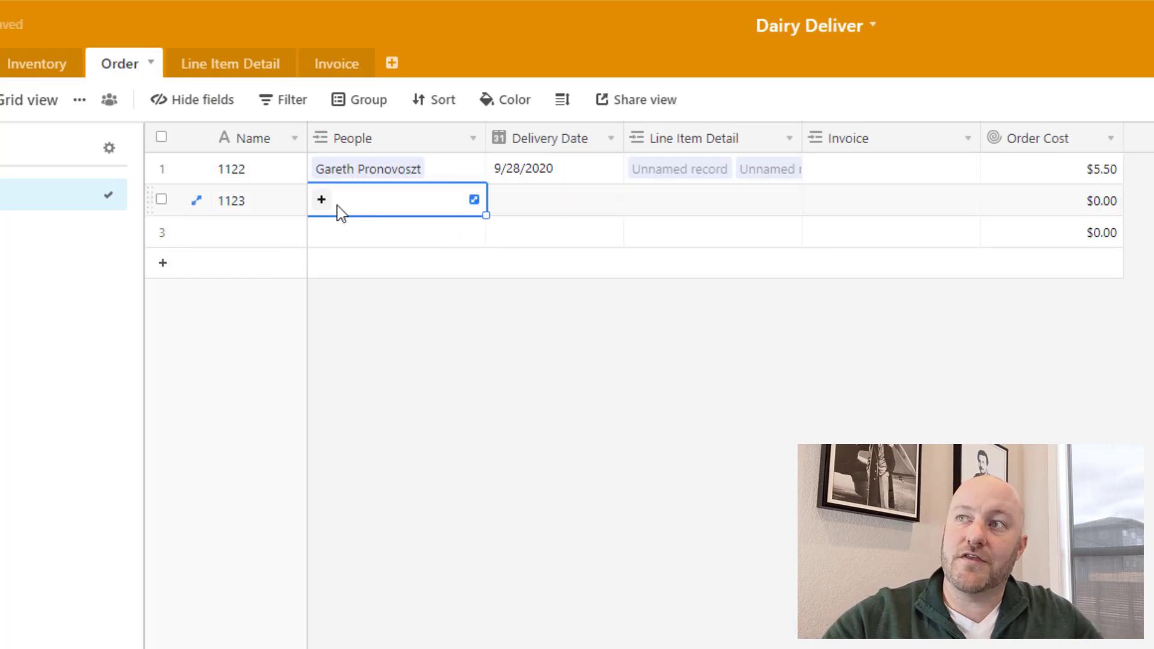
{"action": "left_click", "coordinate": [321, 200]}
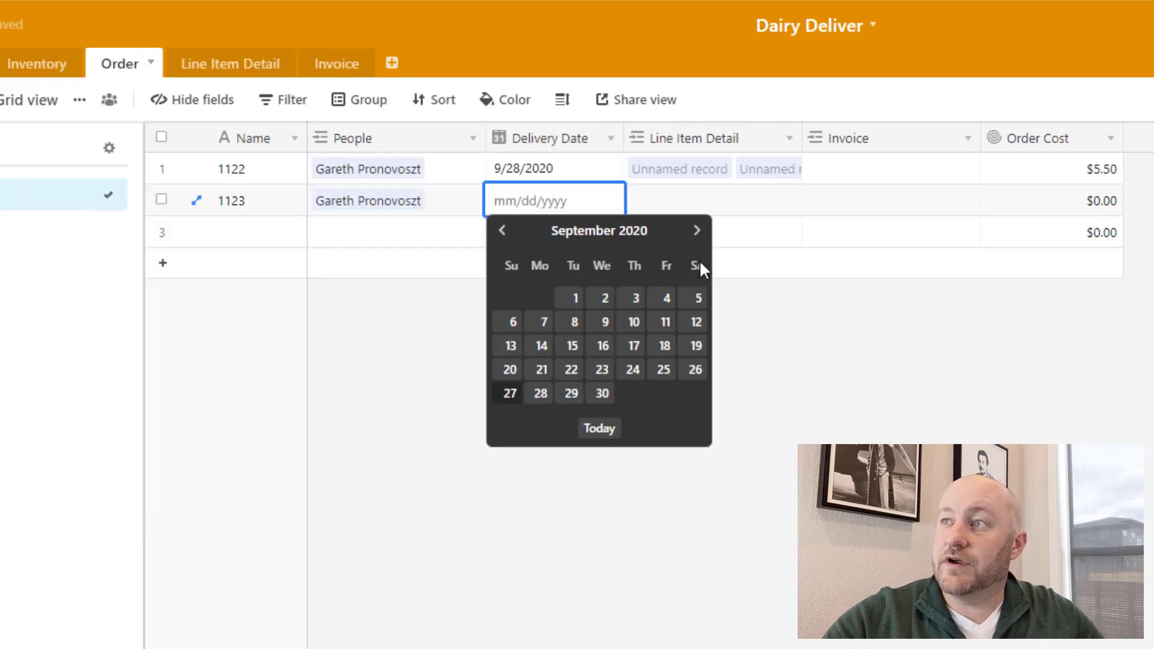
{"action": "type", "text": "10/5/2020"}
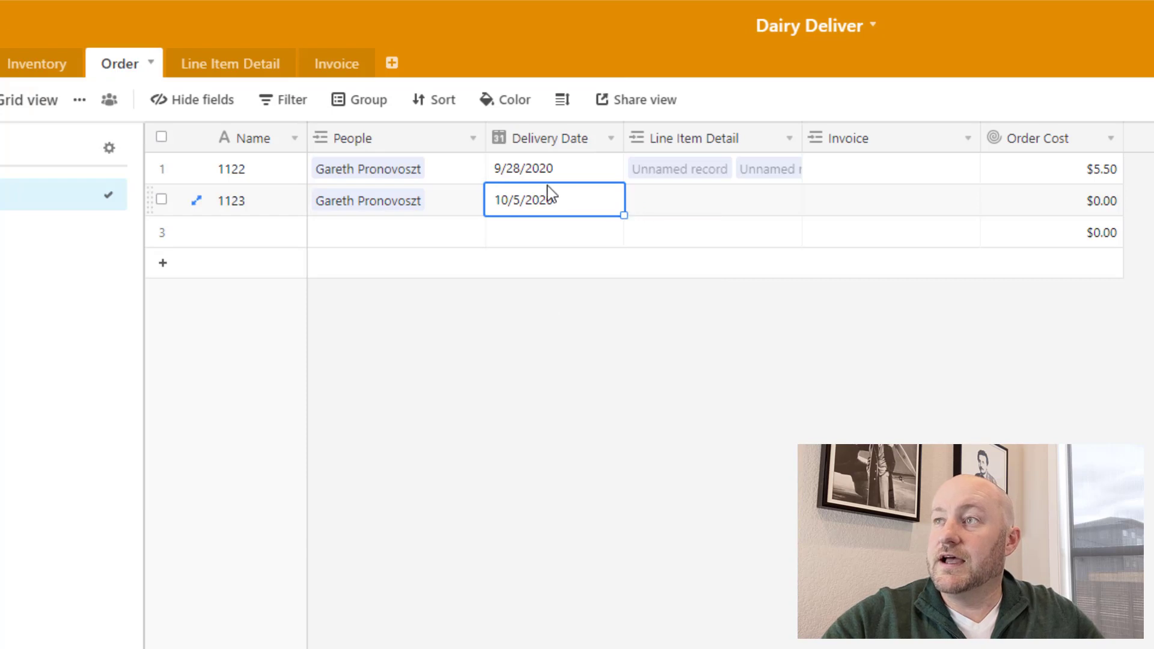
{"action": "left_click", "coordinate": [710, 199]}
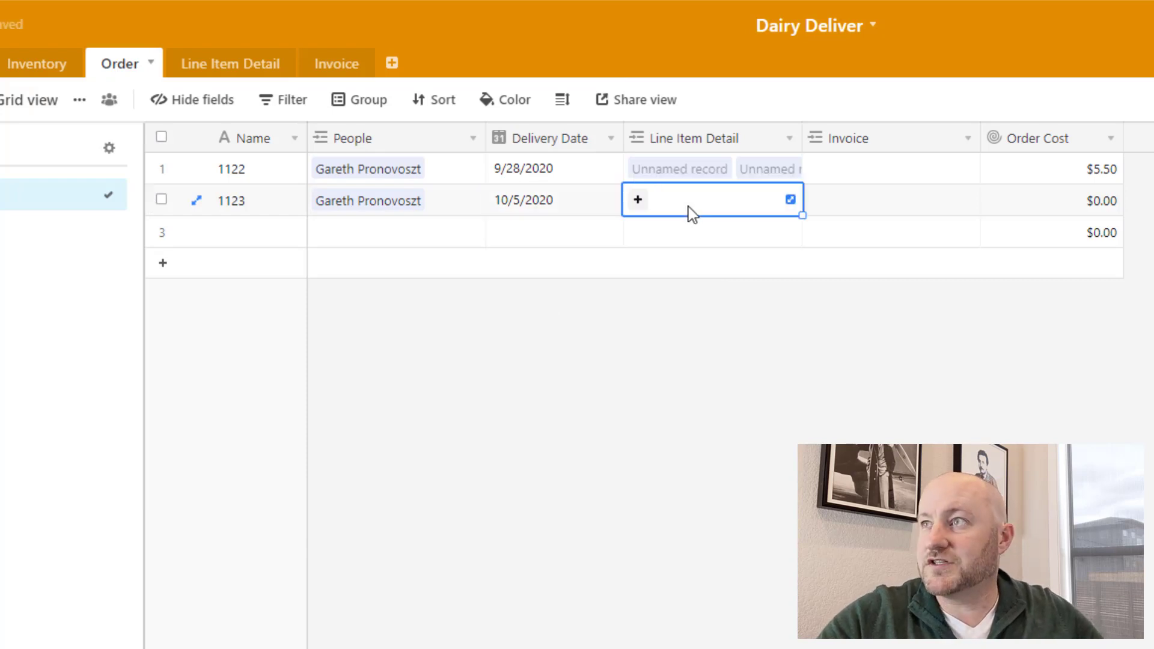
Add two line items for order 1123: Eggs quantity 3 and Cheese quantity 1.
{"action": "left_click", "coordinate": [229, 64]}
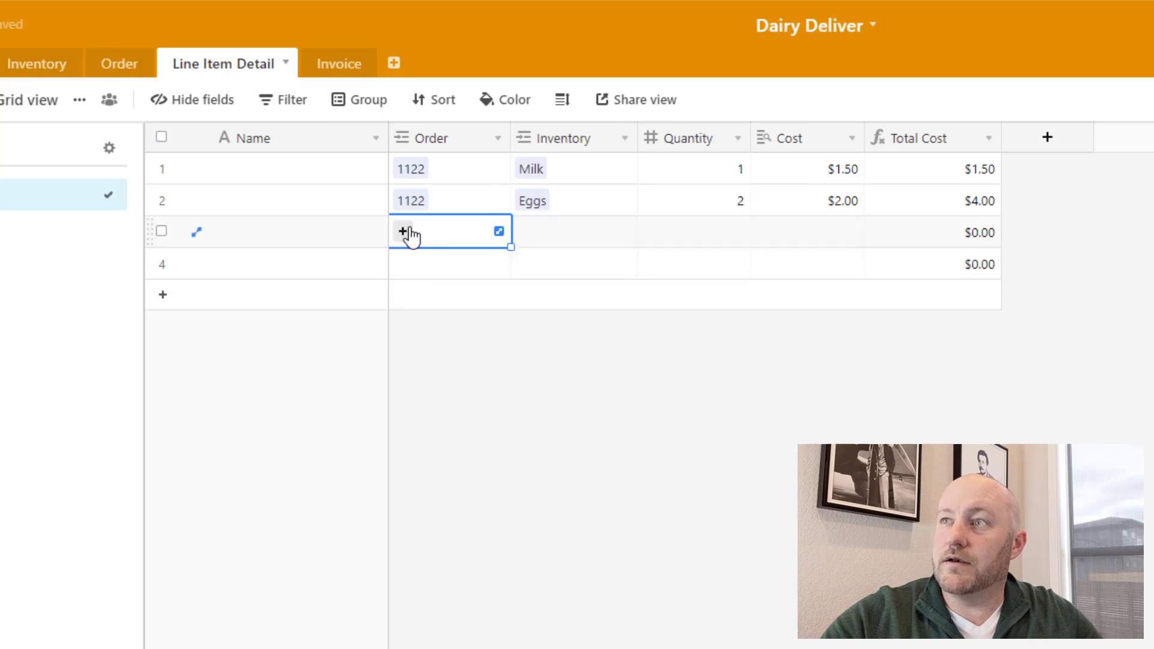
{"action": "left_click", "coordinate": [403, 232]}
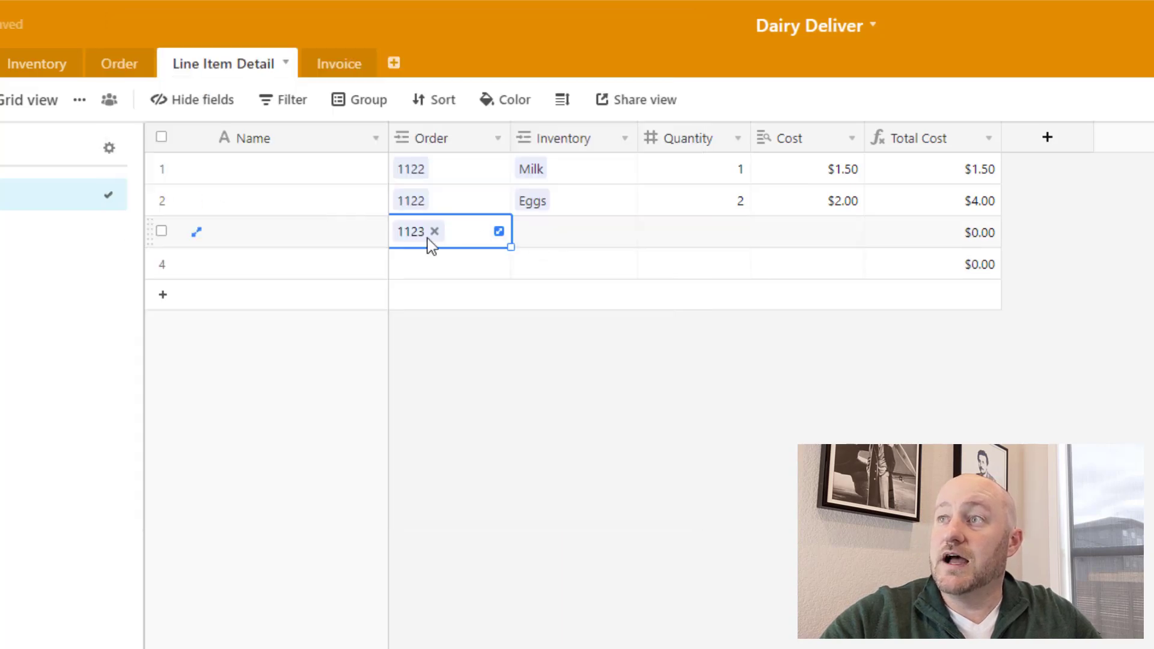
{"action": "left_click", "coordinate": [572, 232]}
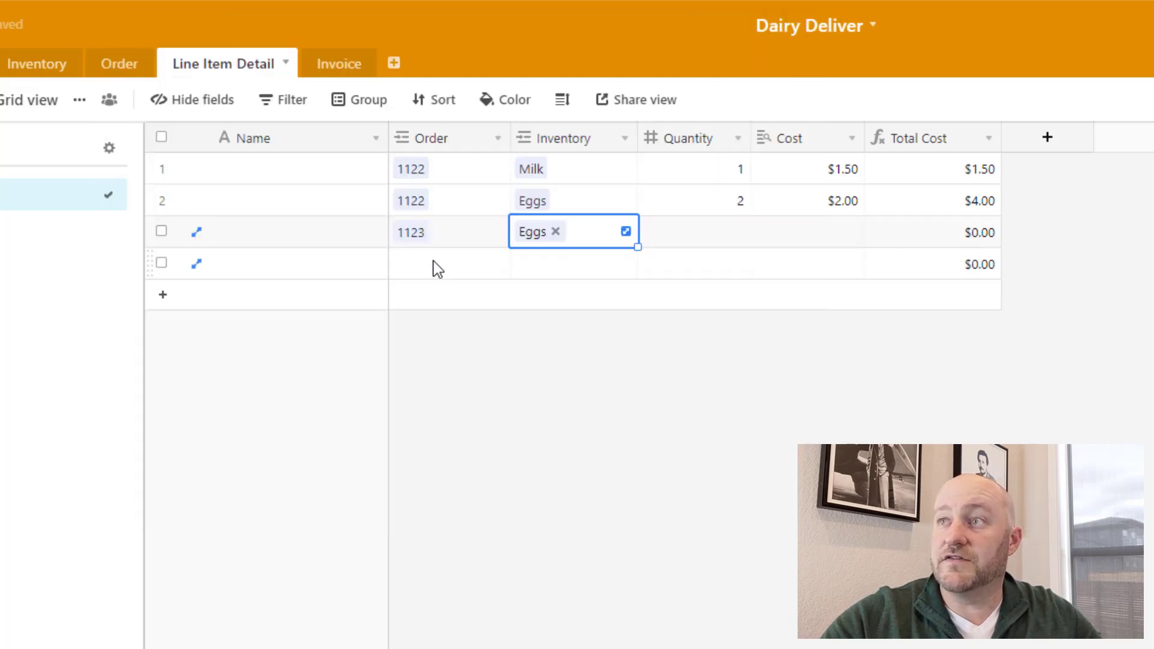
{"action": "left_click", "coordinate": [625, 231]}
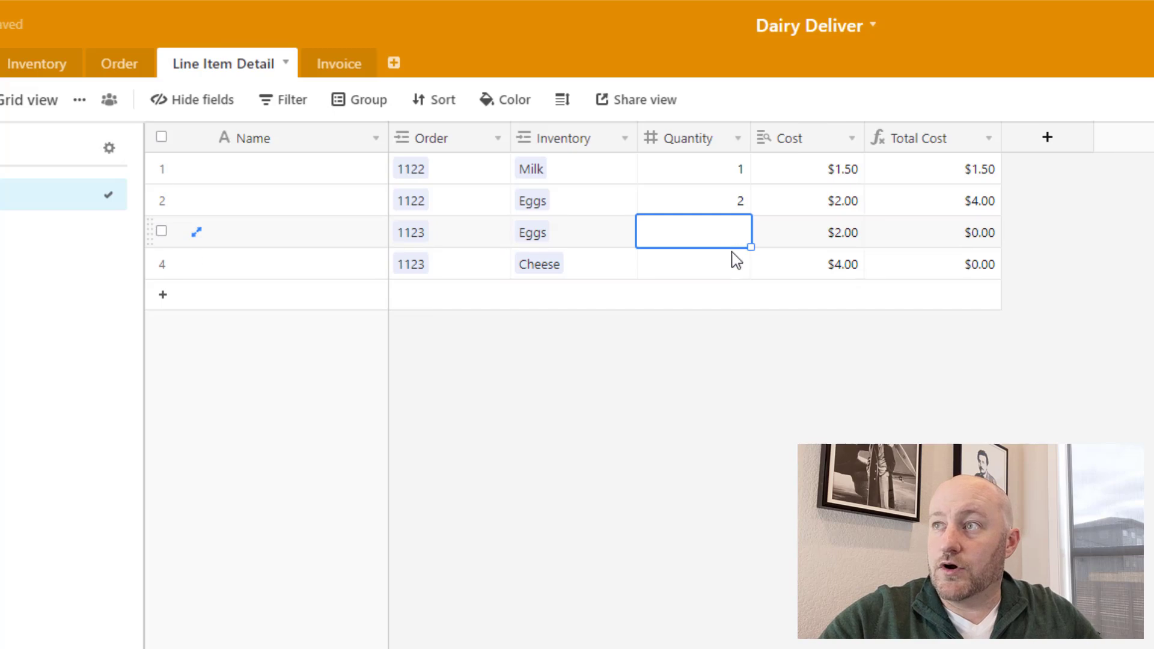
{"action": "type", "text": "3"}
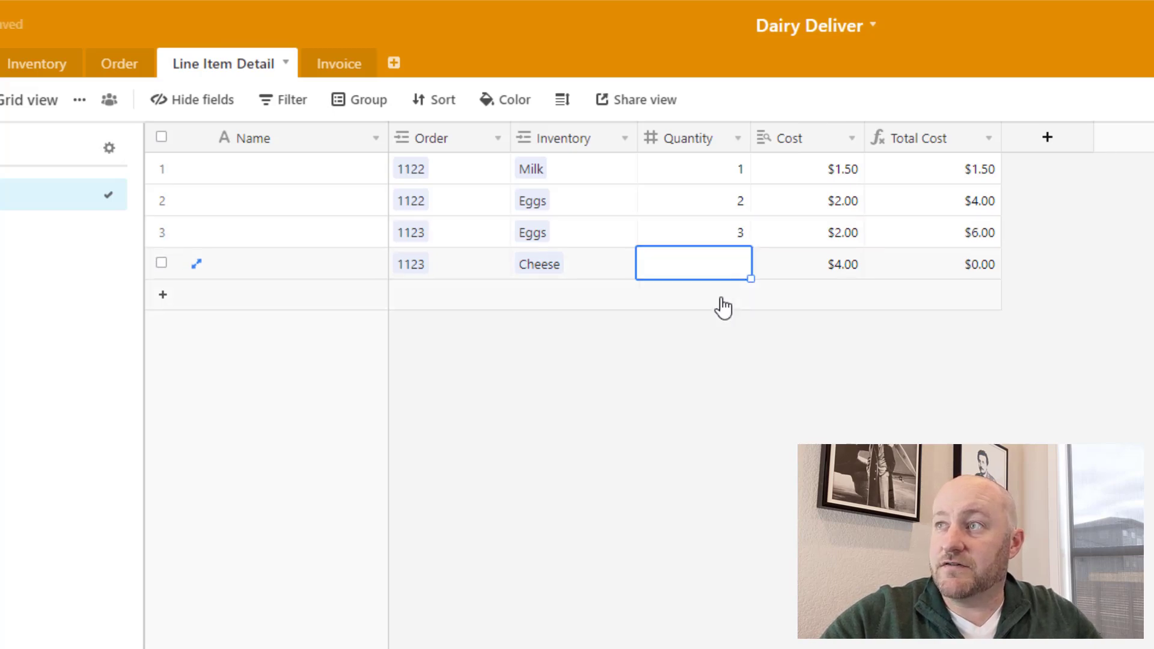
{"action": "type", "text": "1"}
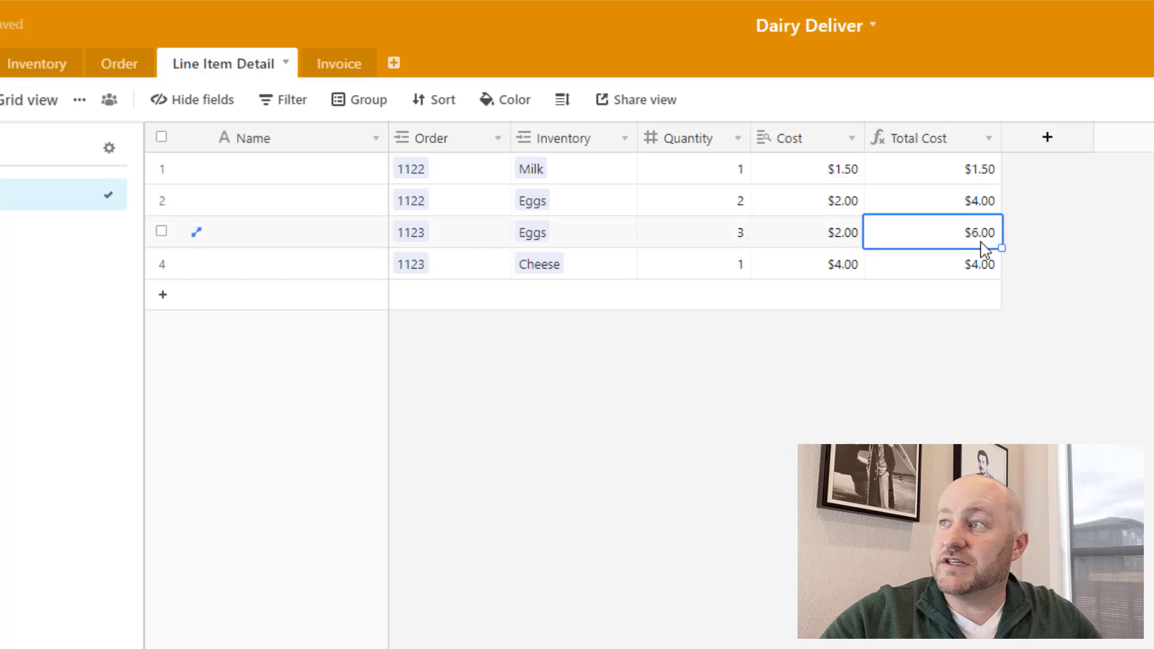
Group the Line Item Detail records by Order, confirming order 1123 totals $10.00, and move to the Invoice table.
{"action": "left_click", "coordinate": [496, 137]}
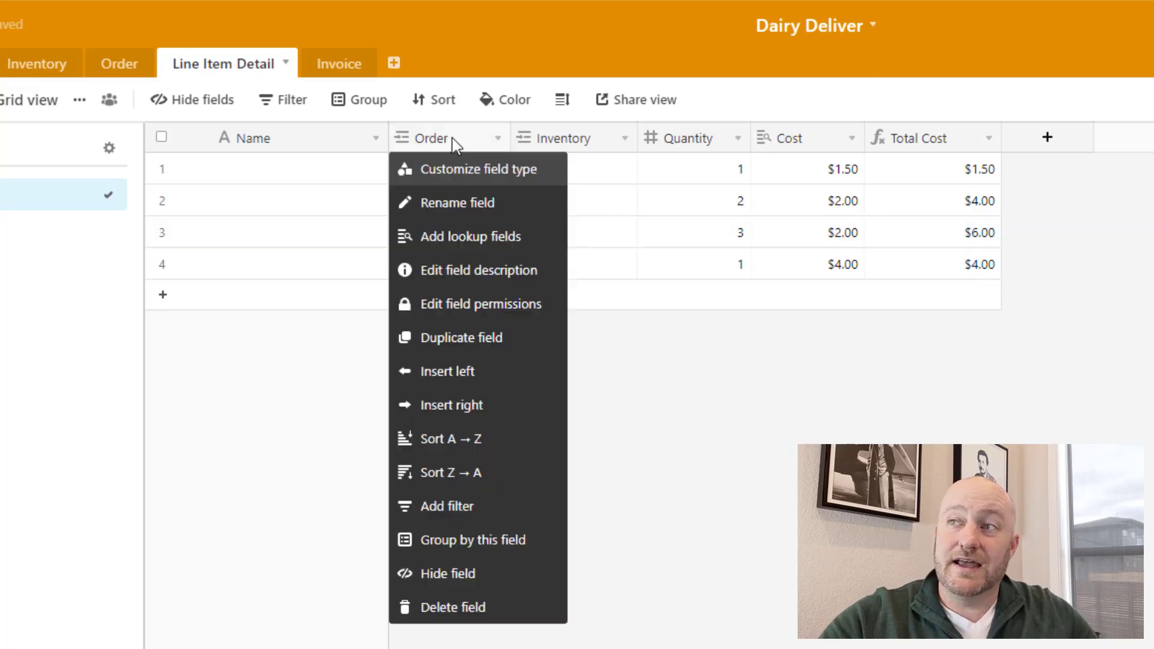
{"action": "mouse_move", "coordinate": [500, 540]}
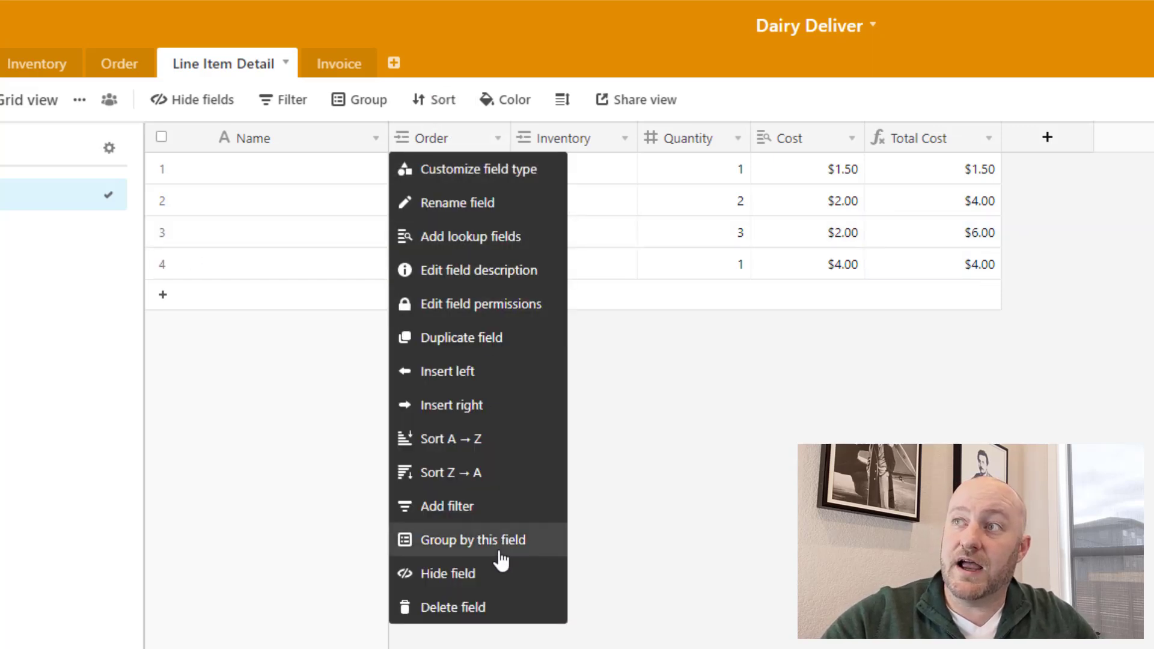
{"action": "left_click", "coordinate": [474, 540]}
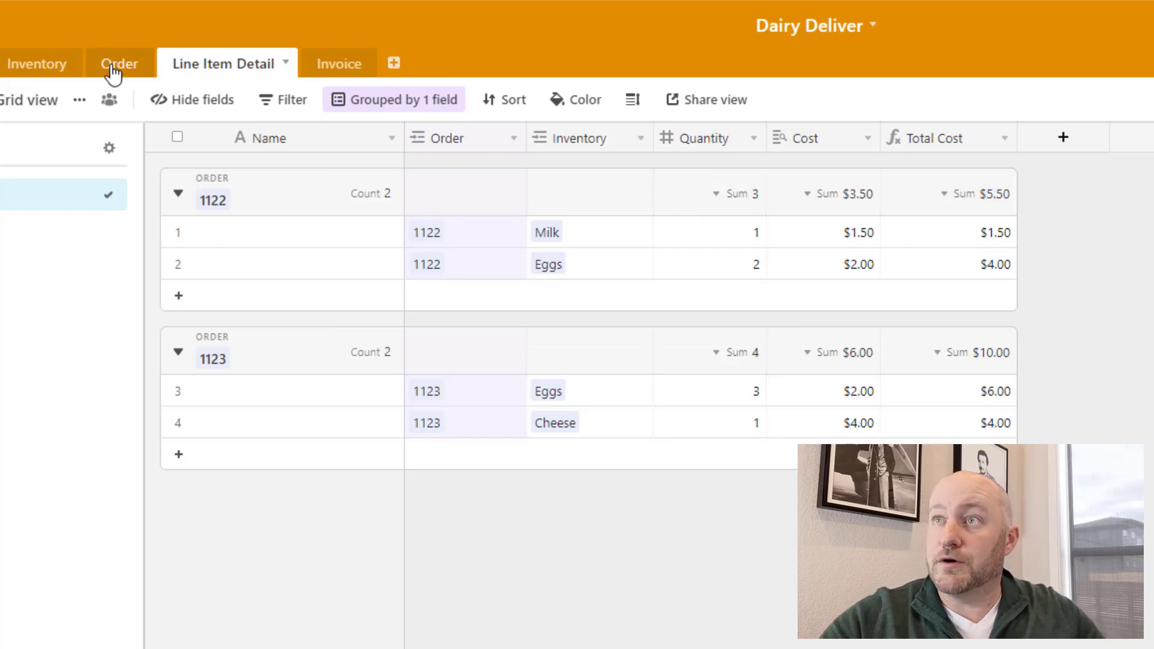
{"action": "left_click", "coordinate": [119, 64]}
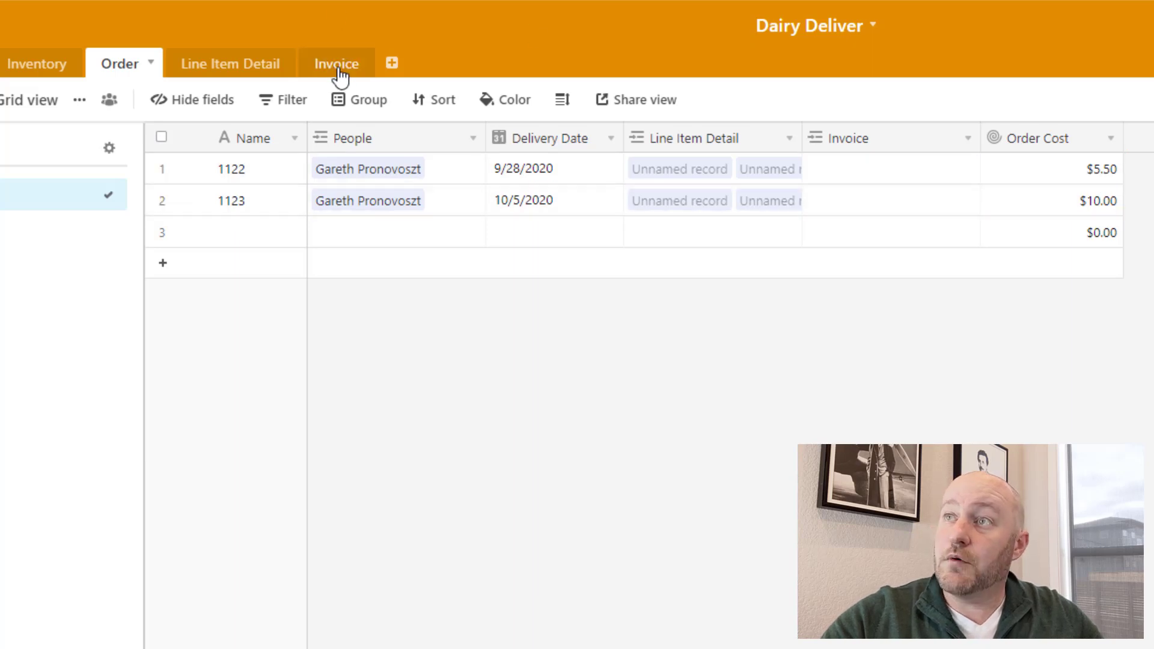
{"action": "left_click", "coordinate": [335, 64]}
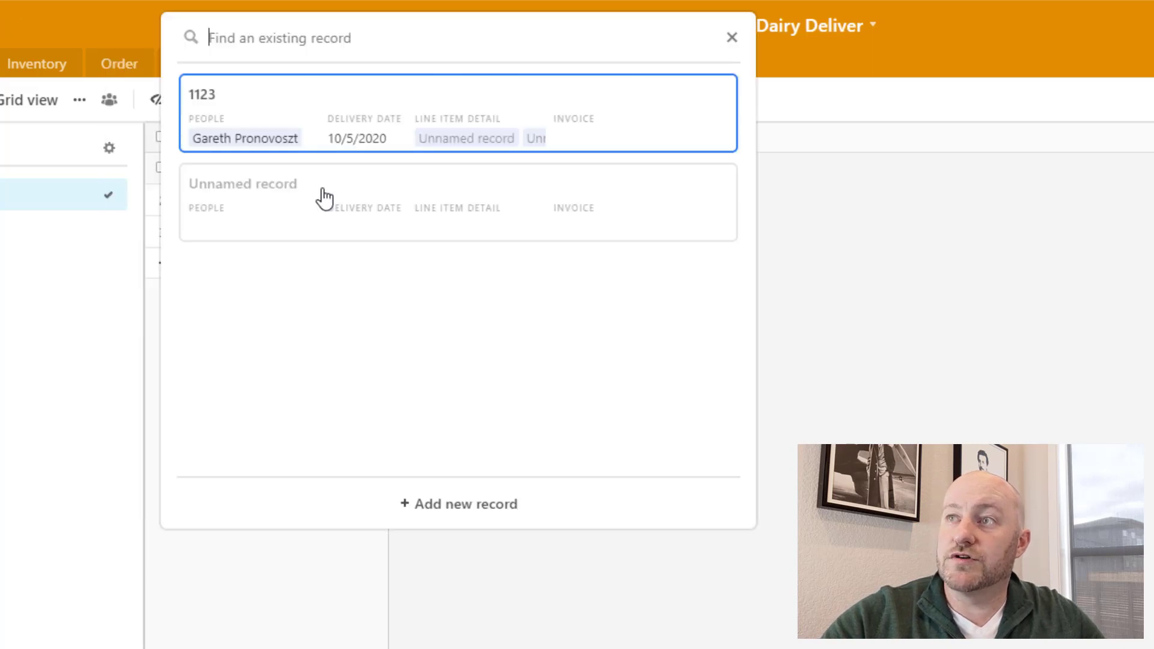
Link order 1123 to the invoice and add an 'Invoice Amount' rollup field summing Order Cost.
{"action": "left_click", "coordinate": [198, 94]}
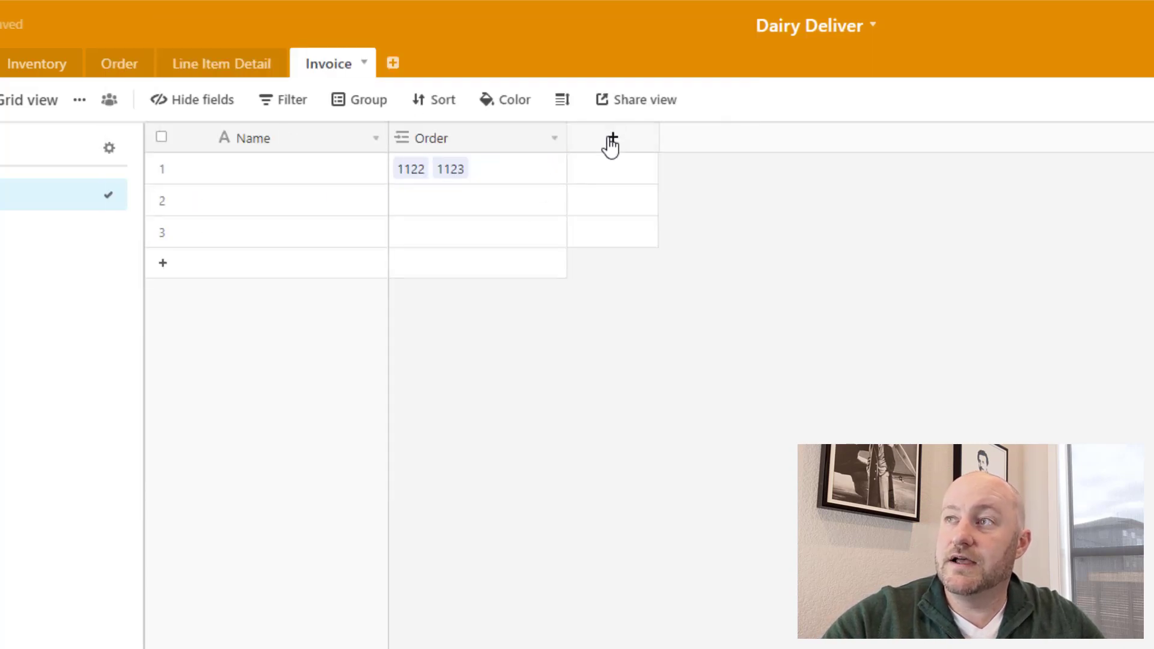
{"action": "left_click", "coordinate": [612, 142]}
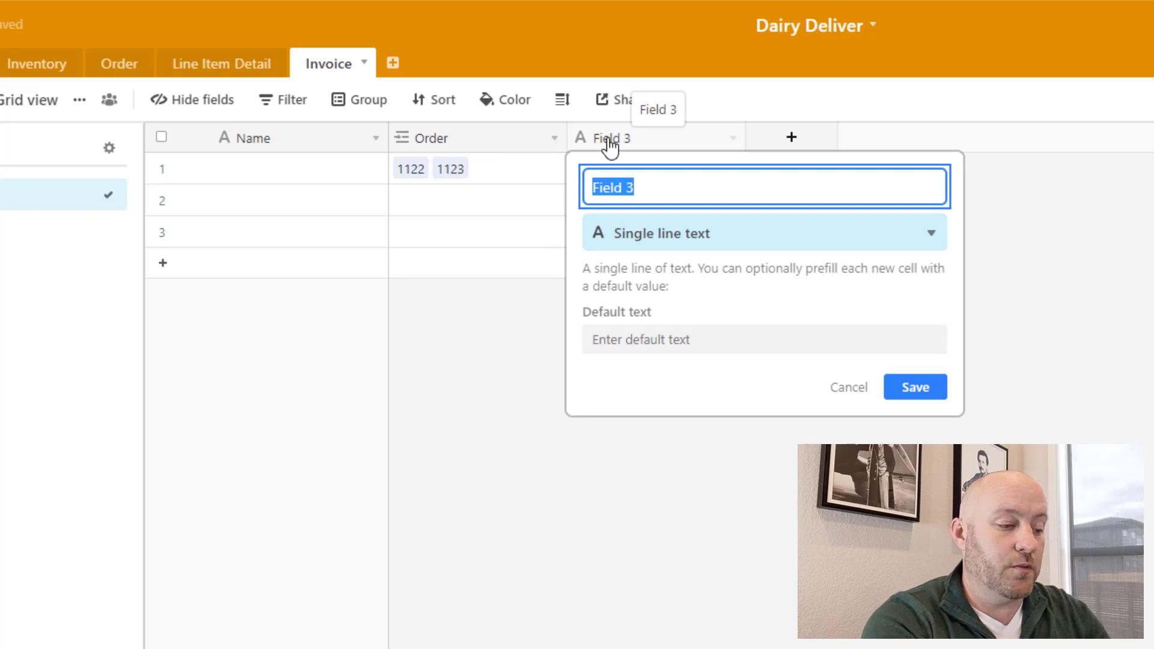
{"action": "type", "text": "Invoice Amount"}
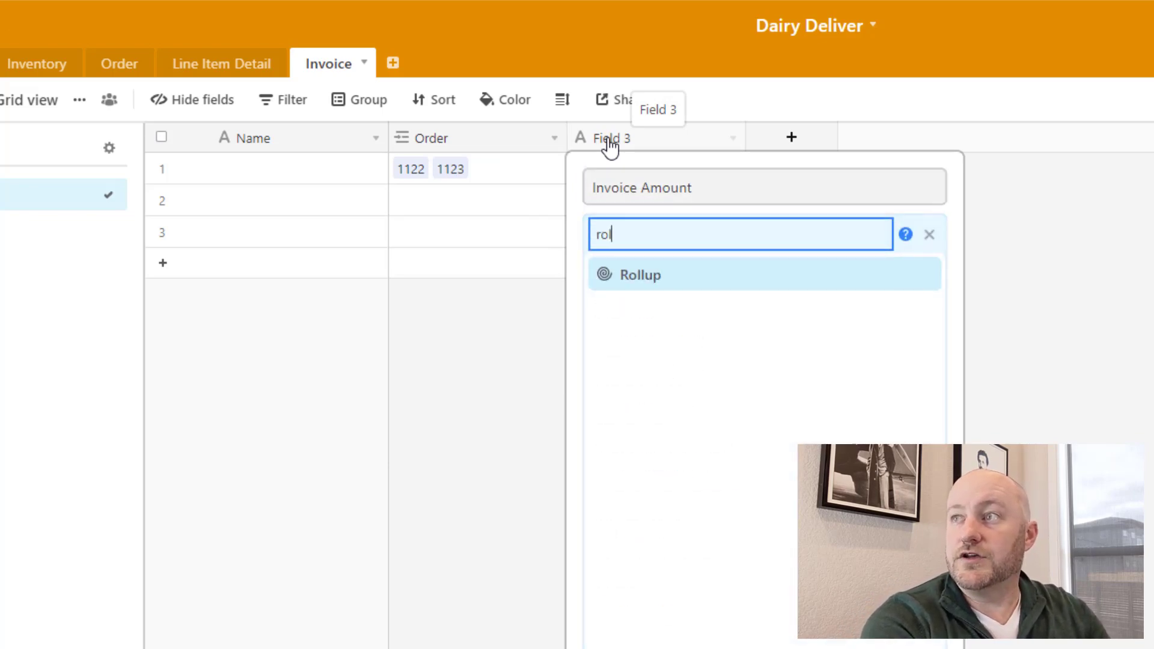
{"action": "left_click", "coordinate": [639, 274]}
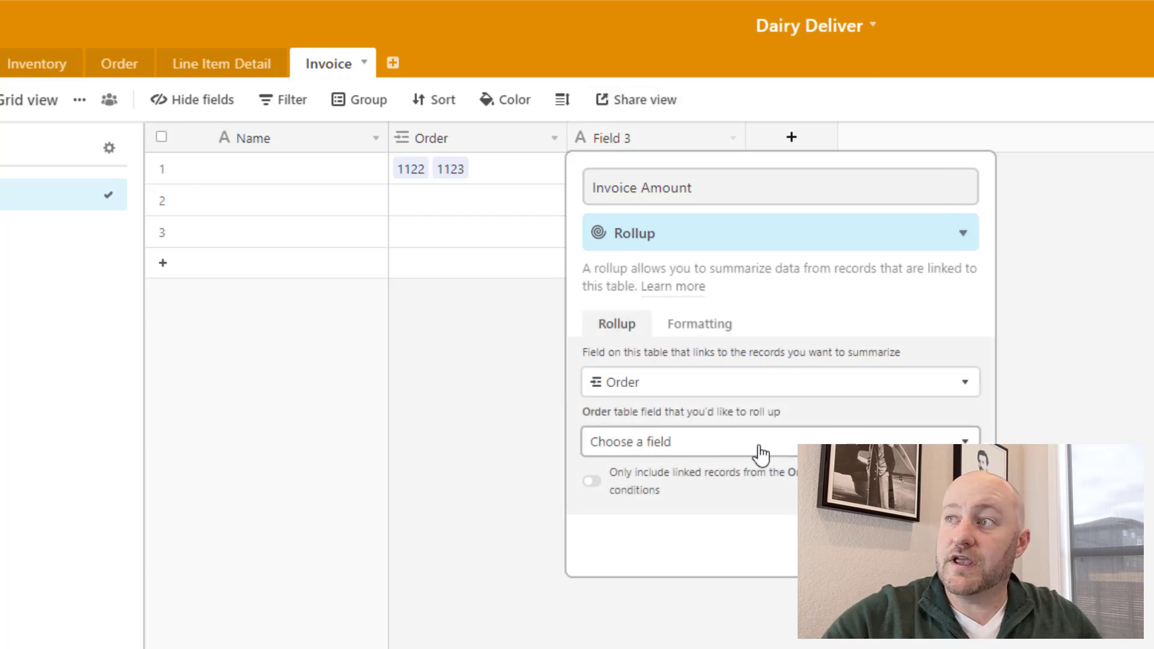
{"action": "left_click", "coordinate": [776, 442]}
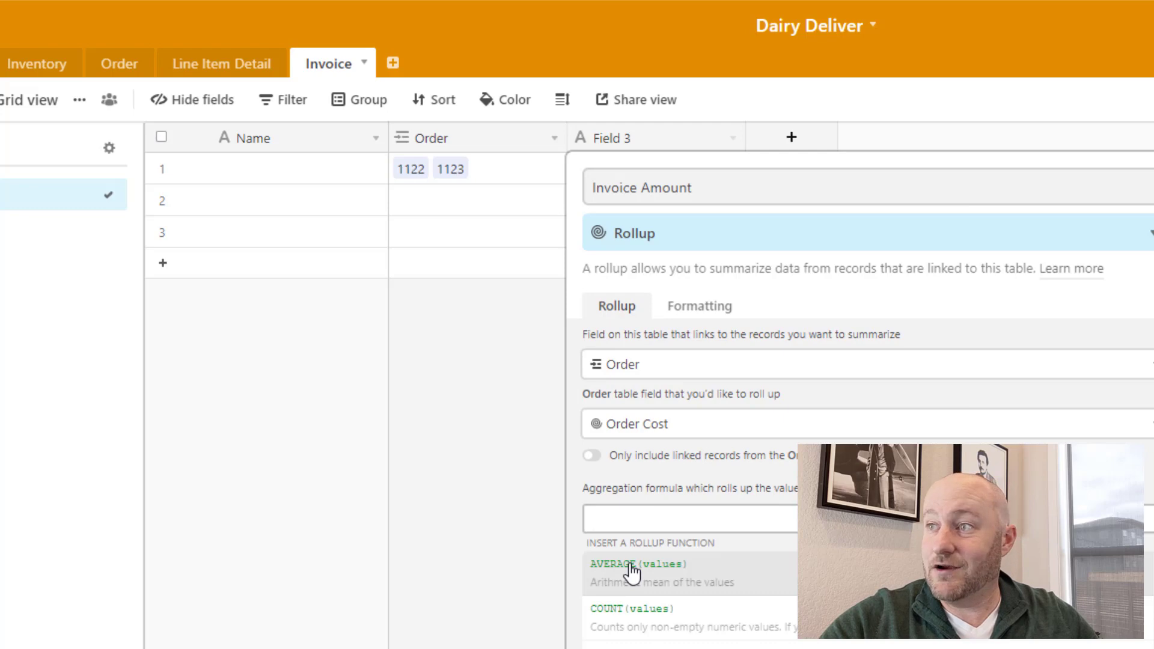
Format the Invoice Amount rollup as currency so the invoice totals $15.50.
{"action": "left_click", "coordinate": [697, 305]}
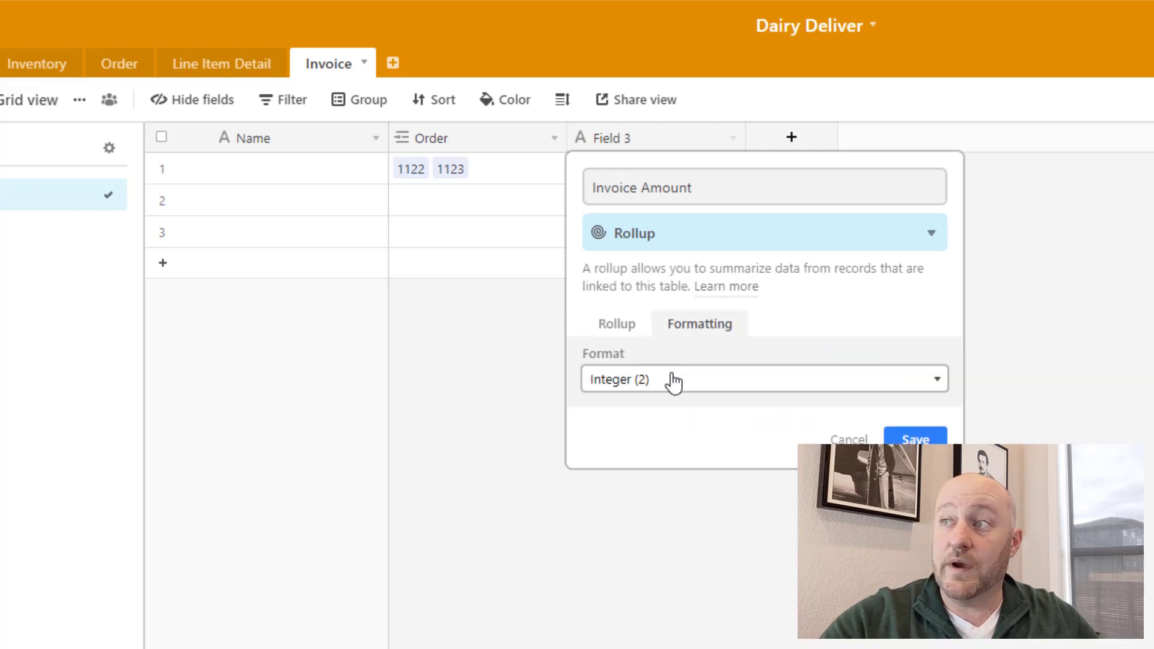
{"action": "left_click", "coordinate": [764, 379]}
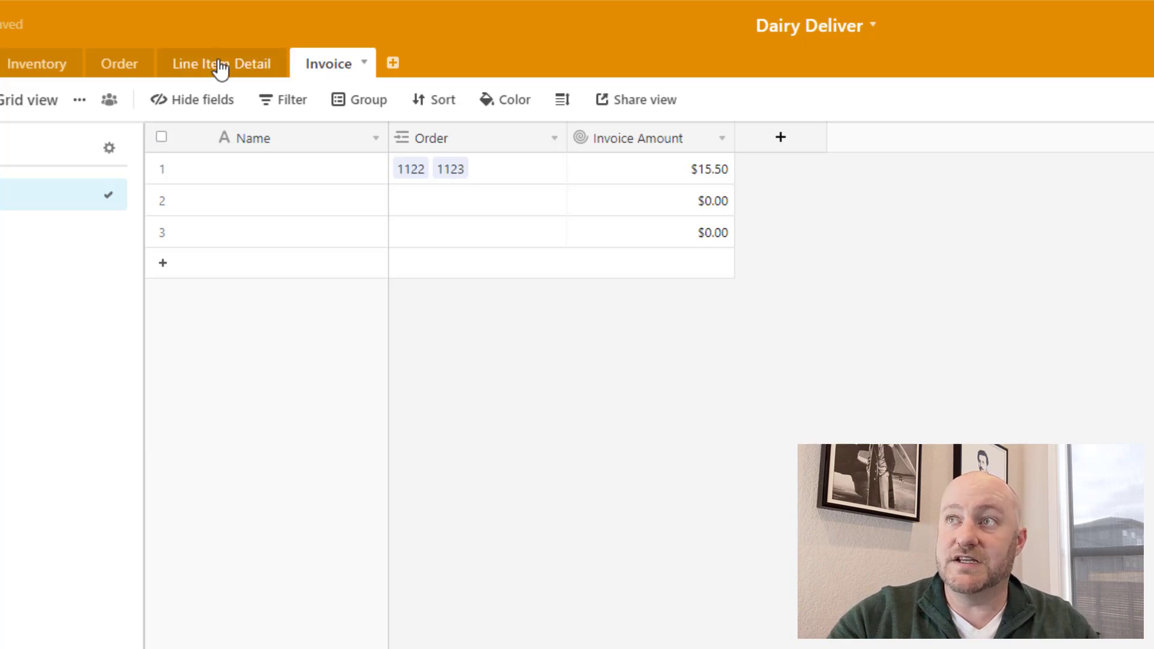
{"action": "left_click", "coordinate": [221, 64]}
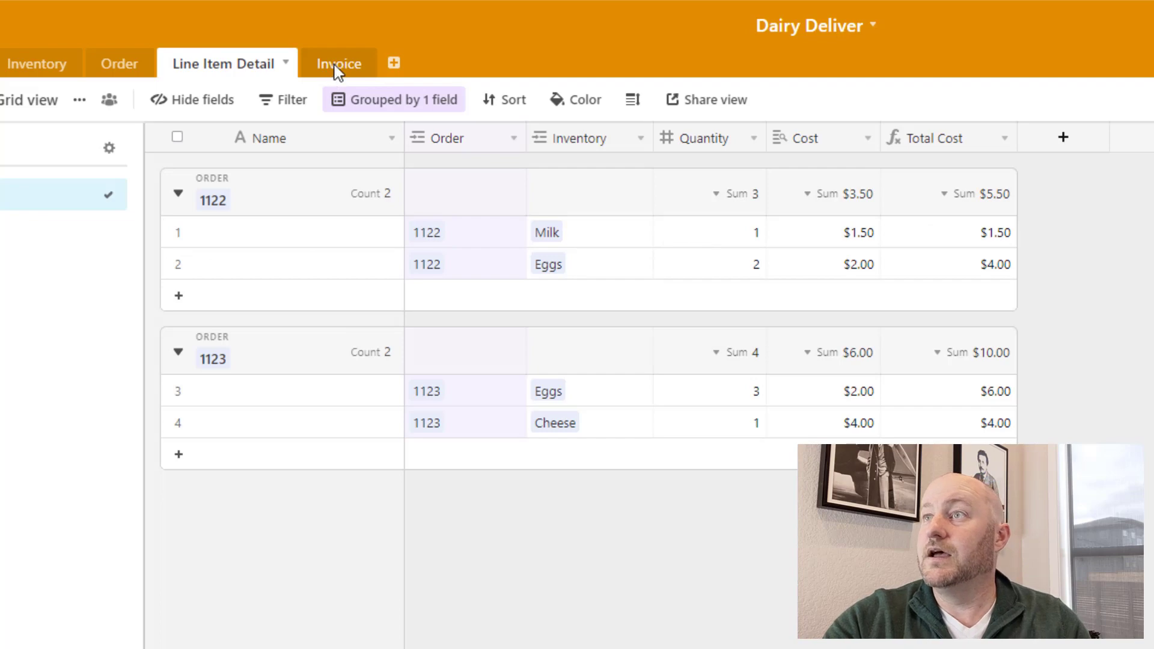
{"action": "left_click", "coordinate": [338, 64]}
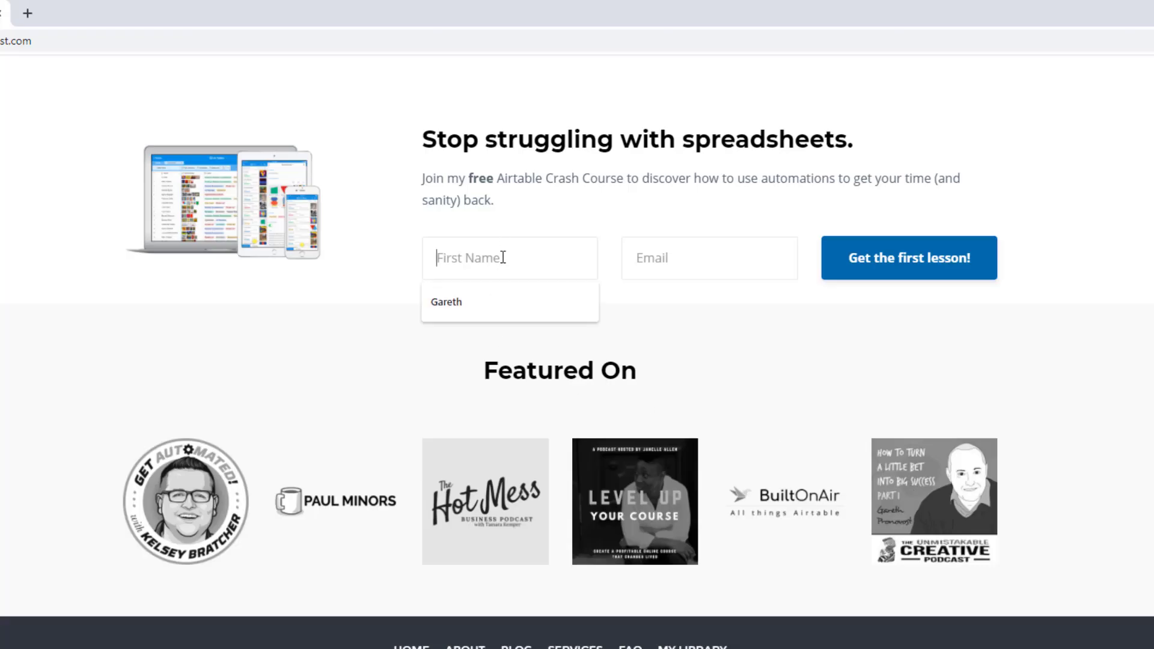
Fill in the crash course sign-up email and go to the GAP Consulting Services page.
{"action": "type", "text": "ga"}
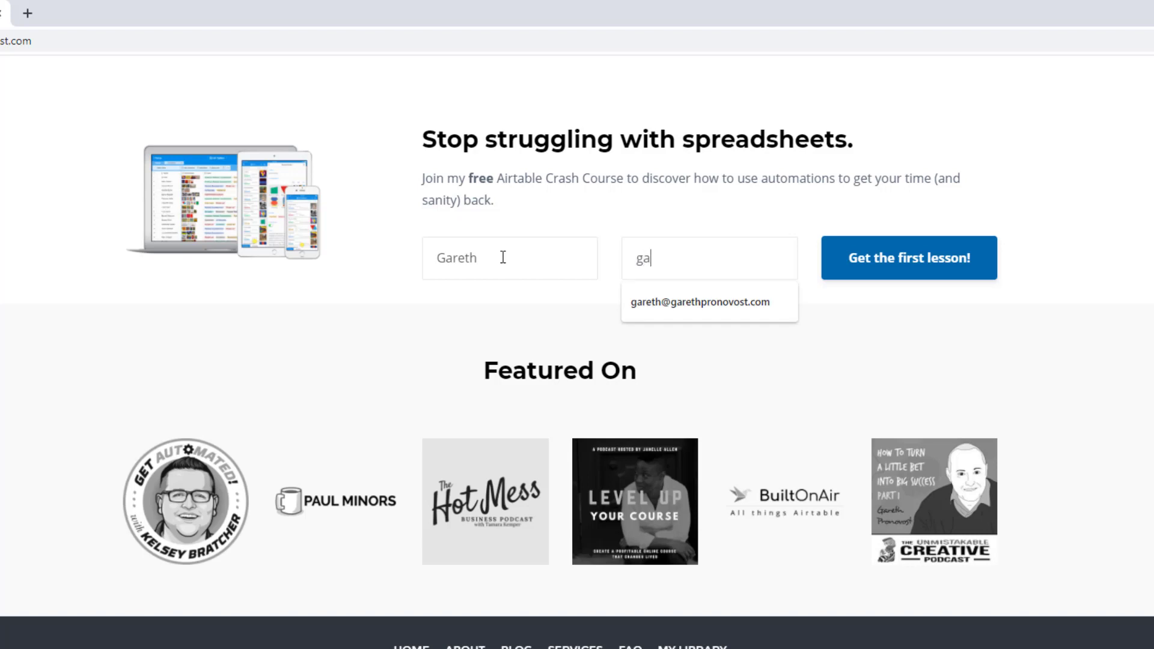
{"action": "left_click", "coordinate": [703, 301]}
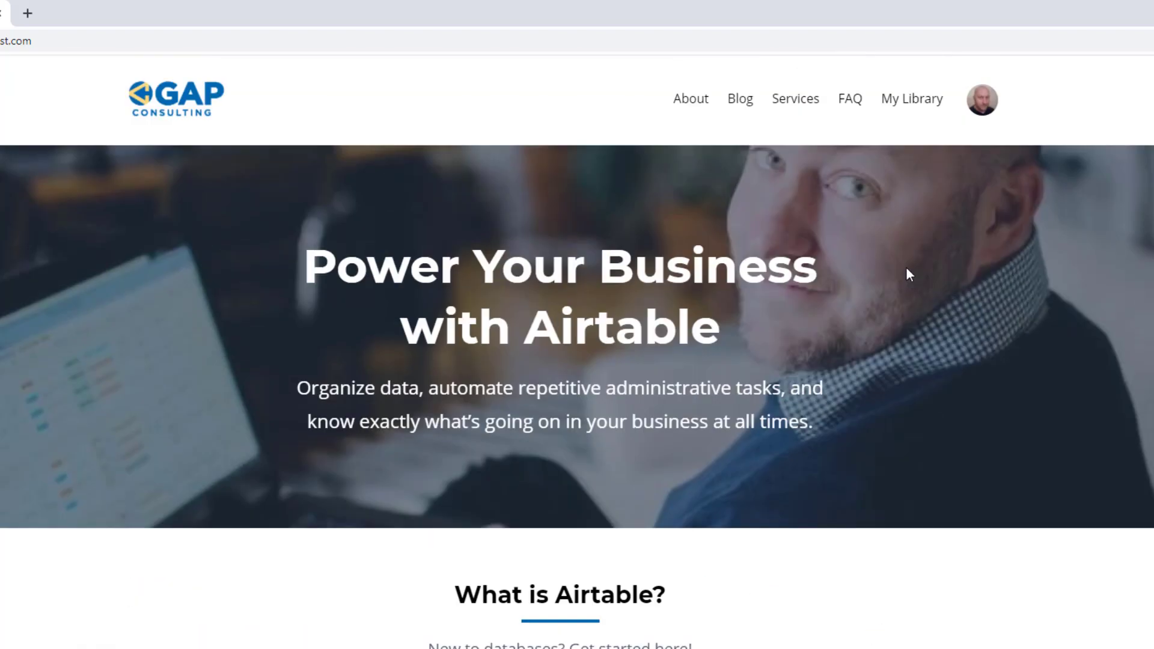
{"action": "left_click", "coordinate": [795, 97]}
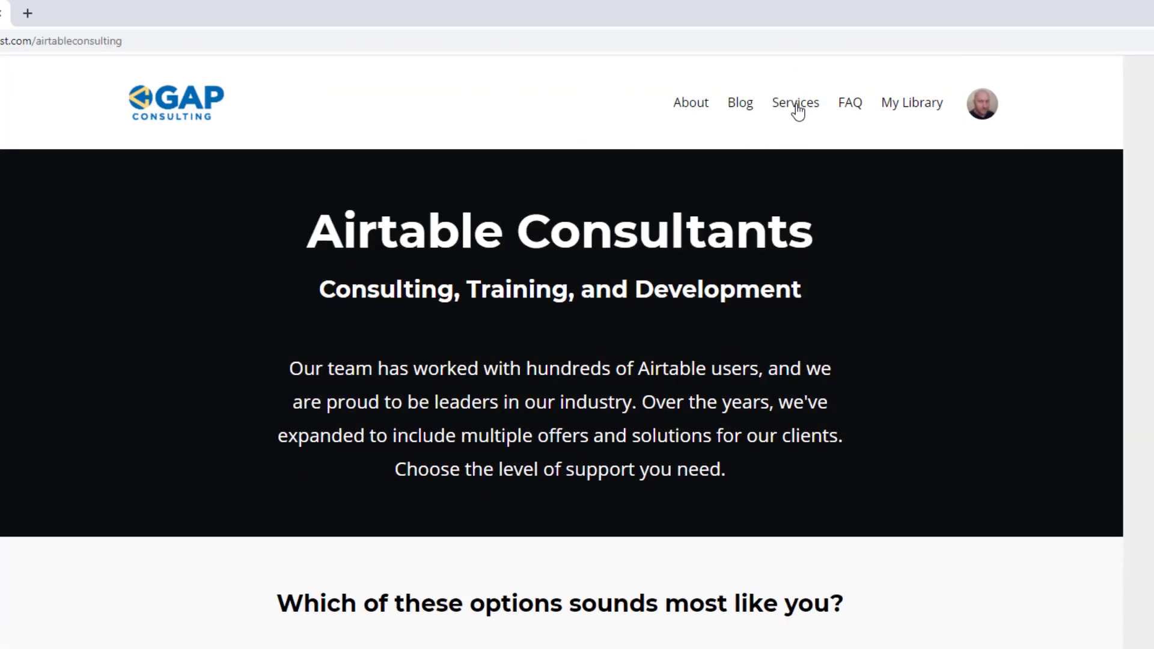